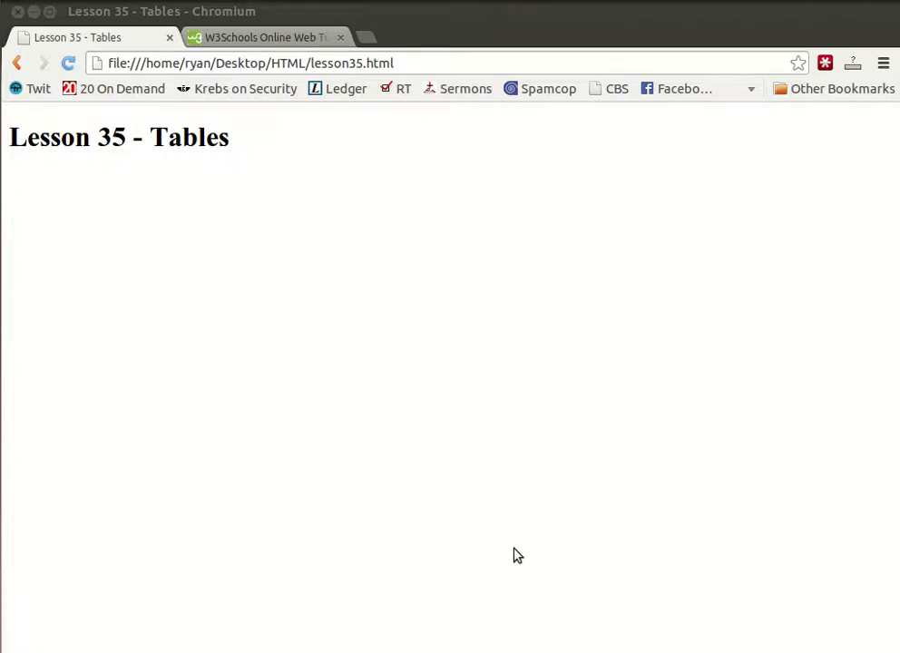
mouse_move(47, 569)
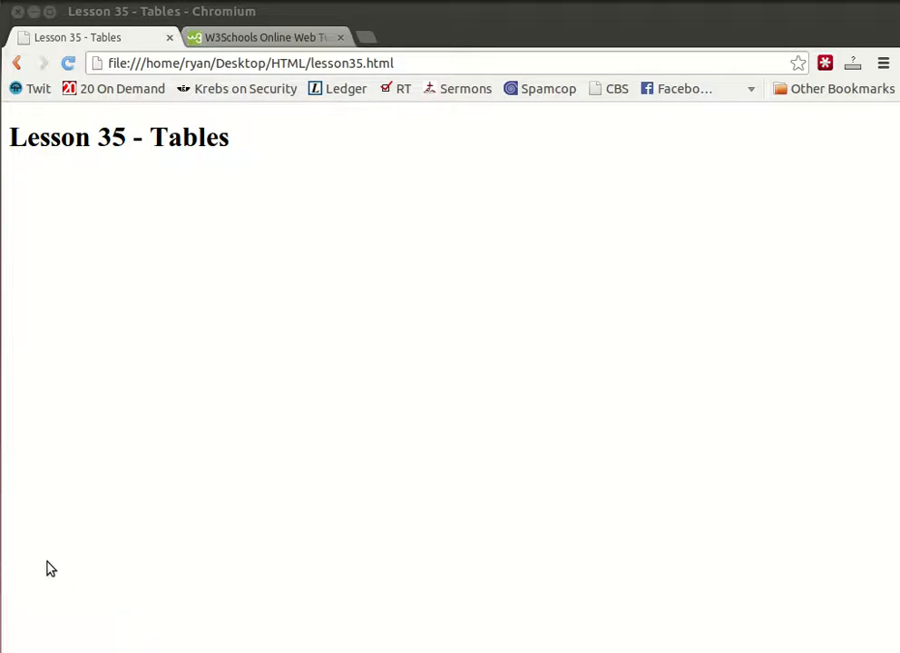
mouse_move(53, 560)
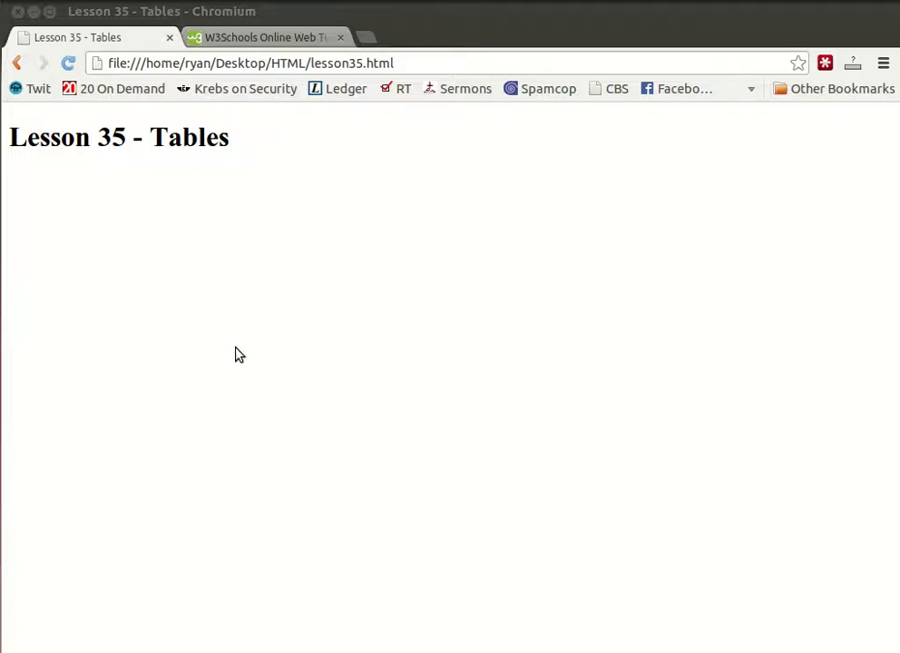
- Bring up the W3Schools HTML Tag Reference and scroll to the table-related tags
left_click(263, 36)
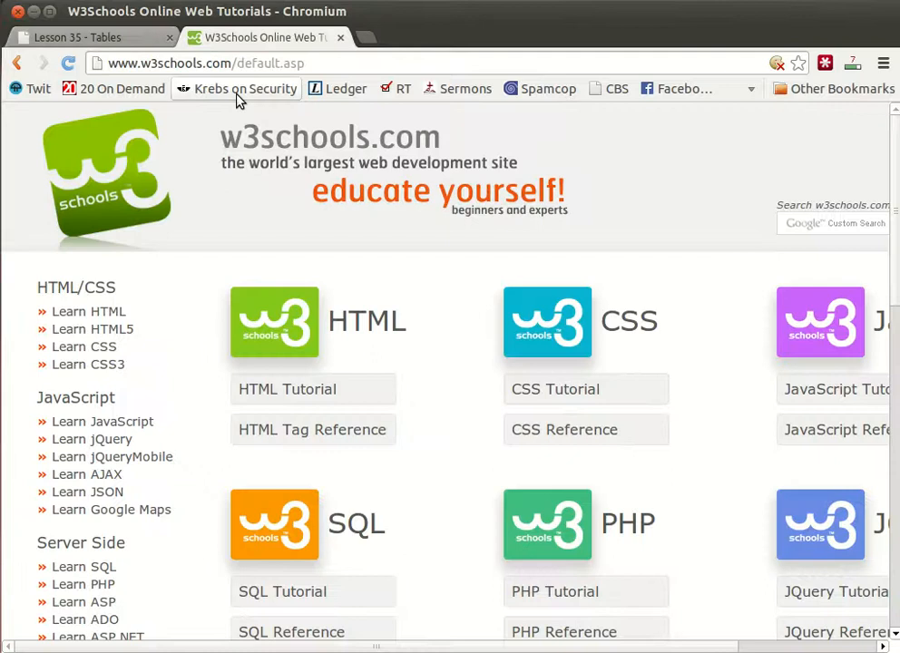
left_click(312, 428)
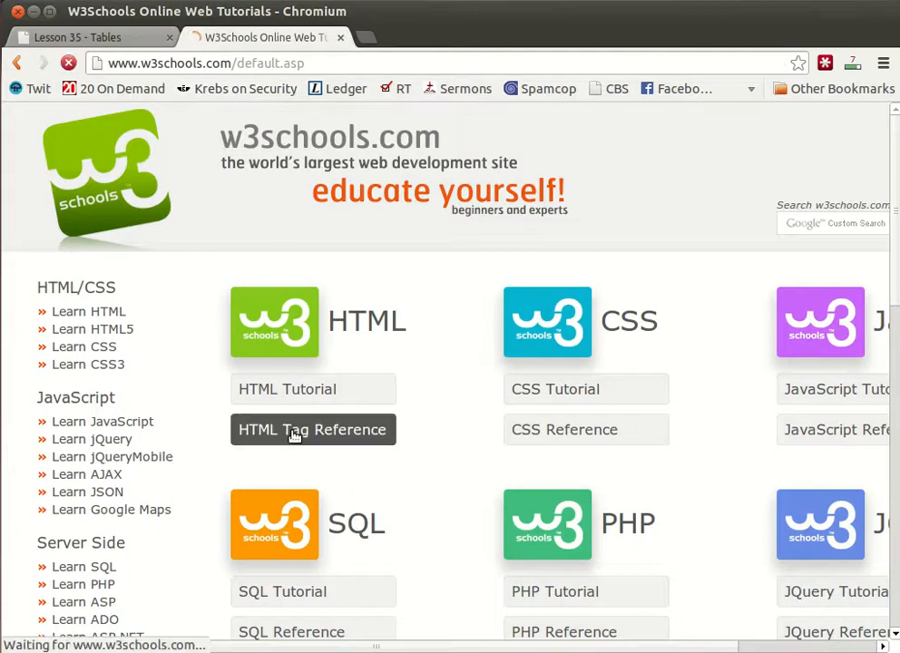
left_click(312, 430)
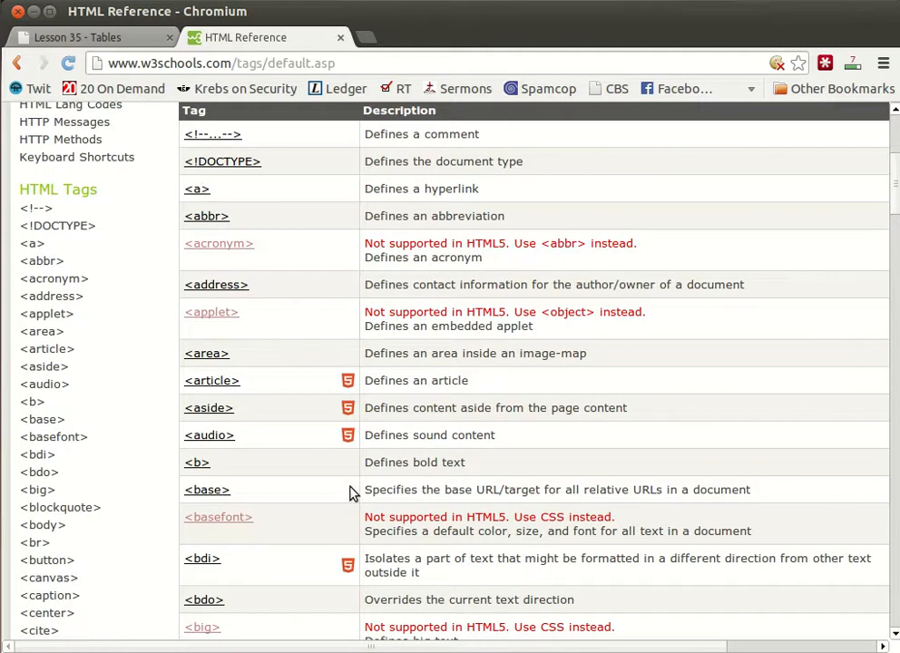
scroll("down", 3)
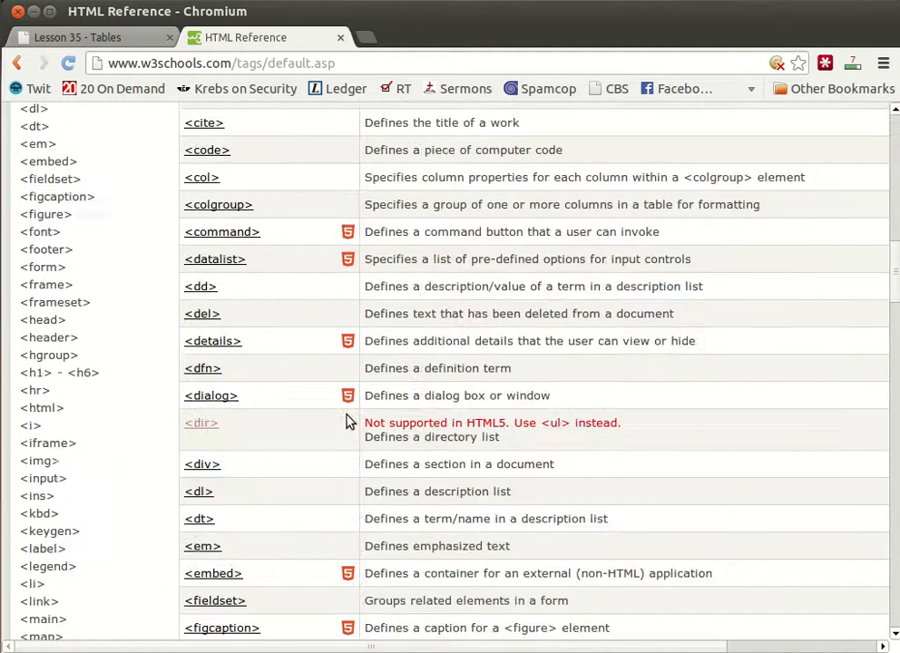
scroll("down", 3)
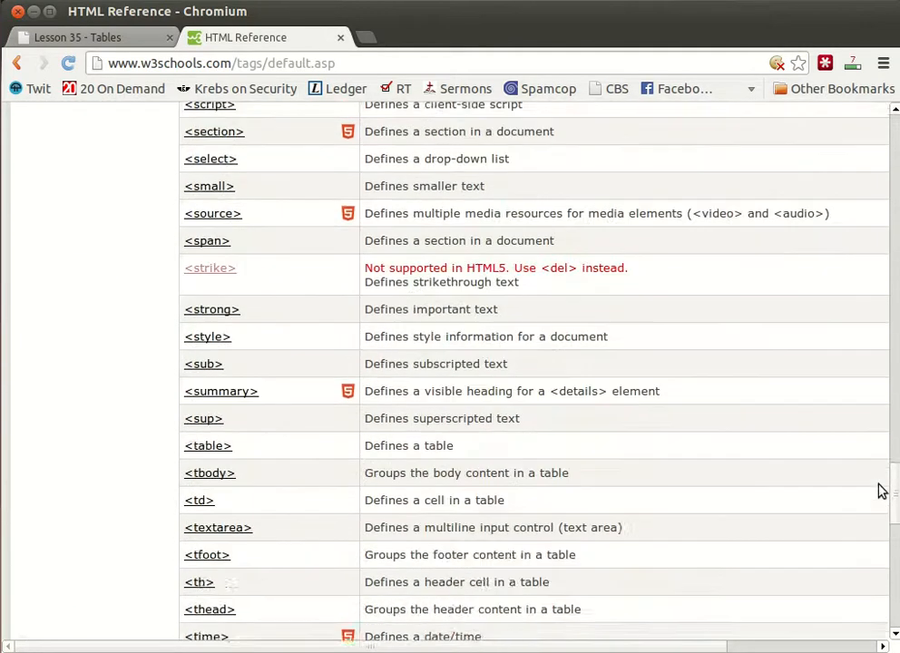
scroll("down", 3)
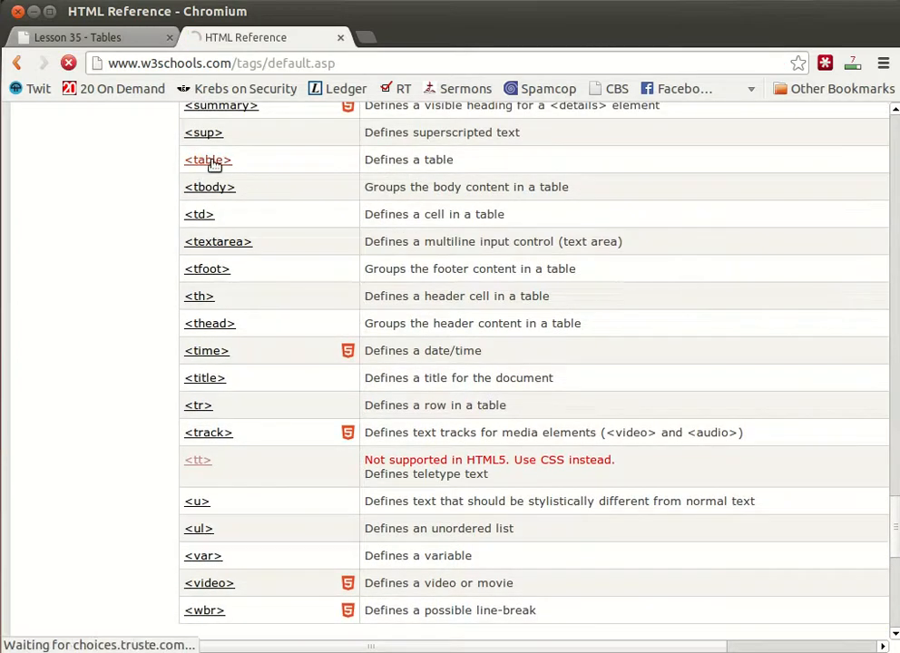
- View the <table> tag page and its month/savings example code
left_click(207, 160)
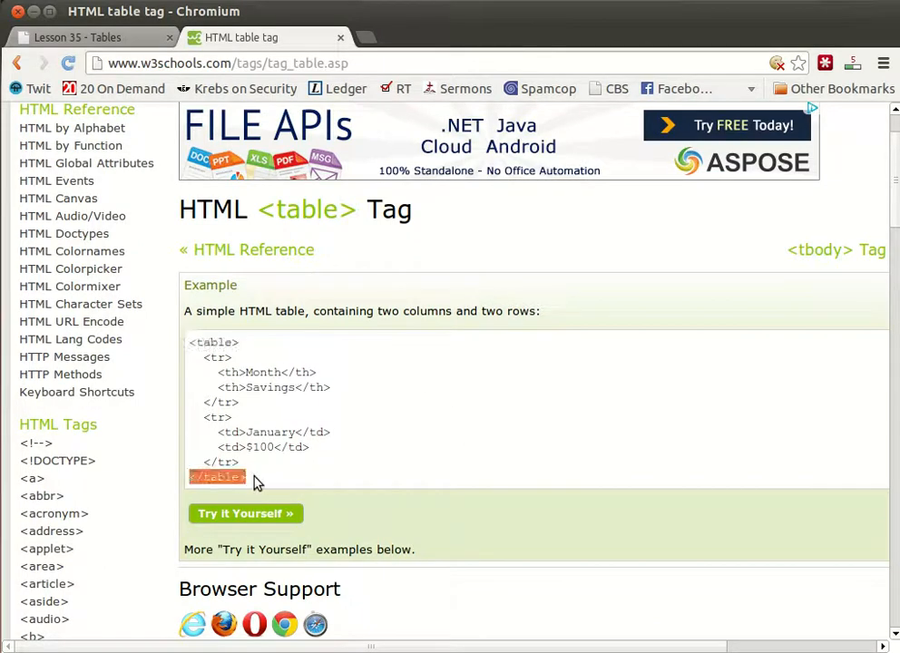
mouse_move(236, 382)
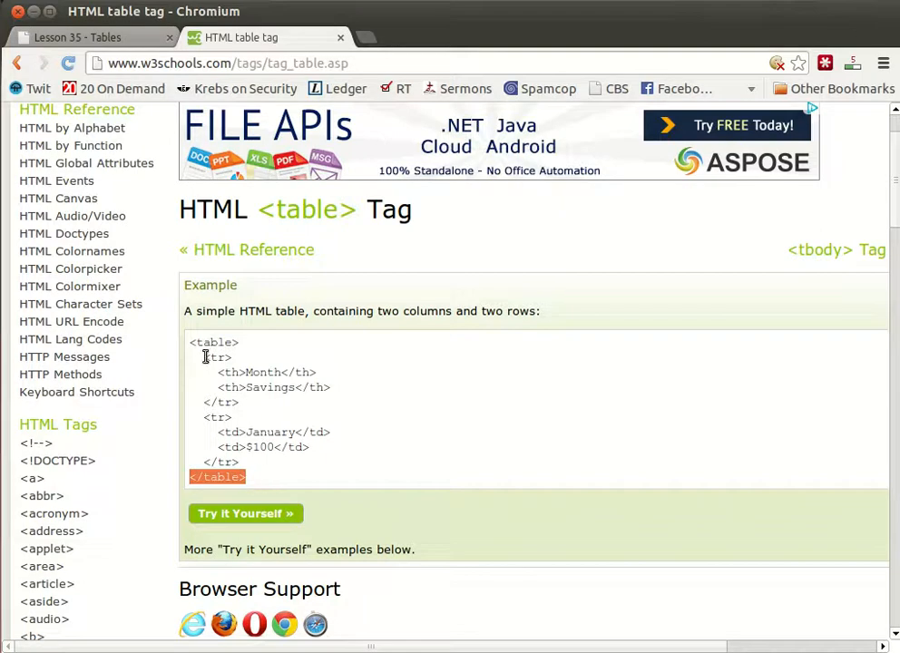
double_click(216, 357)
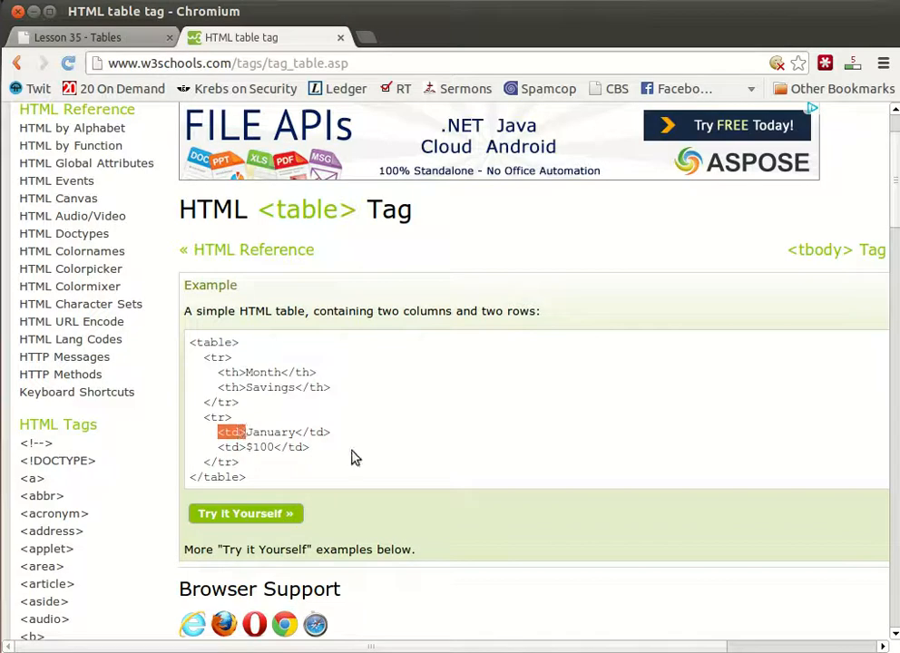
mouse_move(437, 432)
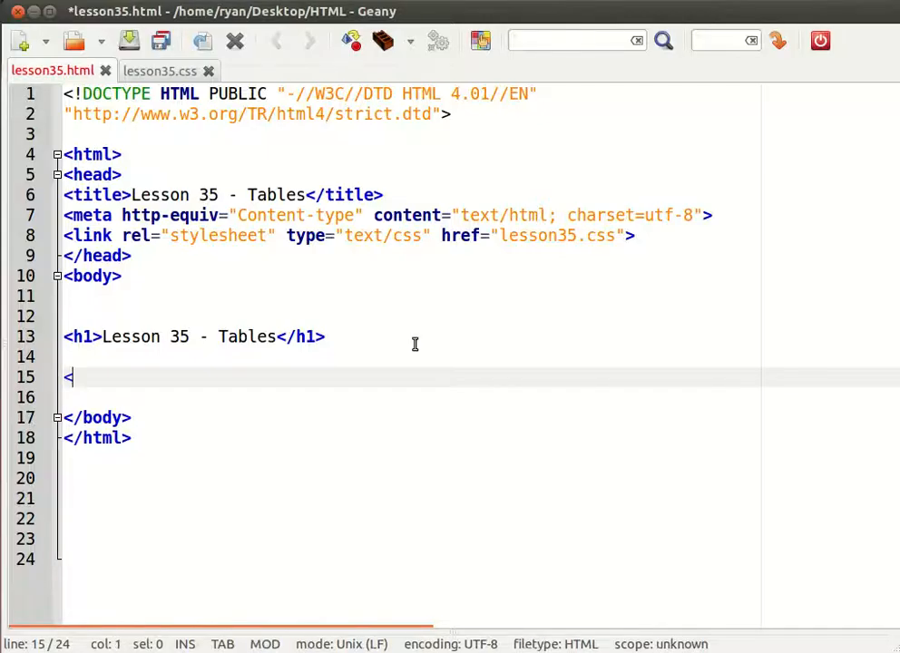
- Start a <table> row with <td>apples</td> and <td>oranges</td> cells
type("table>")
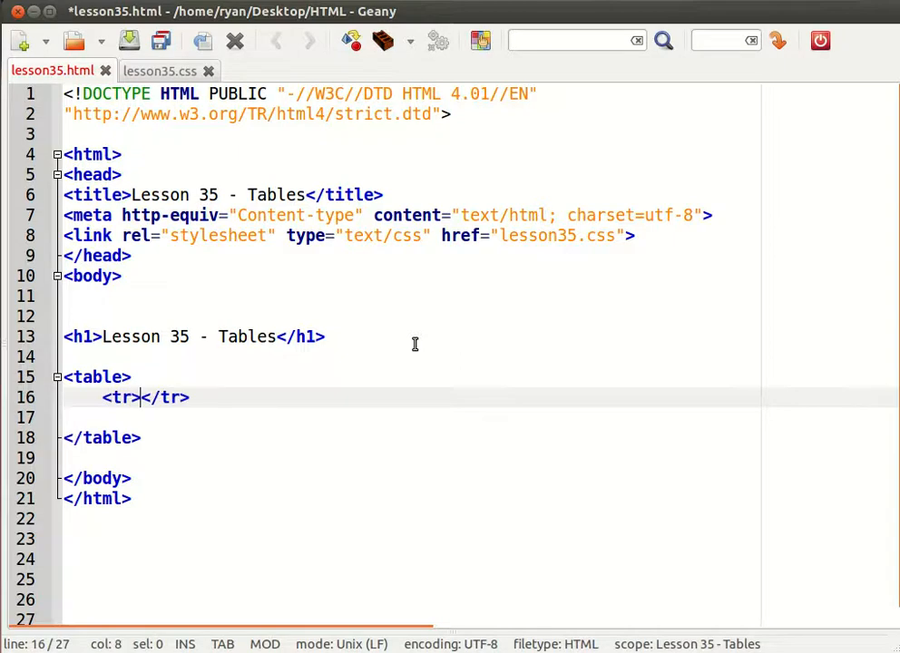
key("Return")
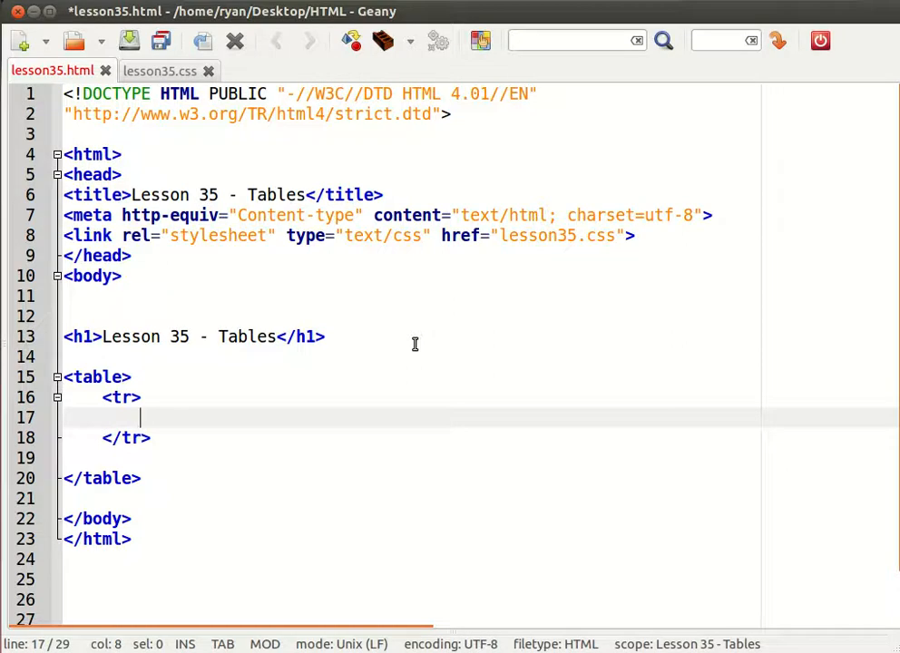
type("<td></td>")
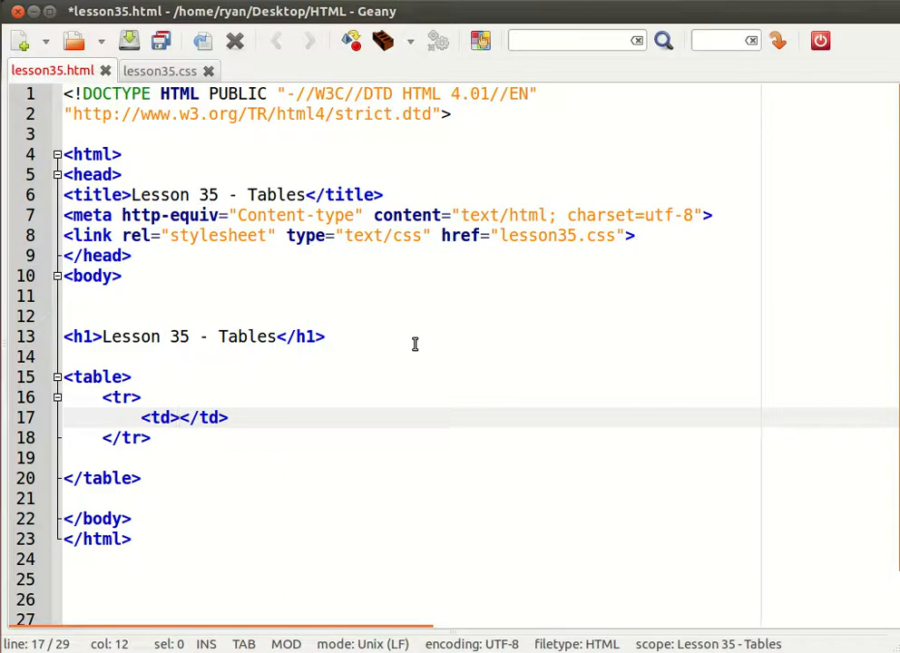
type("apples")
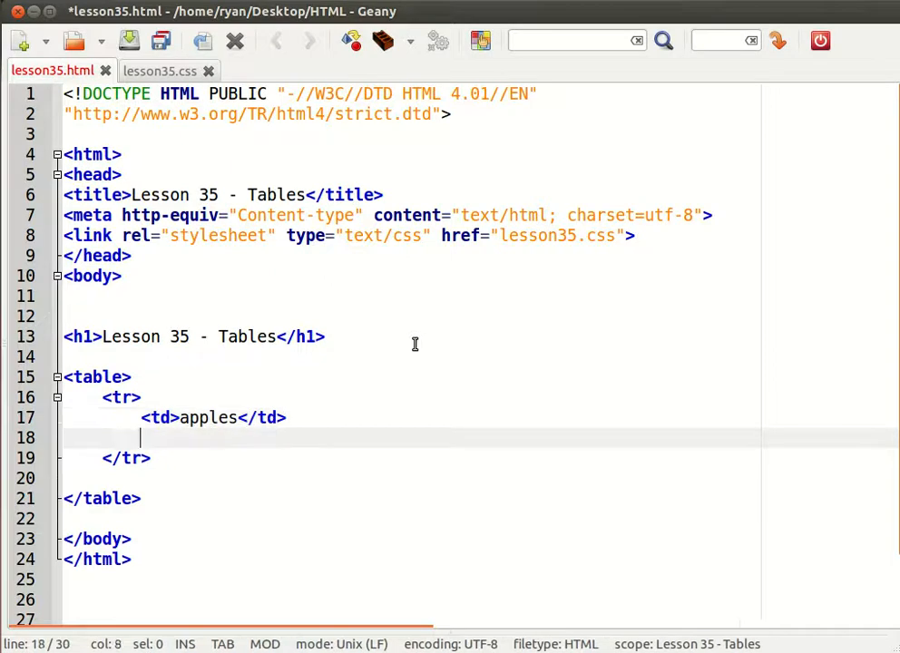
type("<td>oranges</td>")
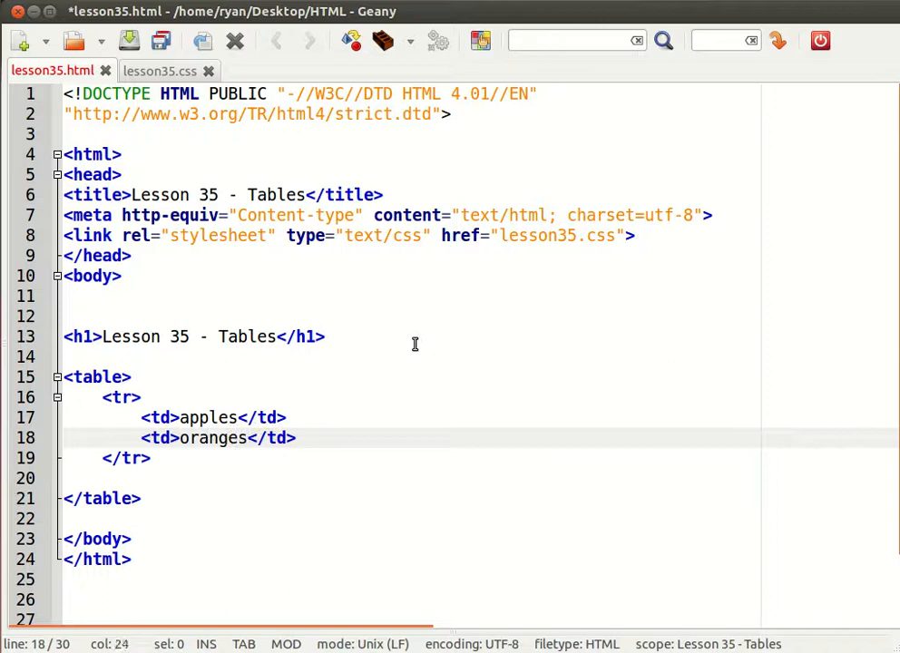
- Begin a third cell's <img src="pics/ and browse the pics folder for the image name
type("<td><</td>")
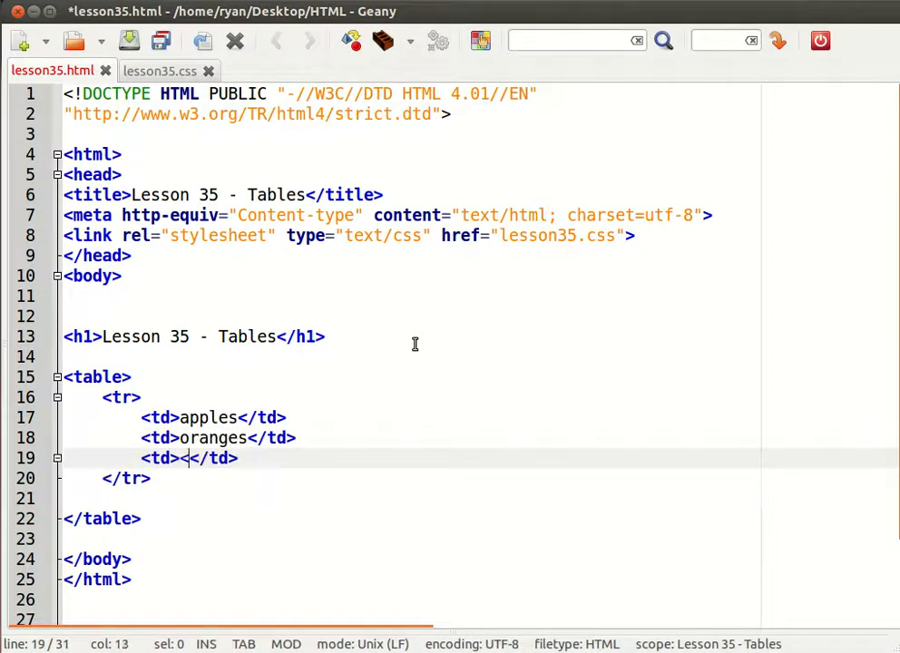
type("img src")
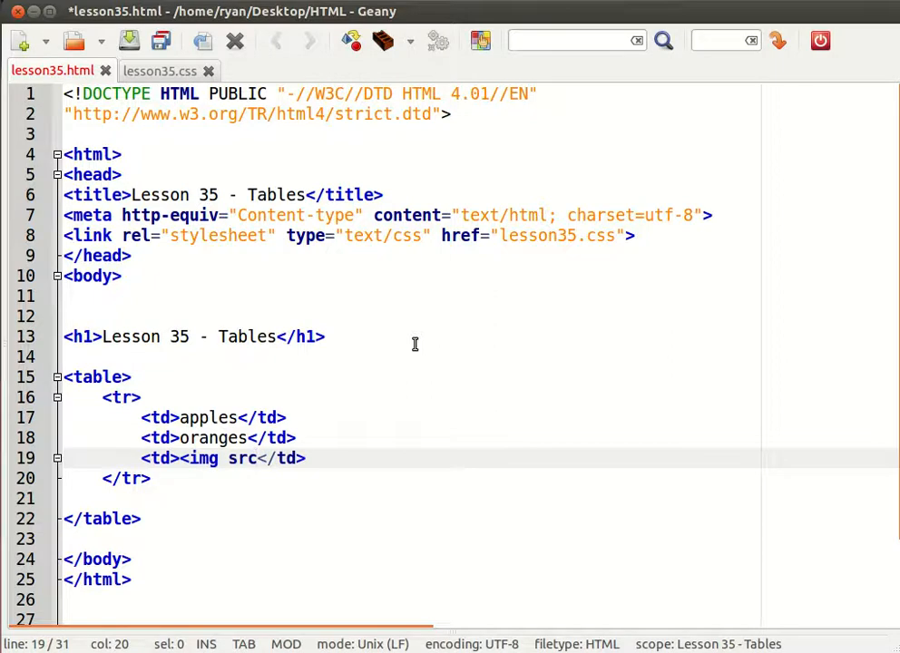
type("=\"")
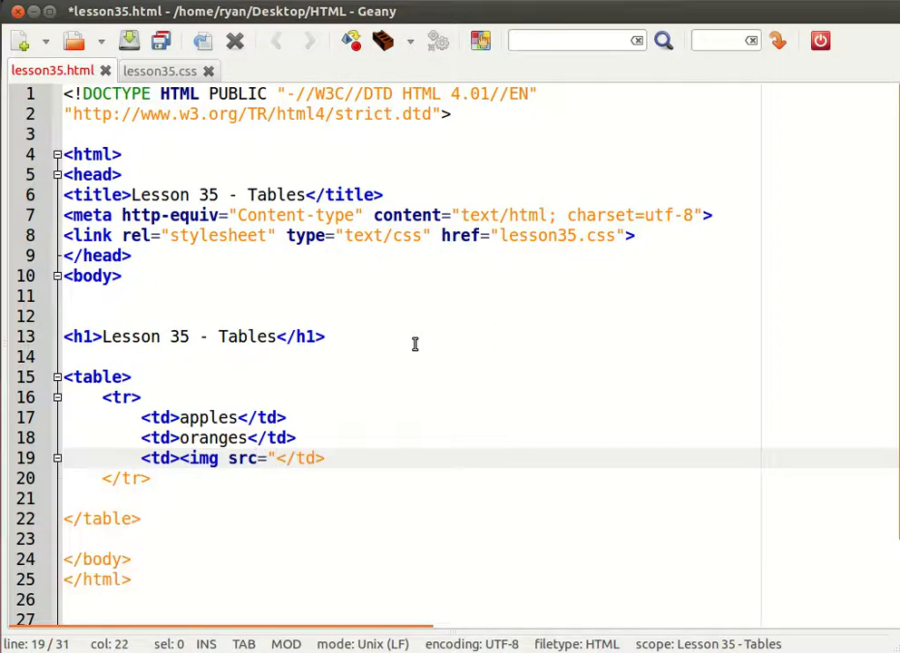
type("pics/")
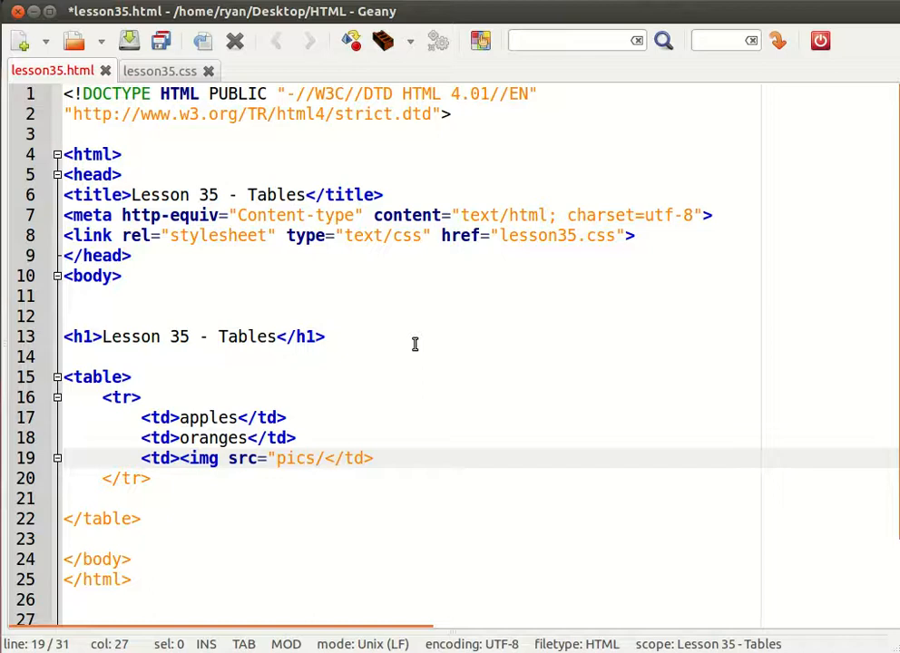
left_click(71, 42)
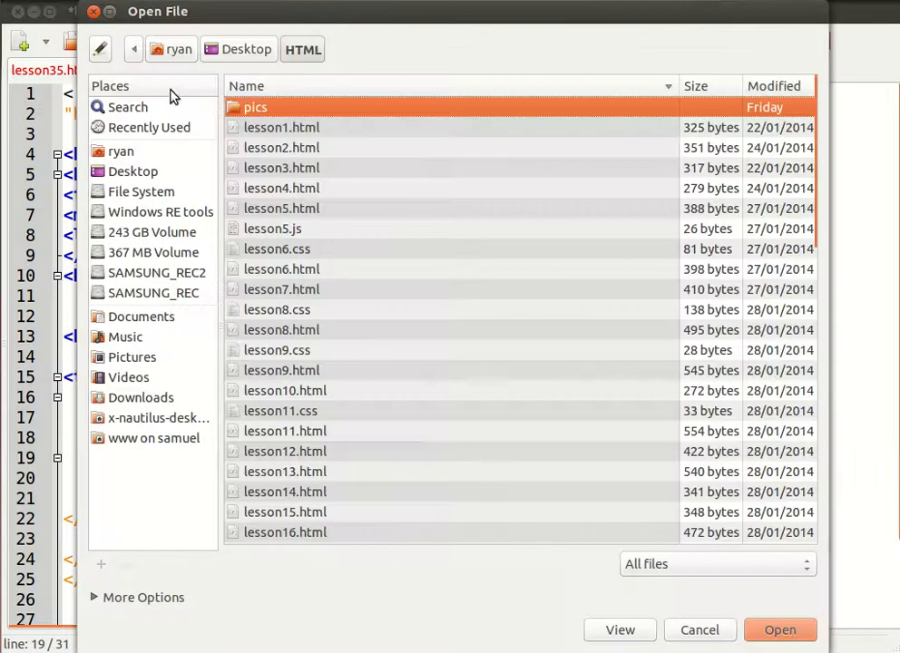
double_click(258, 107)
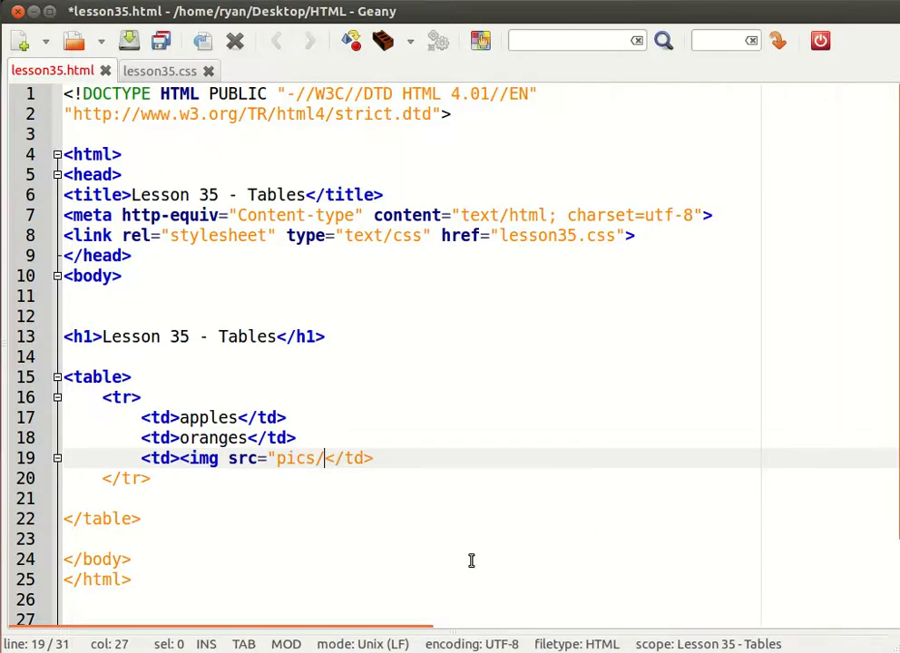
- Complete the image as pics/man.jpg with width="200" and alt="man"
type("man.jpg\"")
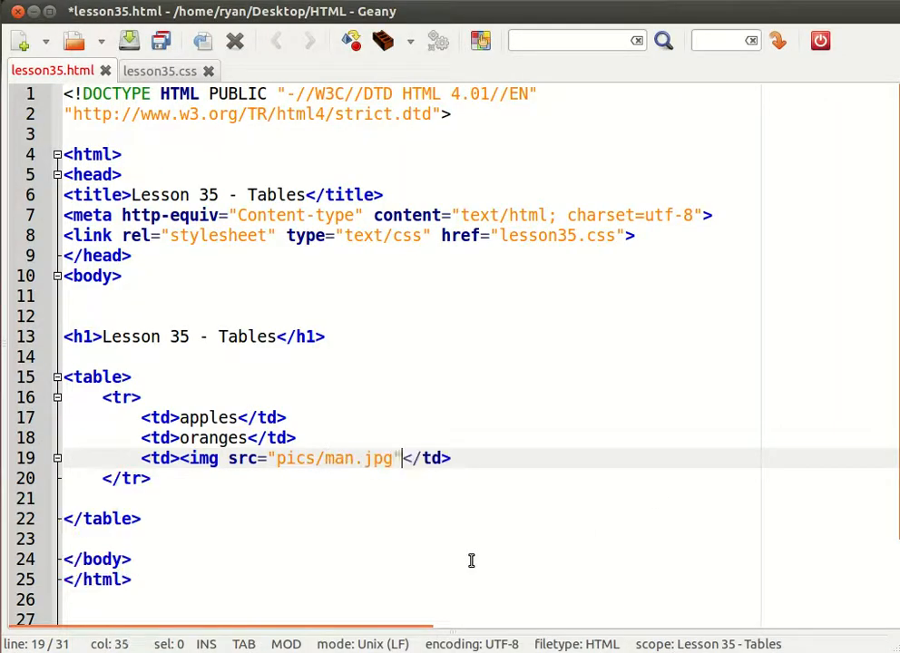
type("width=")
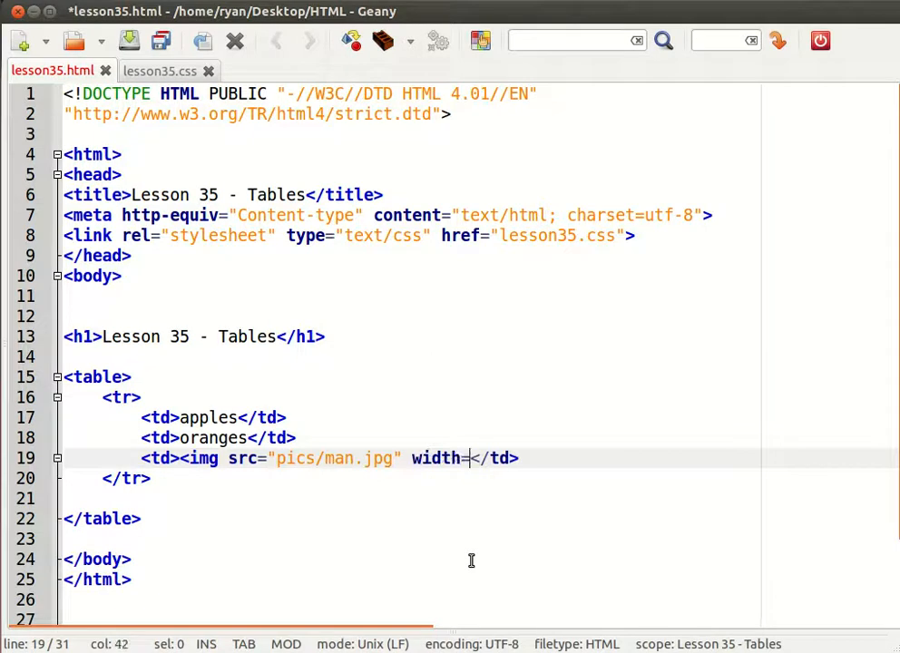
type("=\"200\" a")
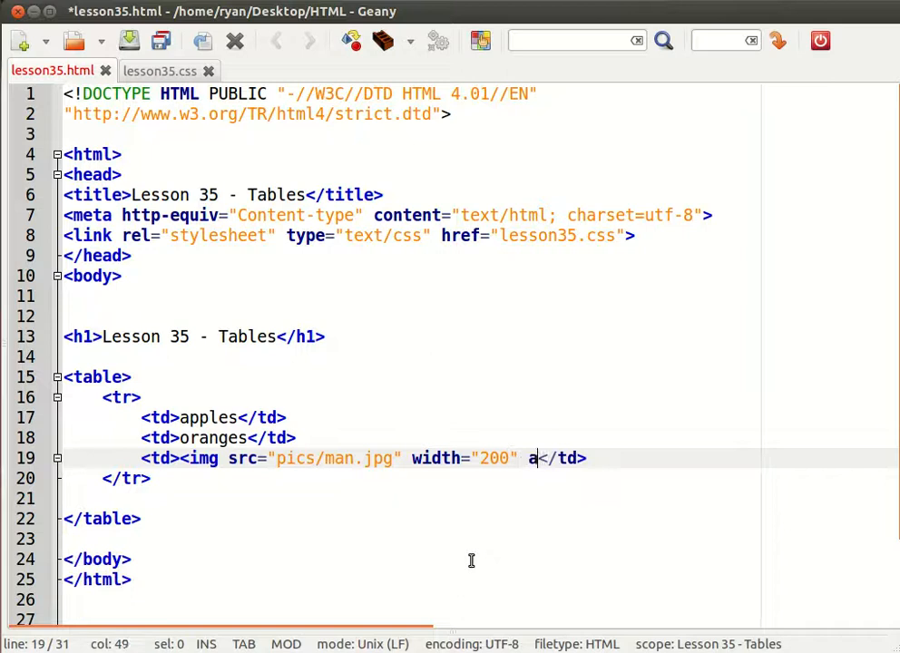
type("lt=\"man\"")
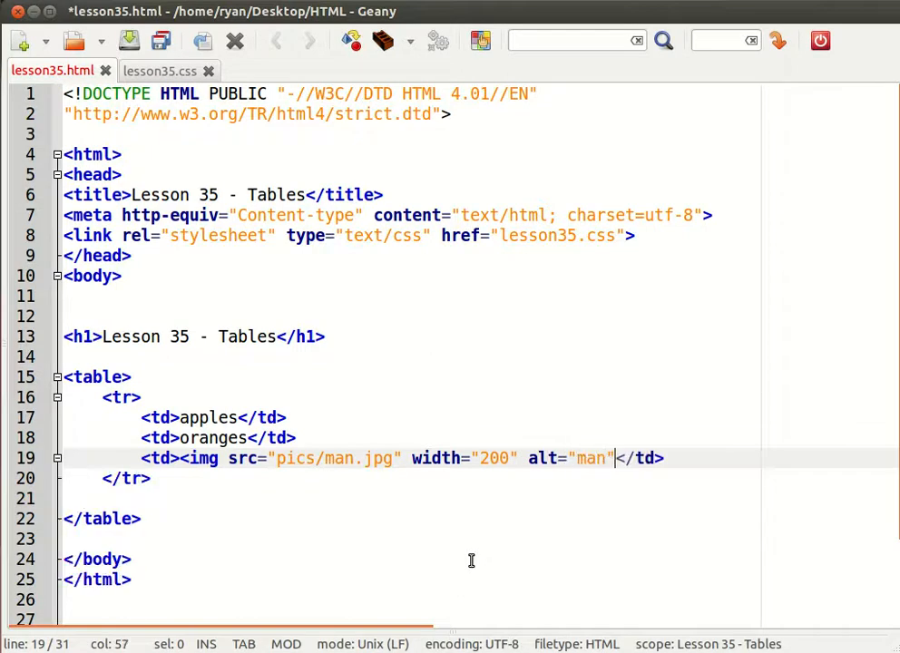
type(">")
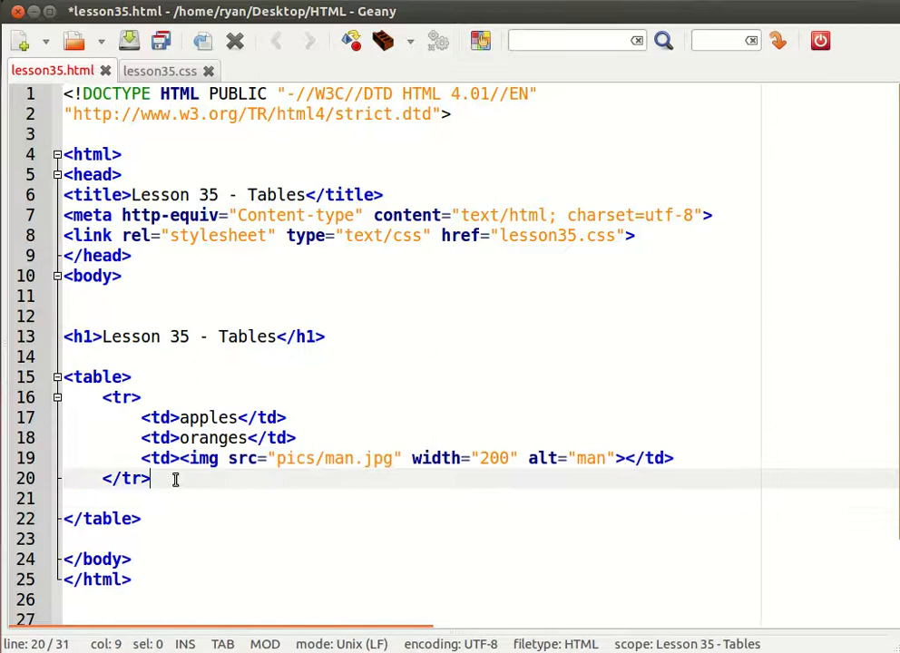
- Add a second row with cells ice cream, sweets and chocolate
type("<tr></tr>")
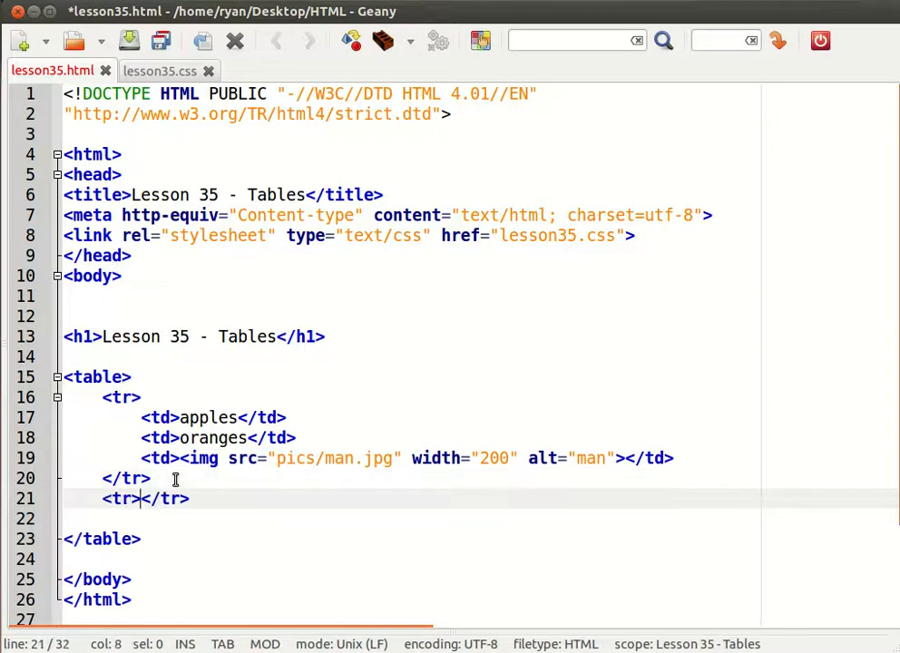
key("Return")
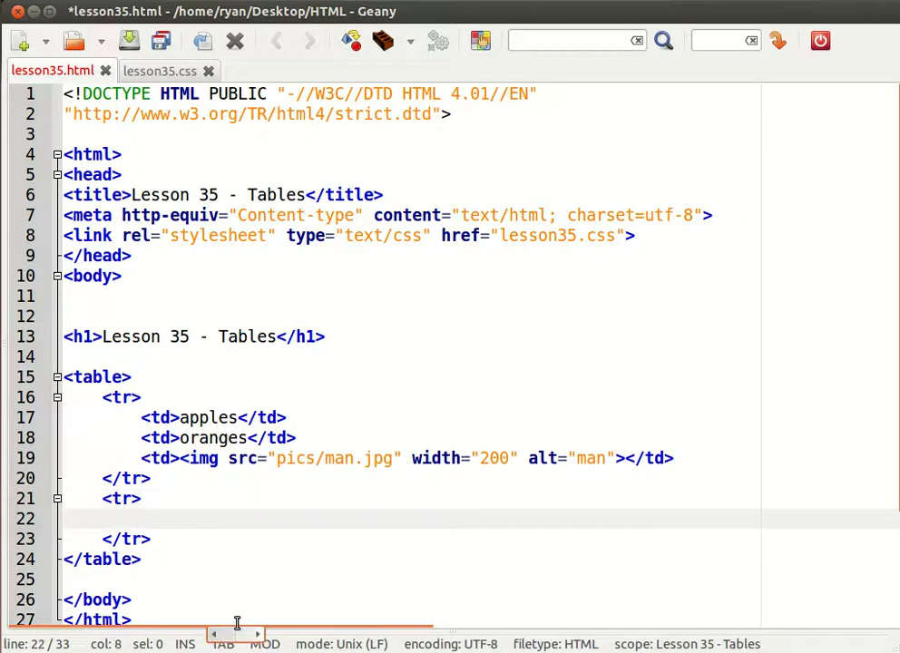
type("<td></td>")
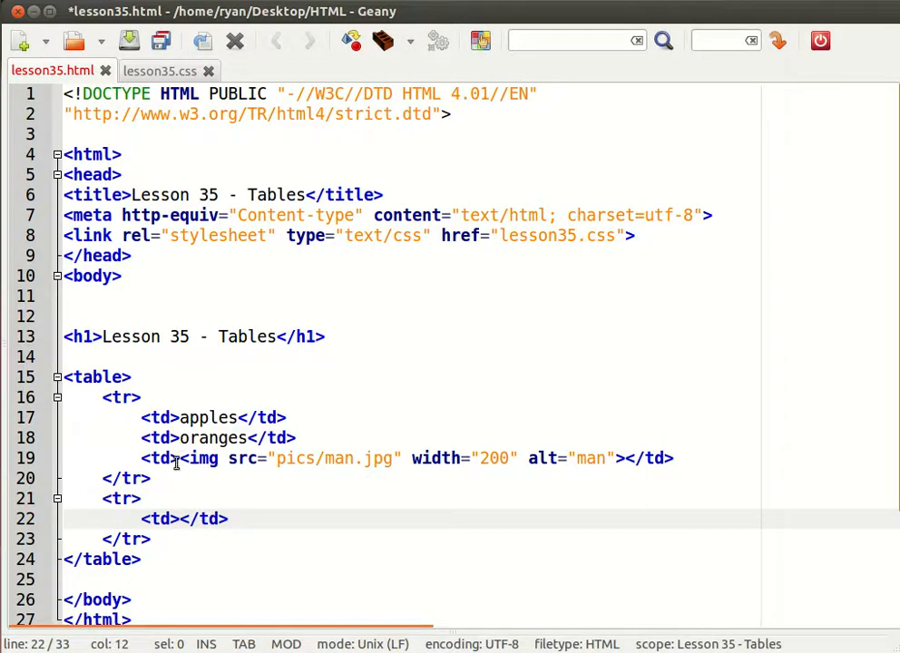
left_click(230, 519)
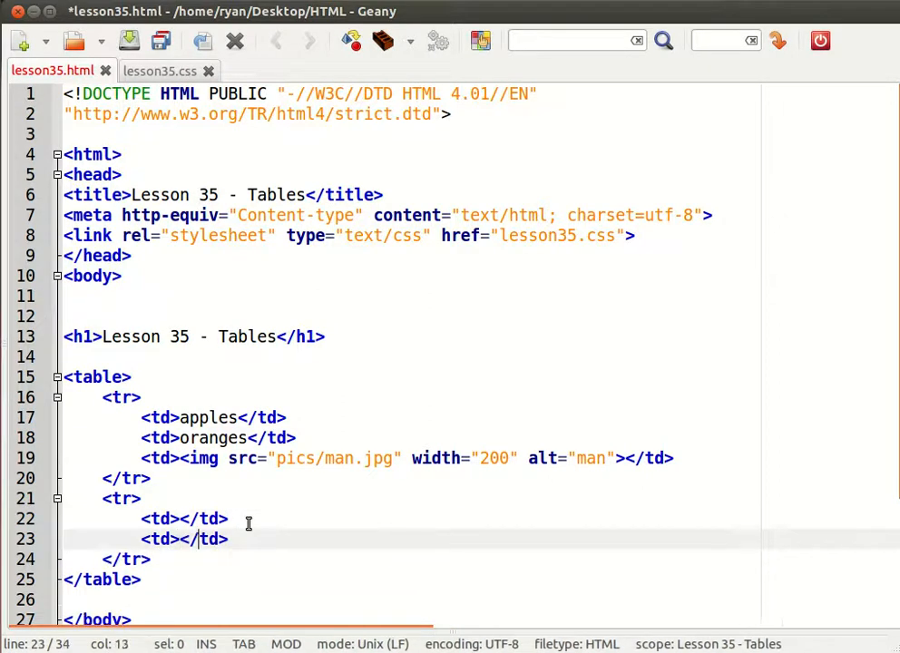
key("Return")
type("<td></td>")
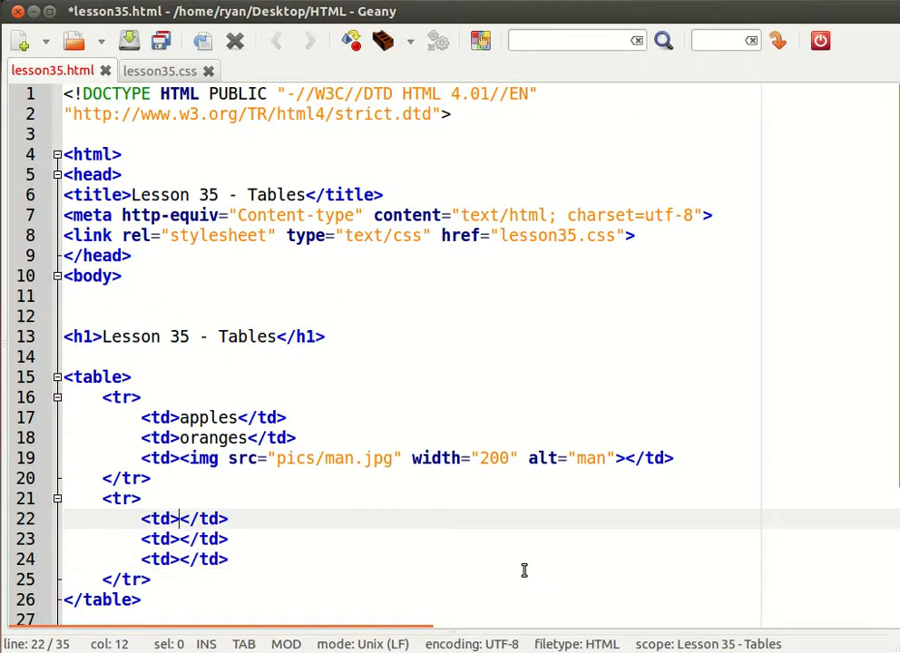
type("ice cream")
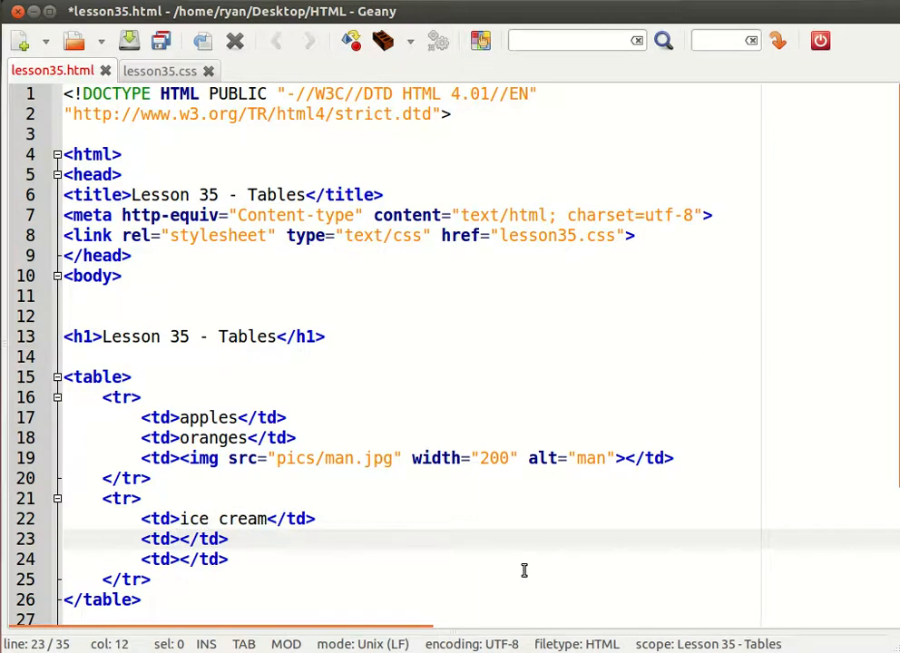
type("sweets")
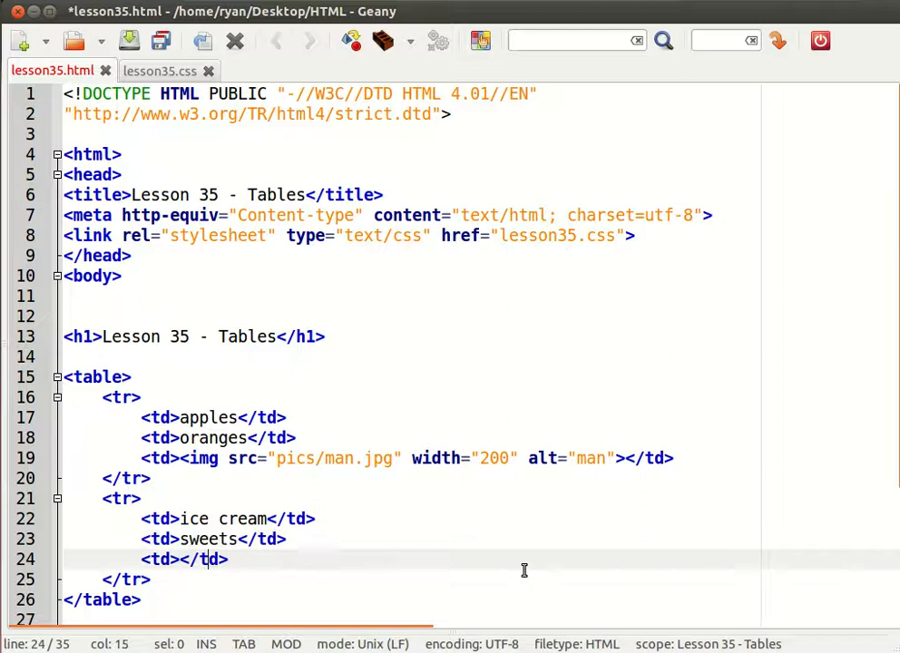
type("choco")
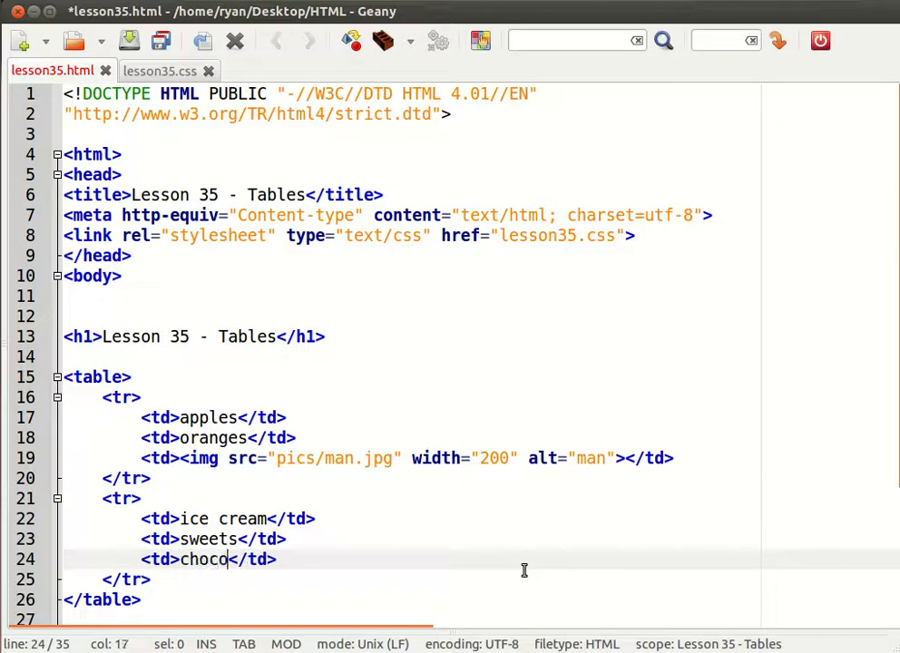
type("late")
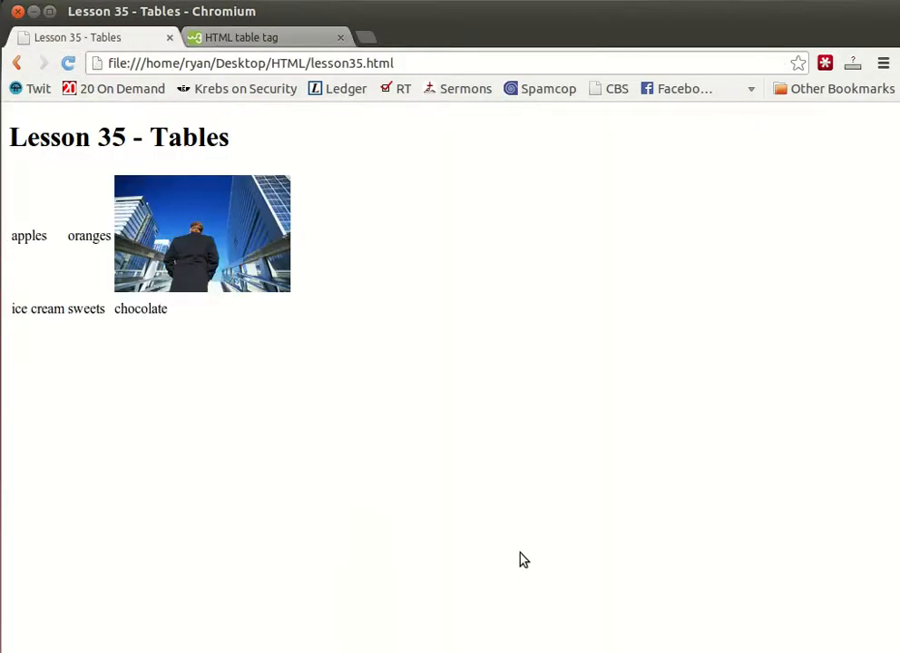
mouse_move(537, 548)
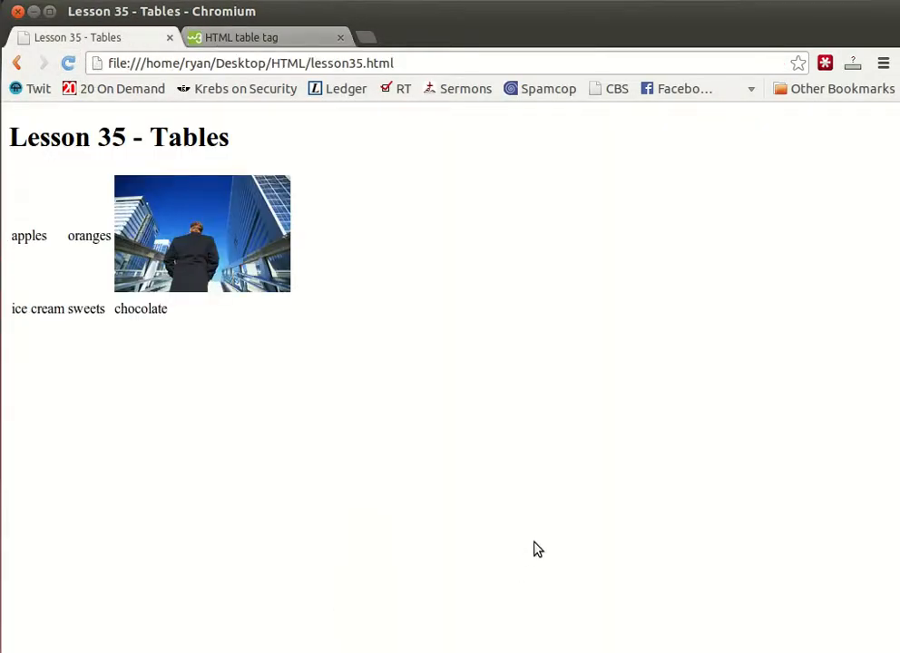
mouse_move(352, 510)
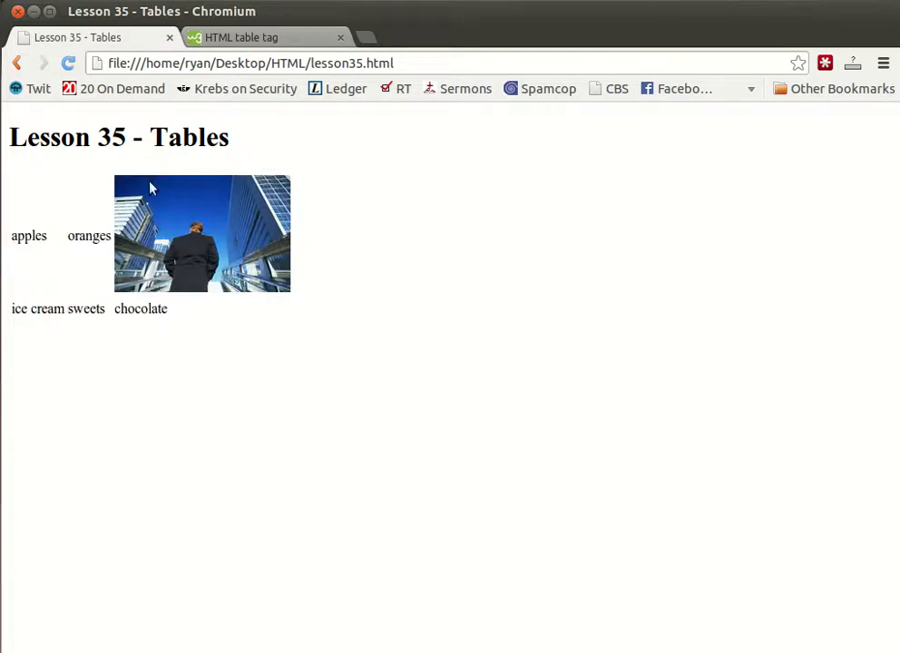
mouse_move(156, 171)
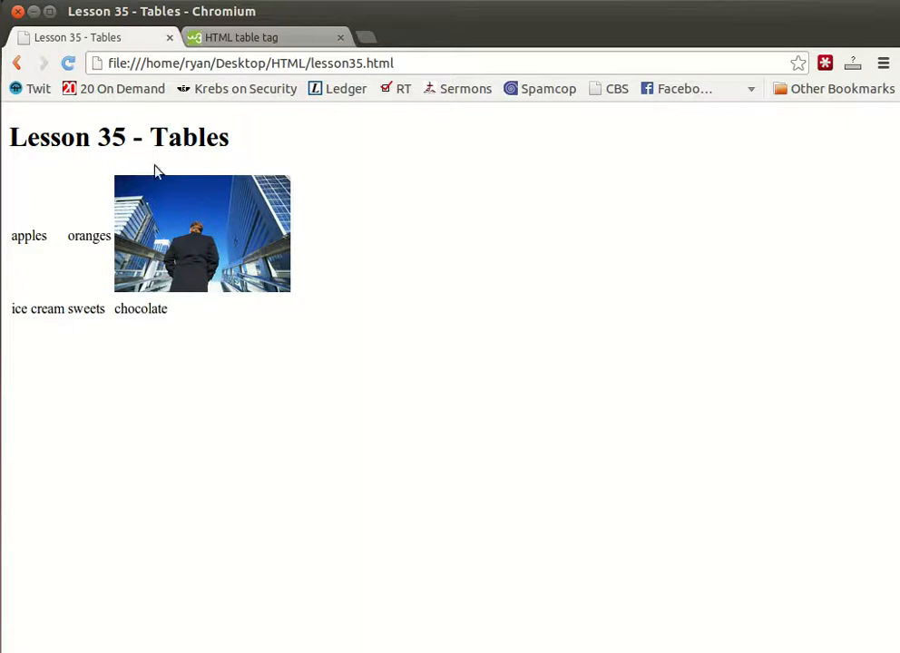
mouse_move(251, 312)
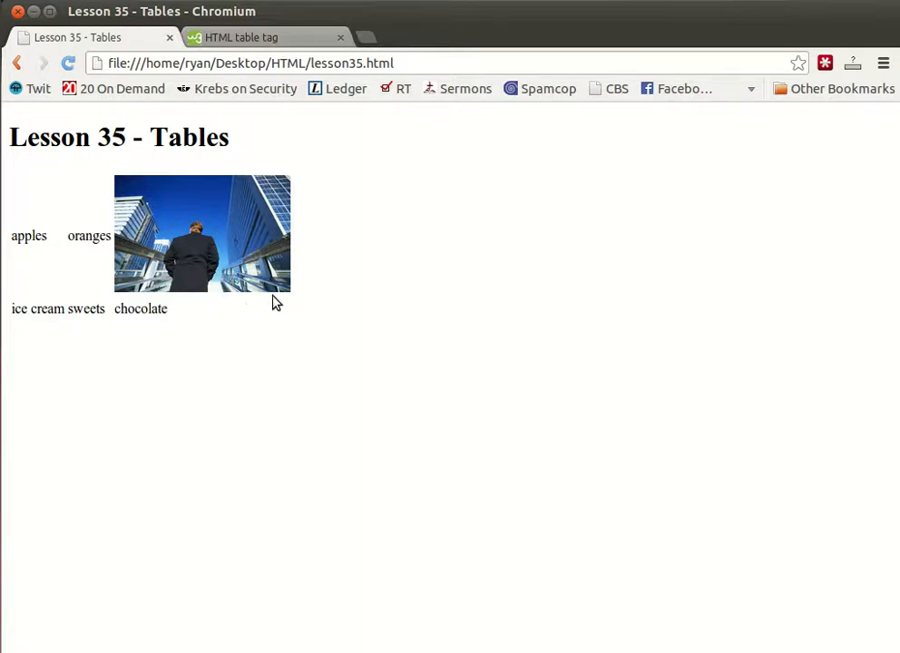
mouse_move(243, 265)
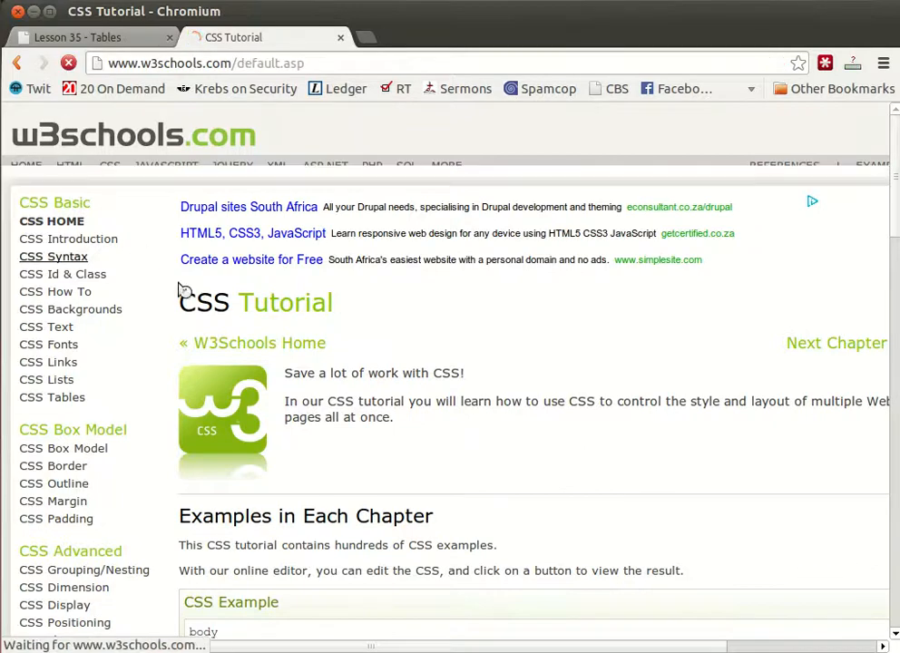
- Jump to the Table Properties group in the W3Schools CSS Reference
left_click(784, 165)
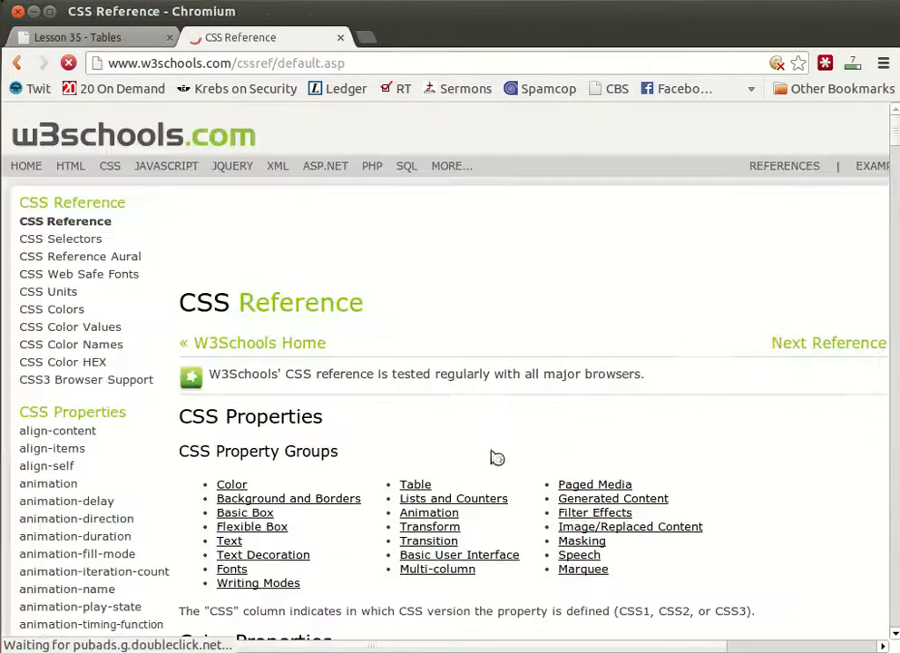
scroll("down", 3)
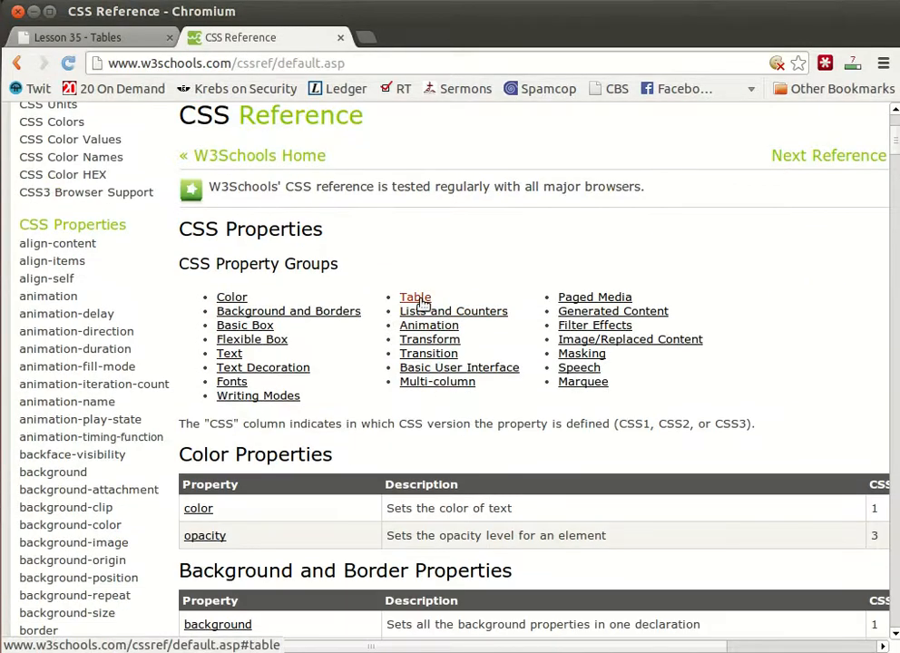
left_click(414, 298)
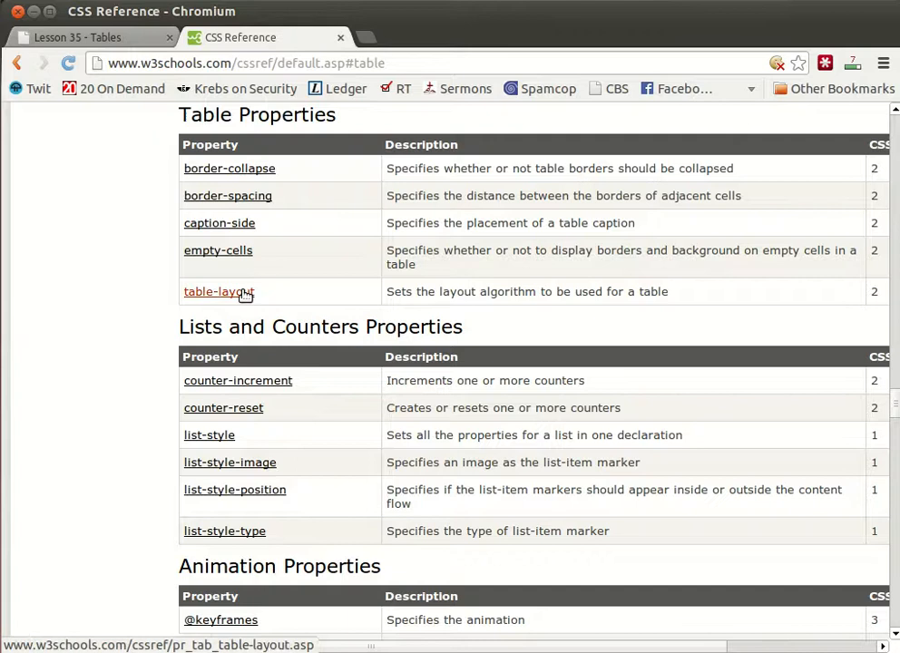
mouse_move(299, 305)
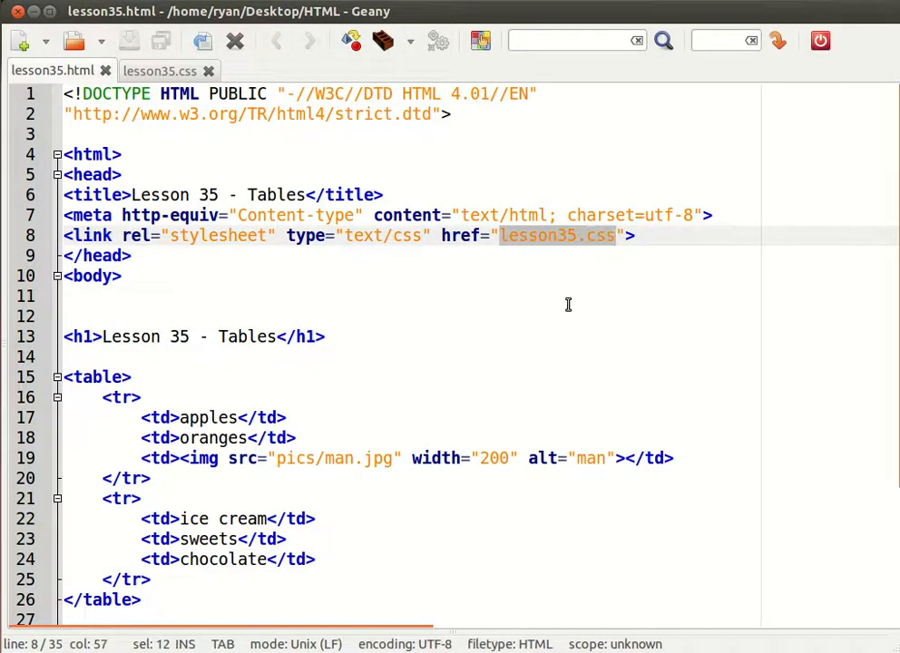
- Write a table rule with border:1px solid black; in lesson35.css
left_click(160, 69)
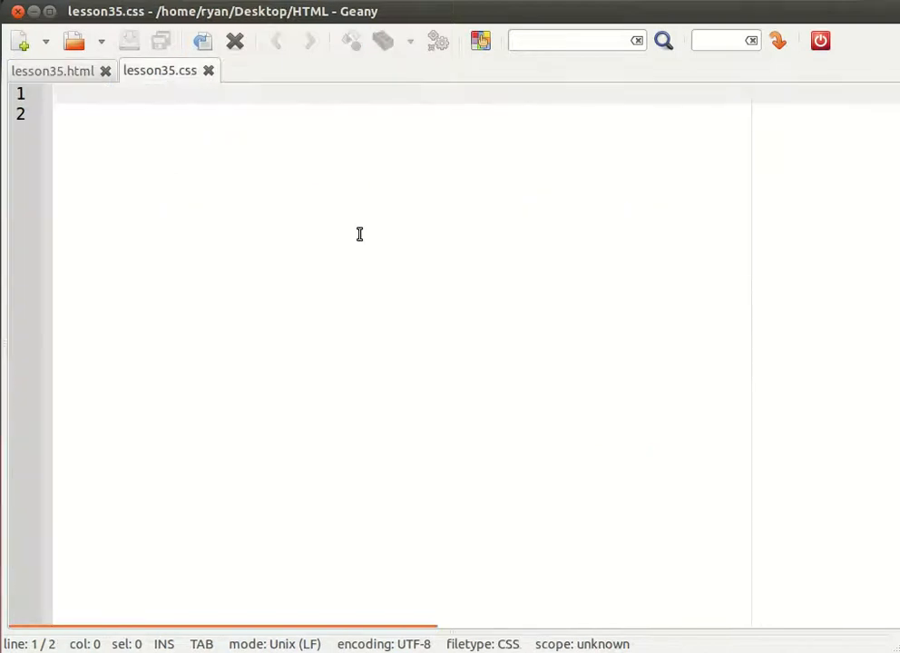
type("table {")
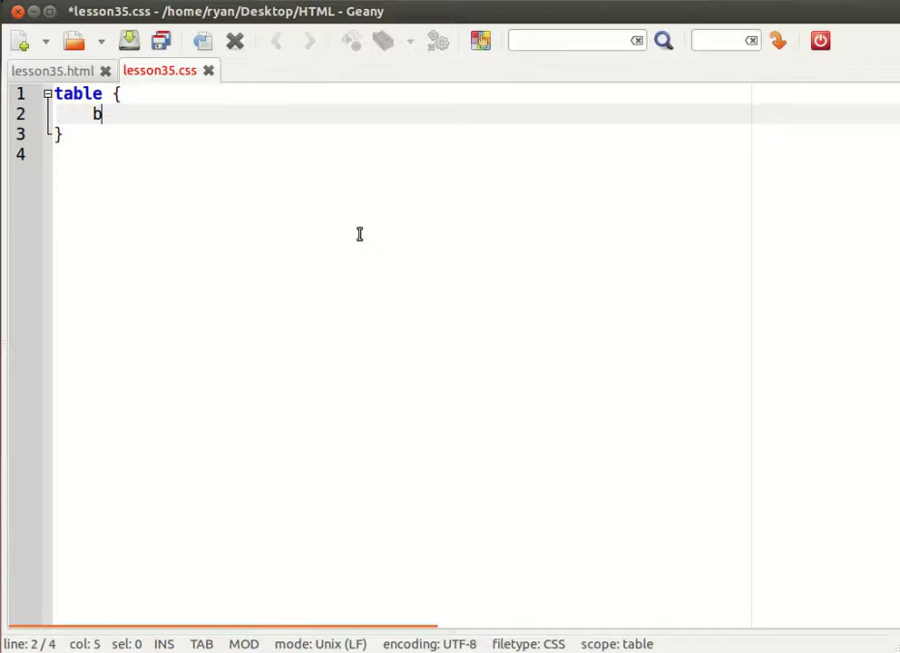
type("order:1px solid")
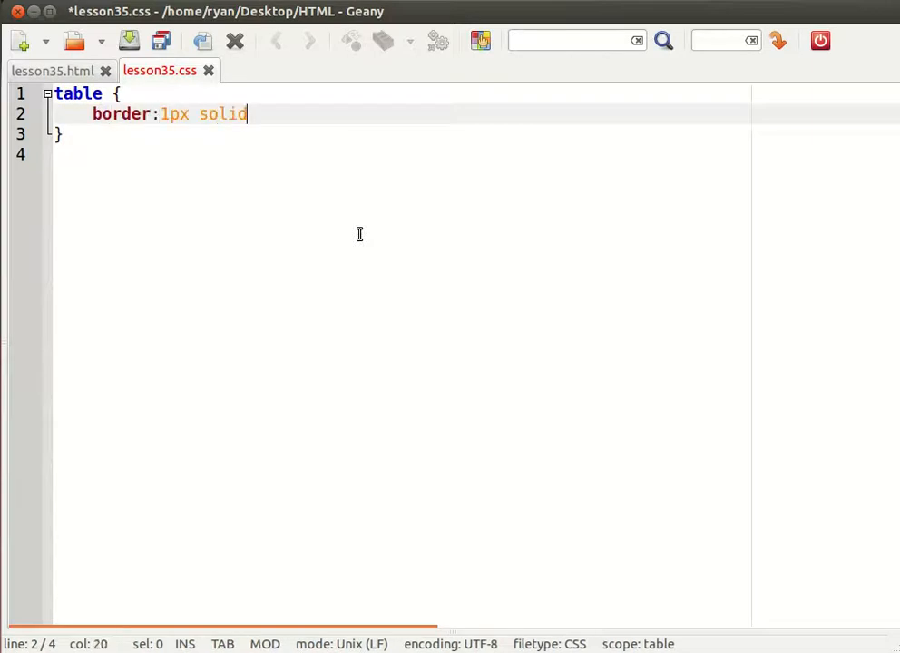
type("black;")
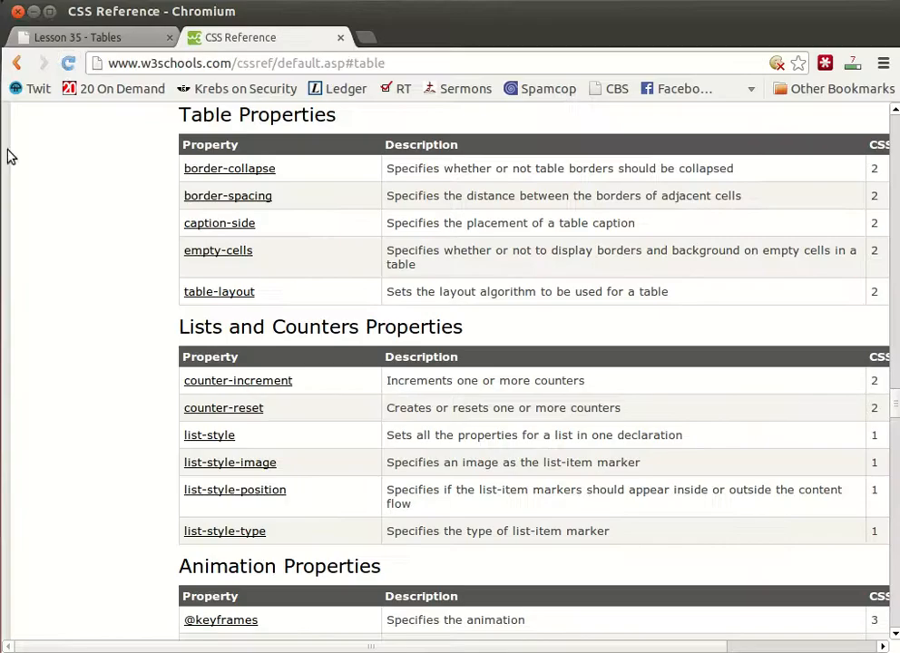
- Extend the selector to table, td, save, and check the bordered cells in Chromium
left_click(91, 36)
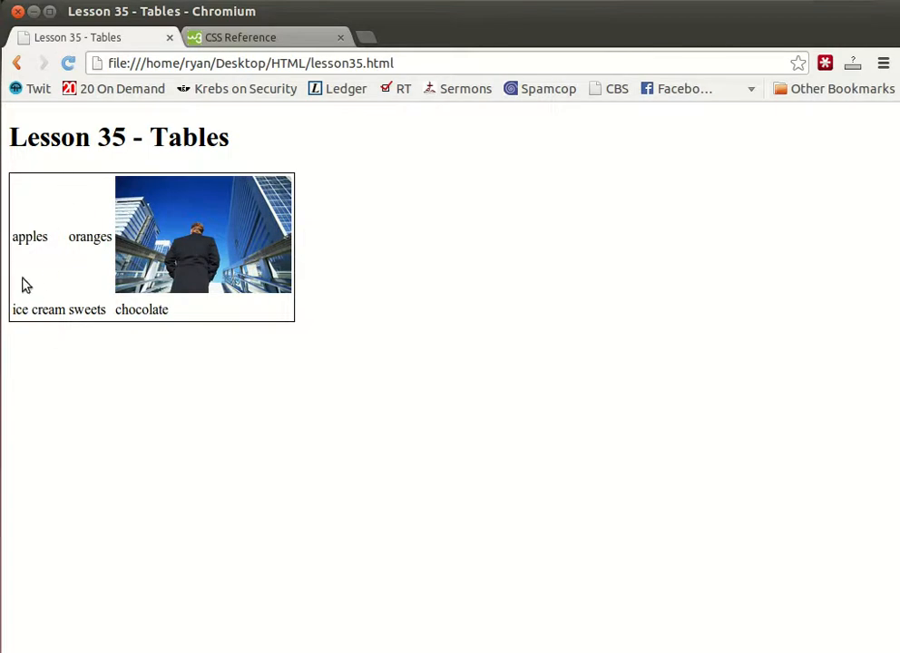
mouse_move(402, 283)
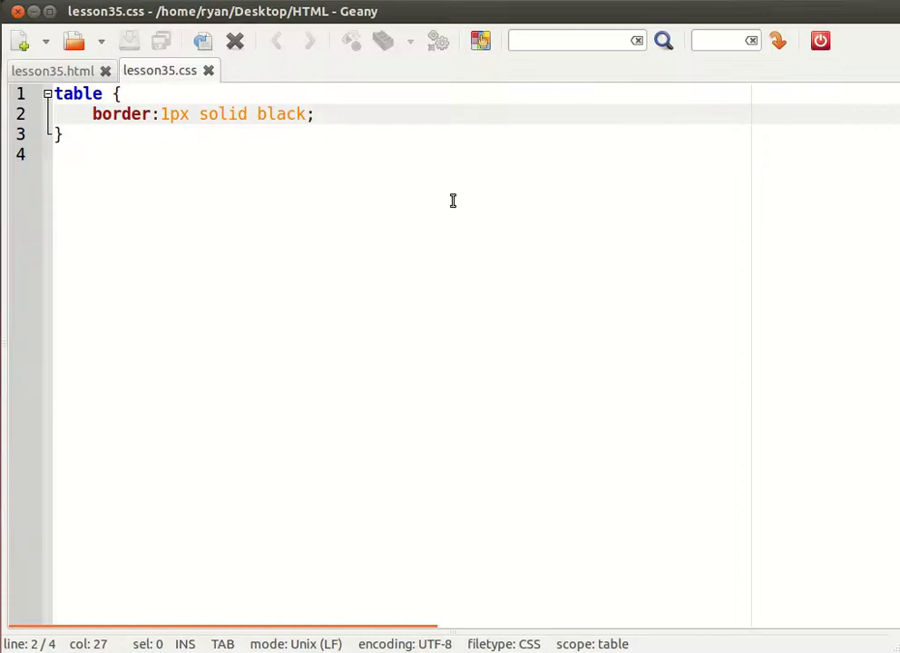
type(", td")
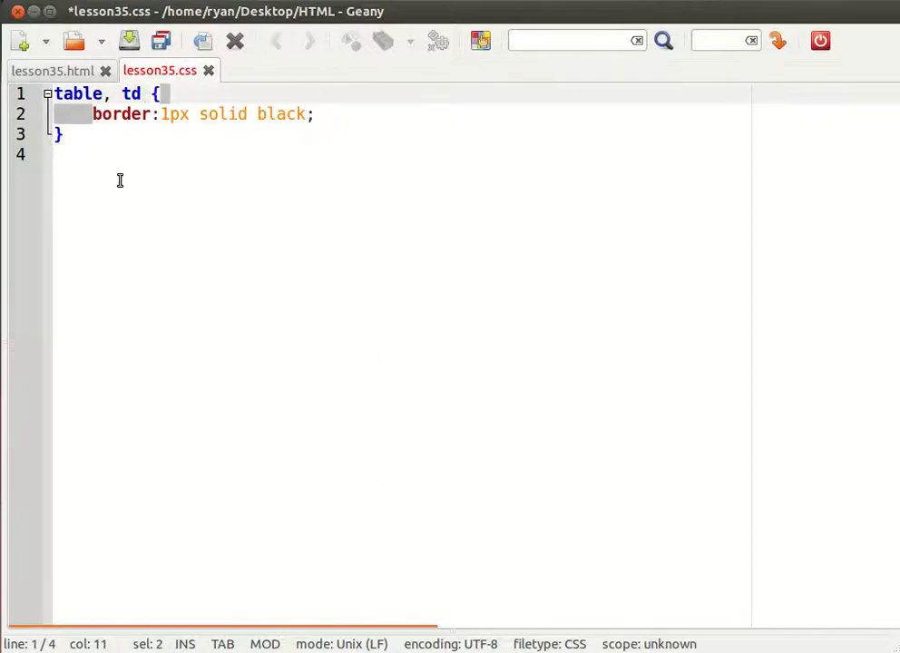
key("ctrl+s")
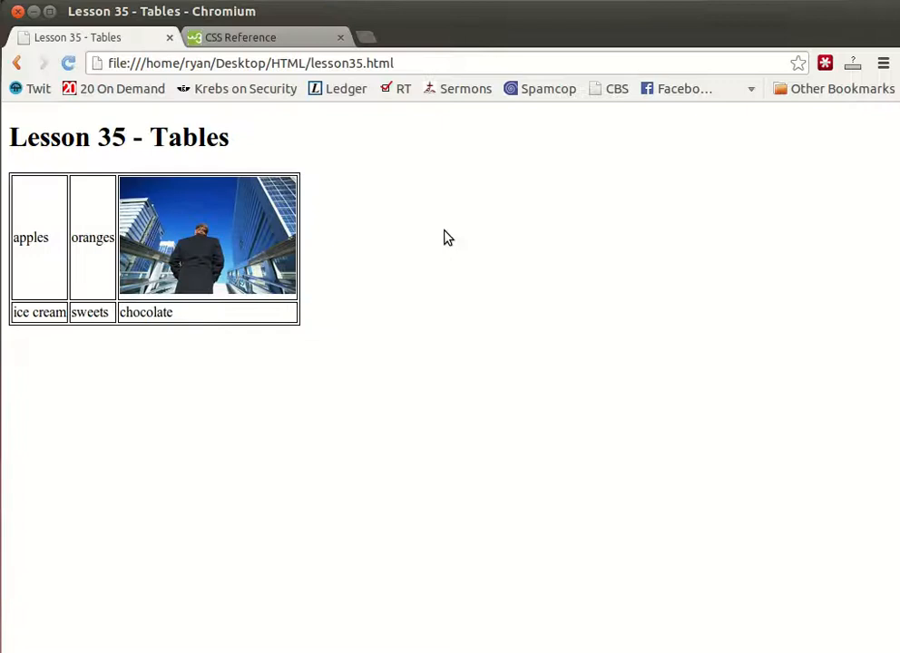
mouse_move(452, 258)
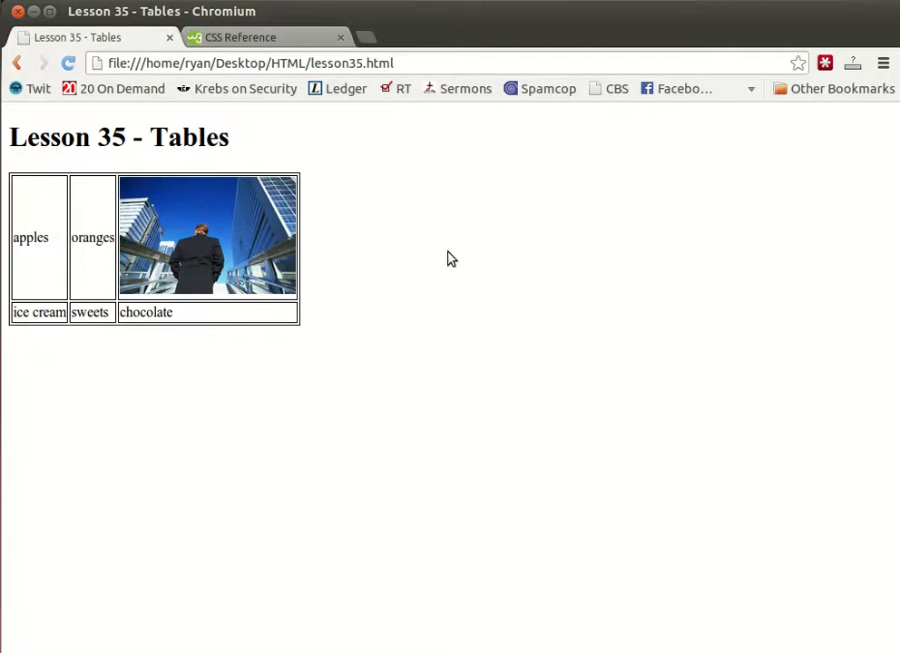
mouse_move(441, 319)
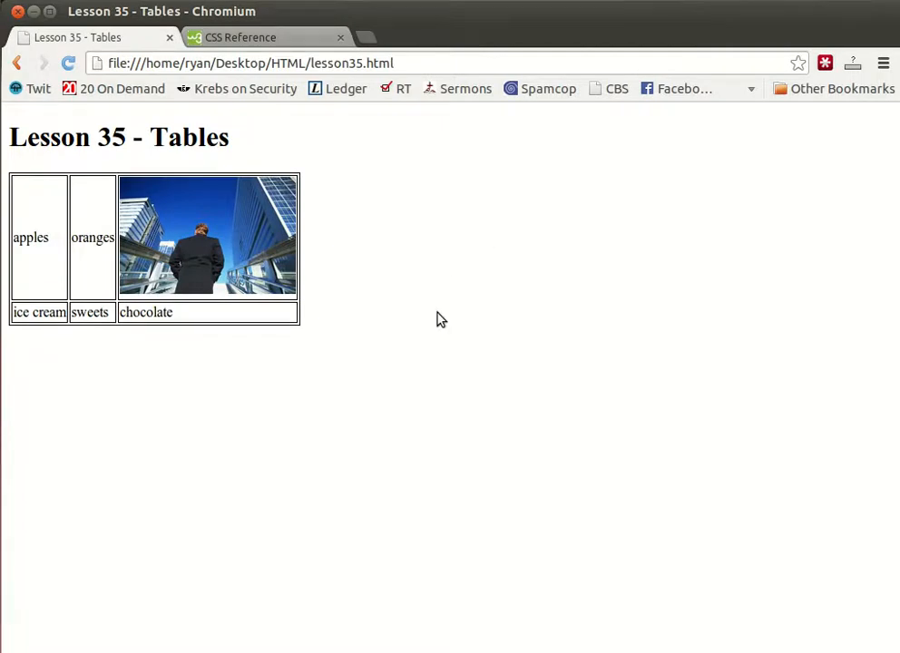
mouse_move(501, 359)
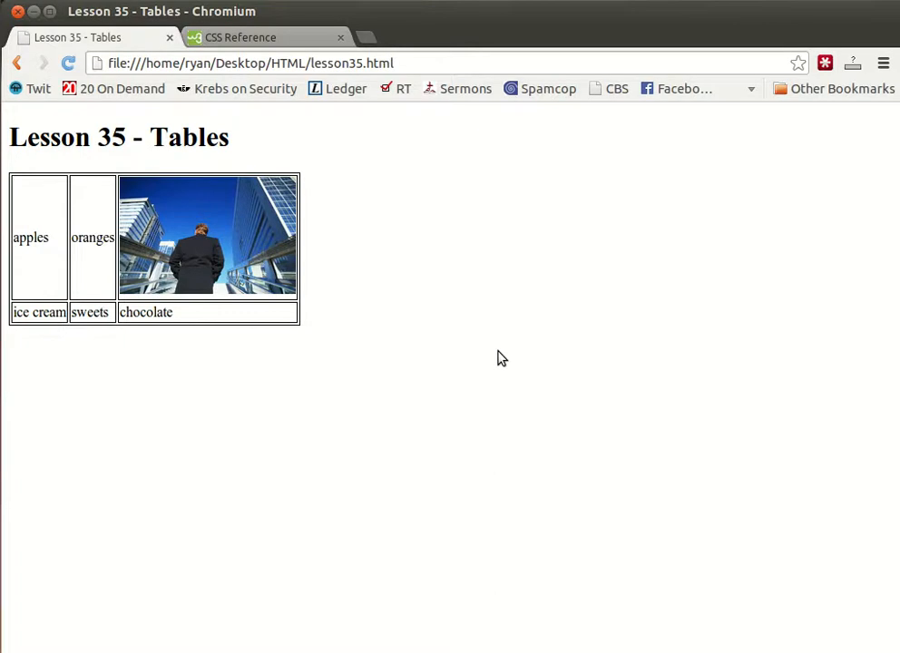
left_click(251, 36)
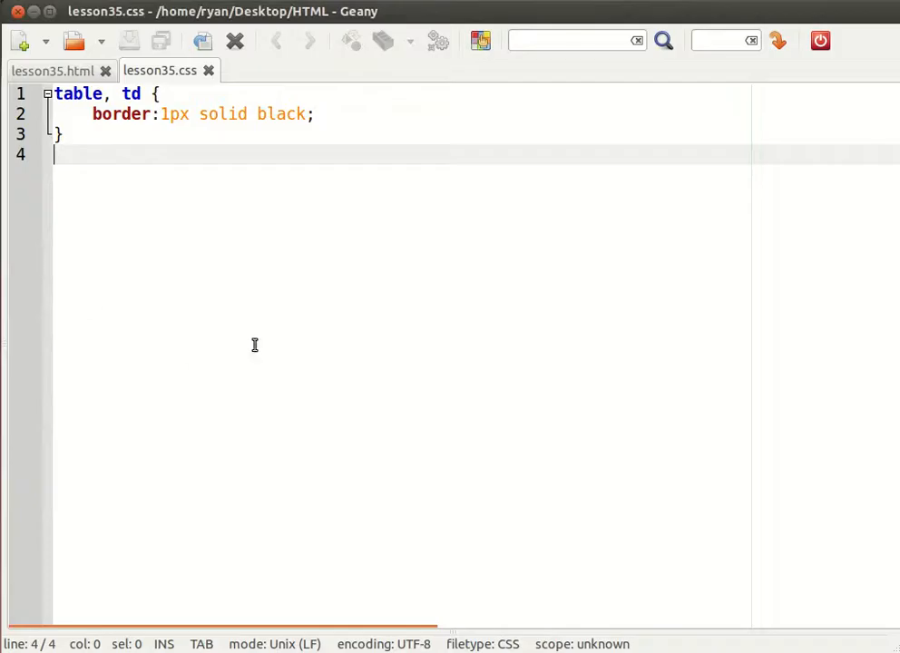
- Add a table rule with border-spacing:5px;
type("table")
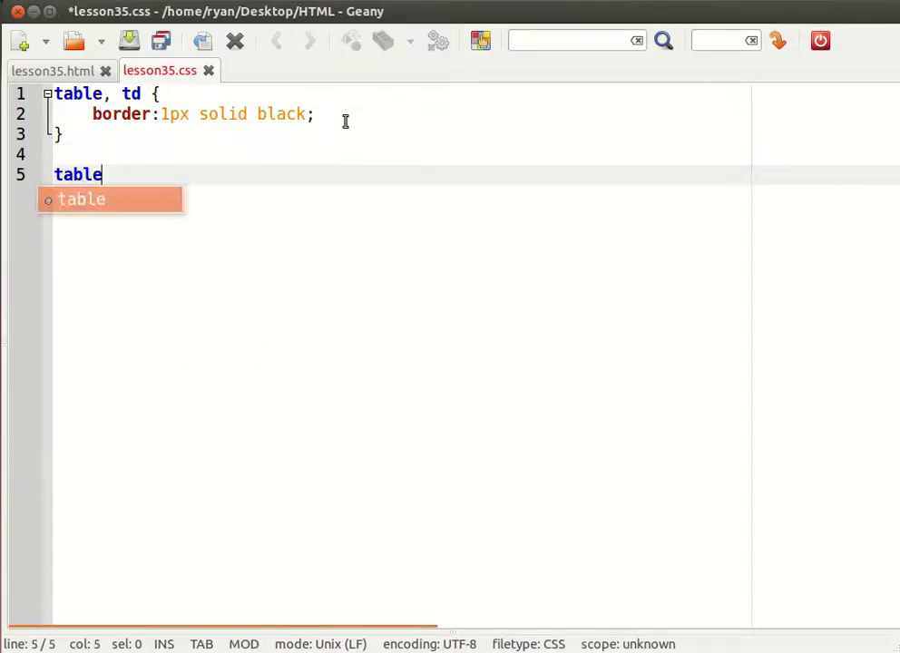
type("{")
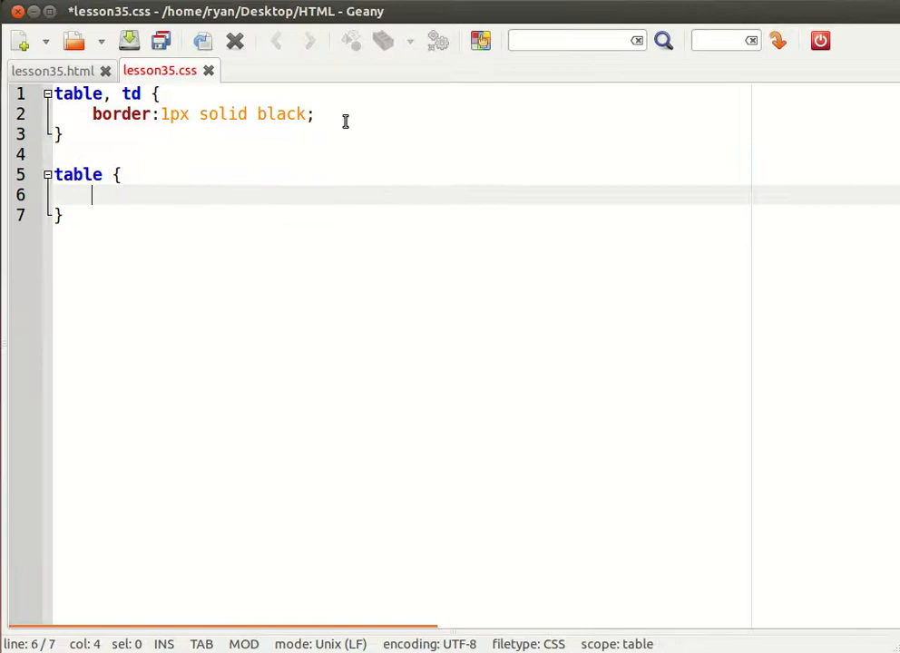
type("table")
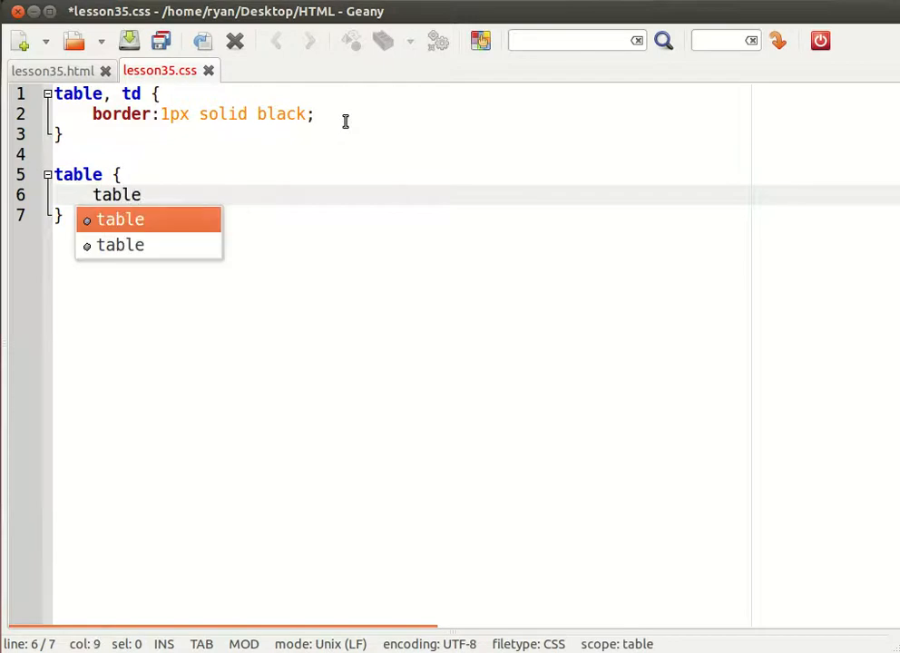
type("border-")
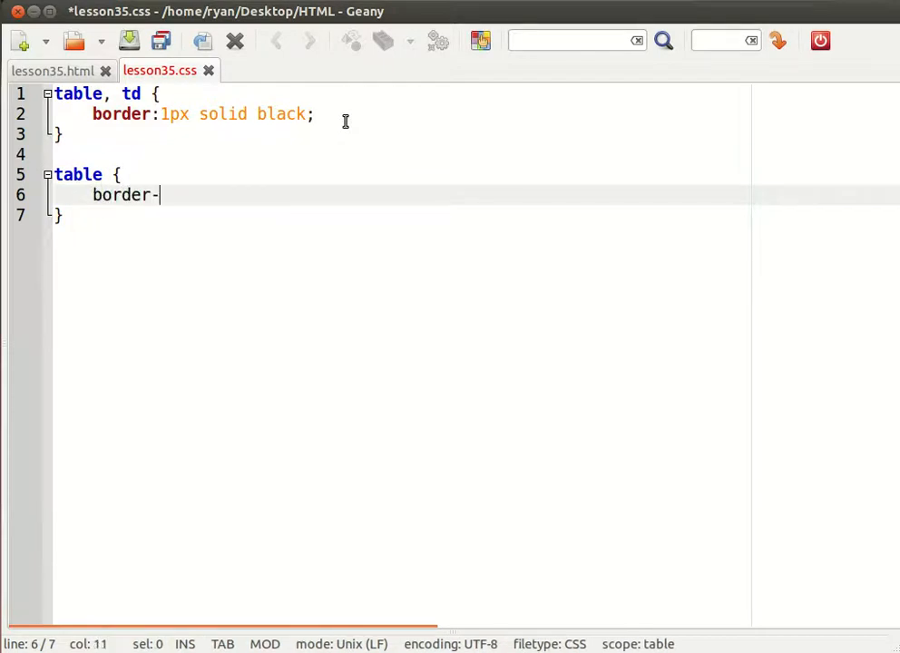
type("spacing:")
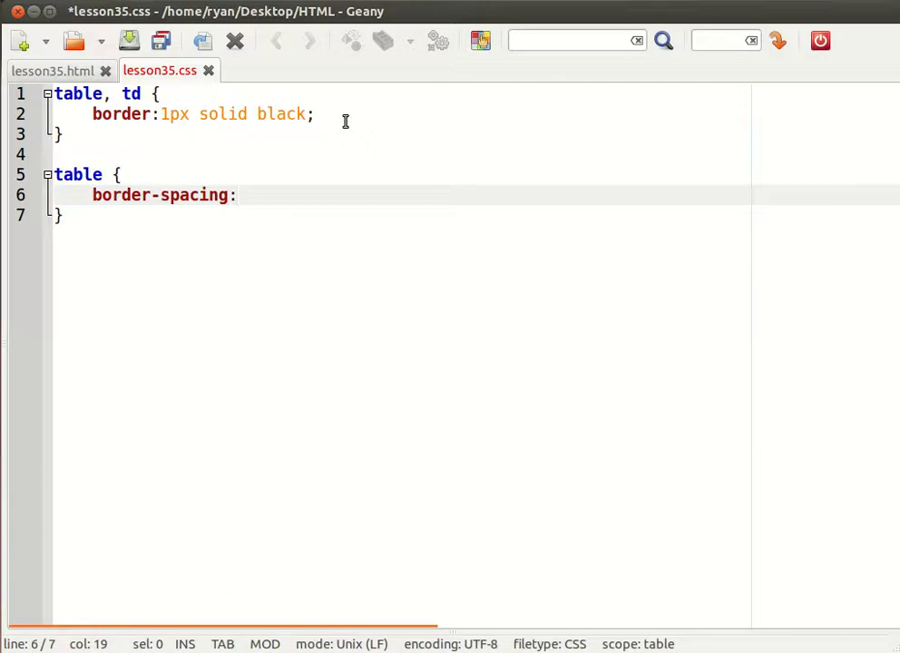
type("5px;")
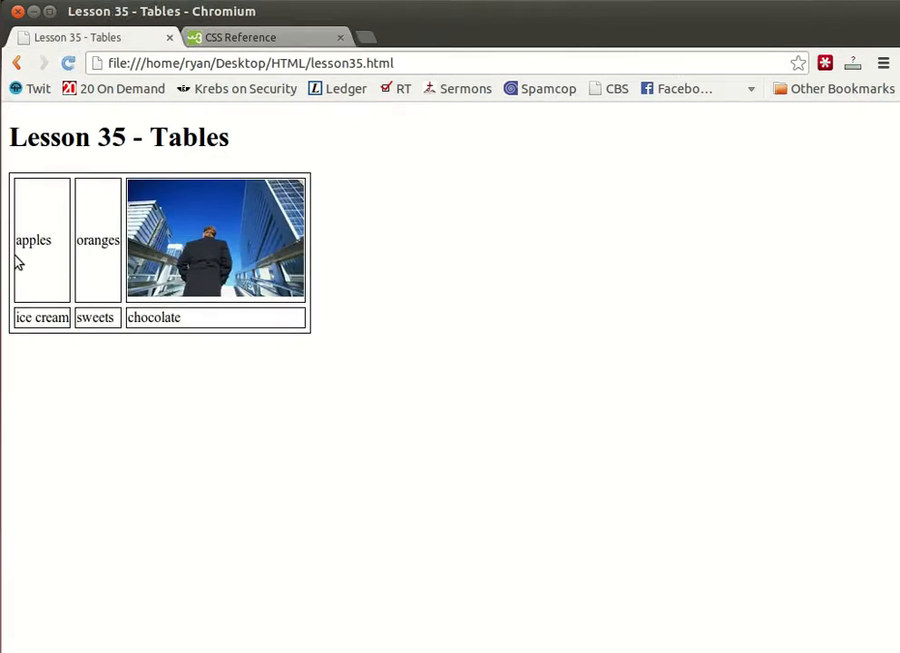
mouse_move(132, 245)
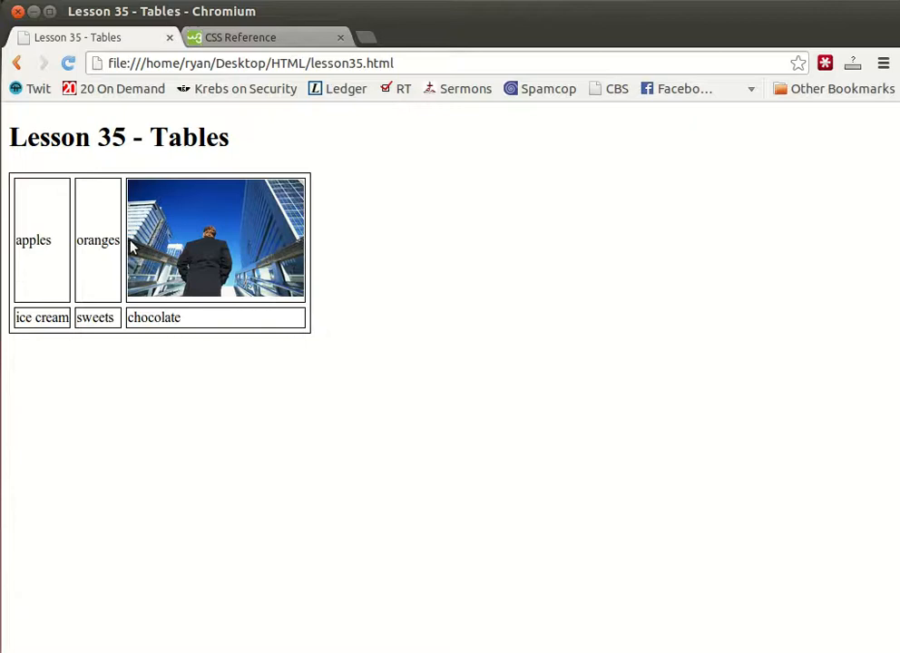
mouse_move(363, 432)
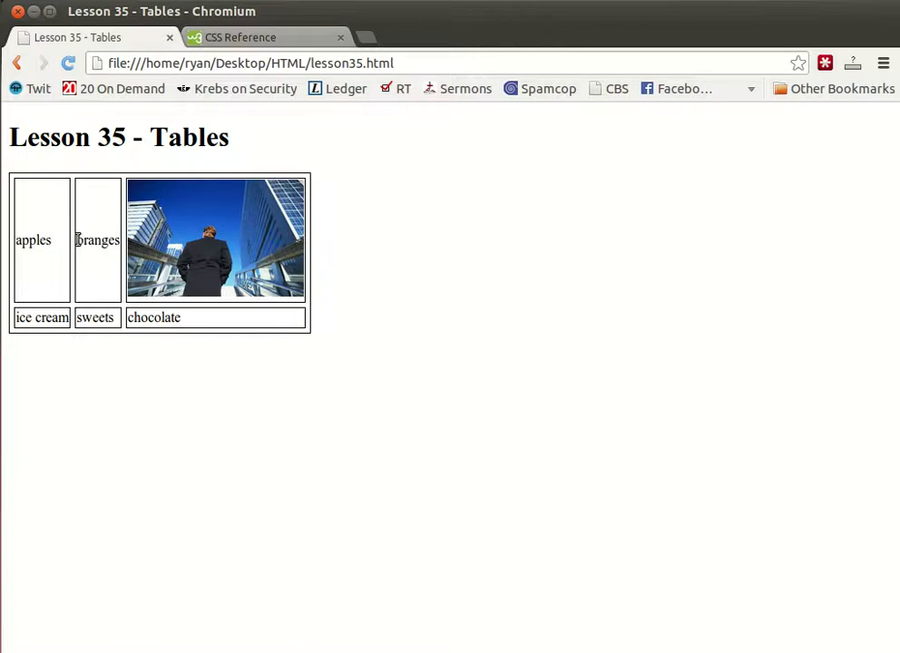
- Start a new td rule in the stylesheet
double_click(98, 240)
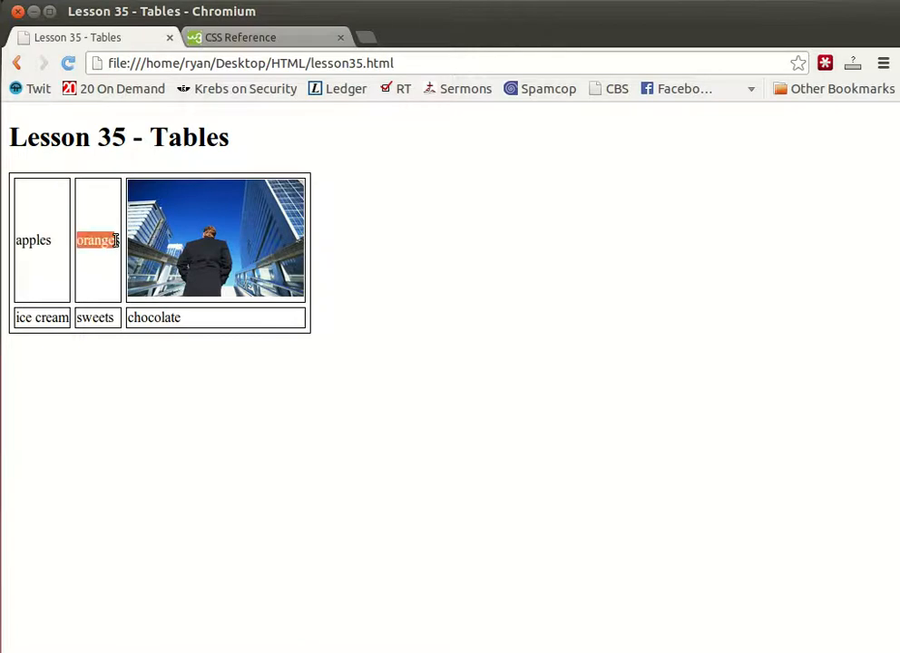
mouse_move(117, 276)
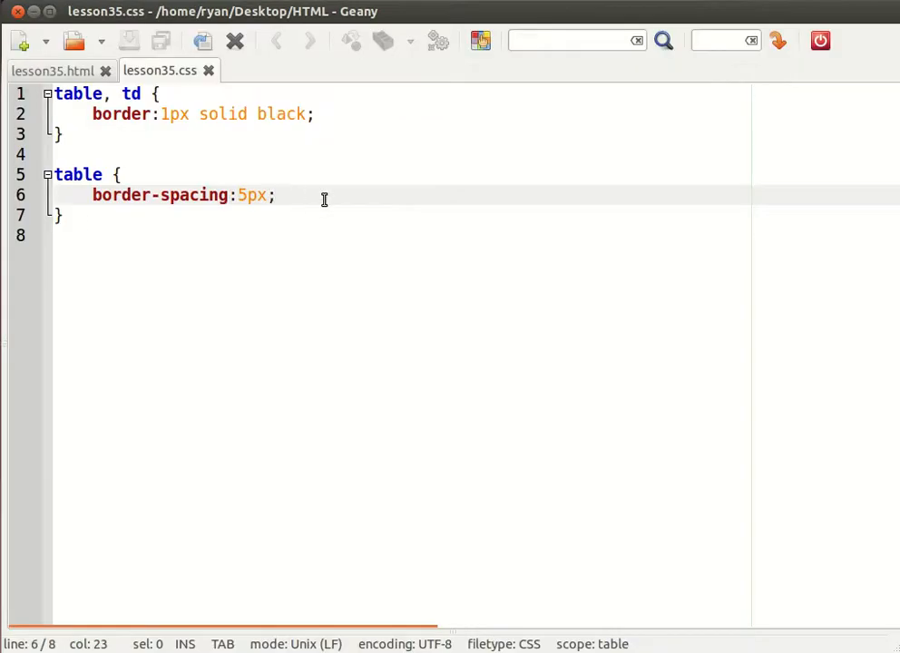
type("td {")
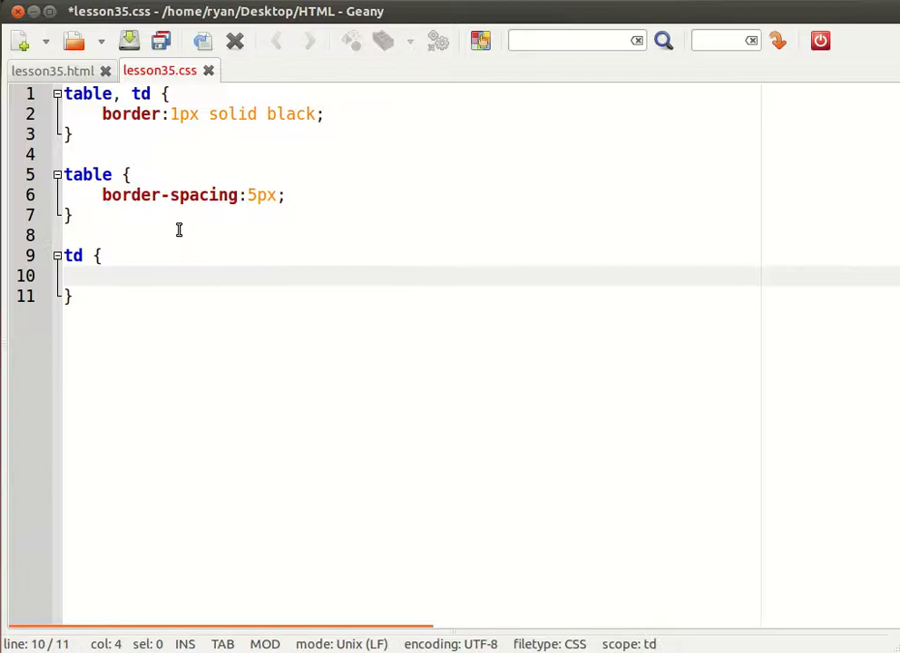
- Set padding:5px; in the td rule
type("padding:")
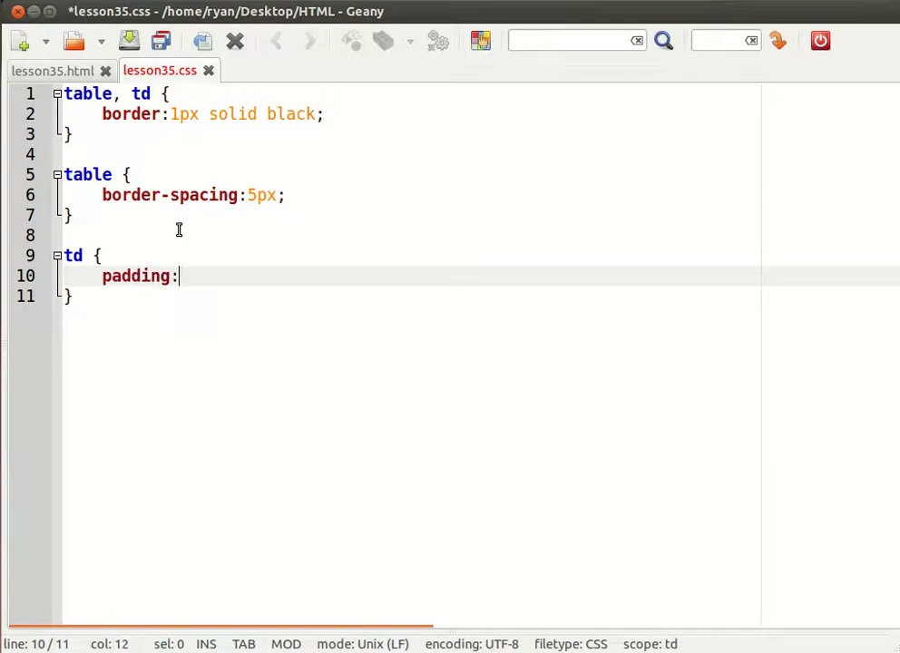
type("5px;")
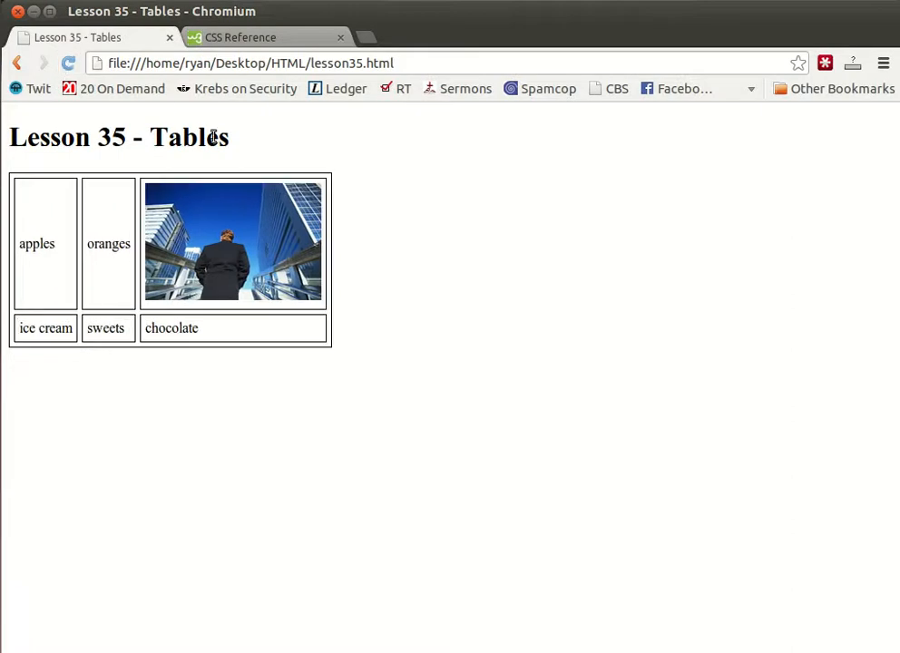
mouse_move(11, 268)
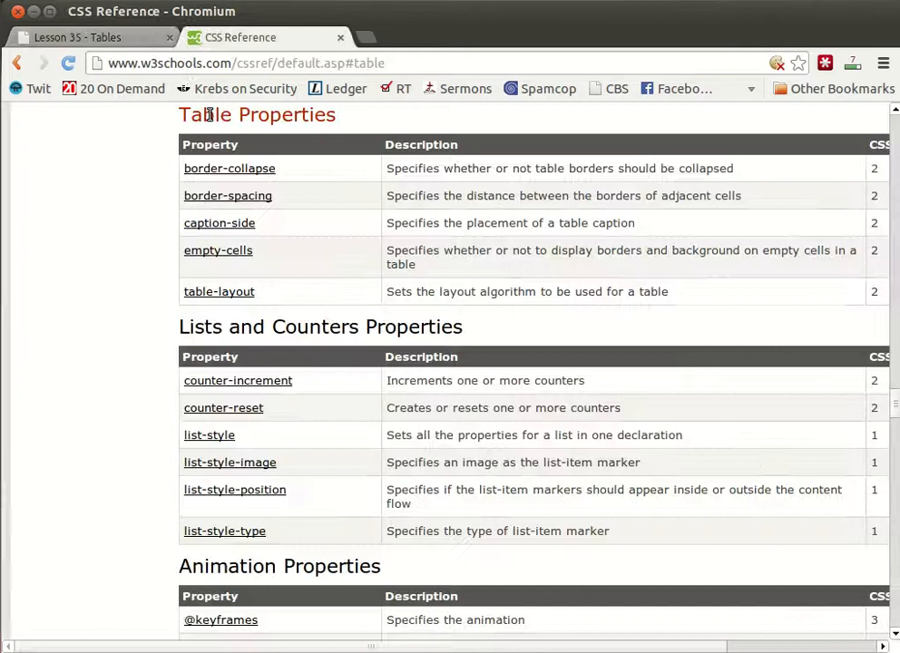
mouse_move(225, 189)
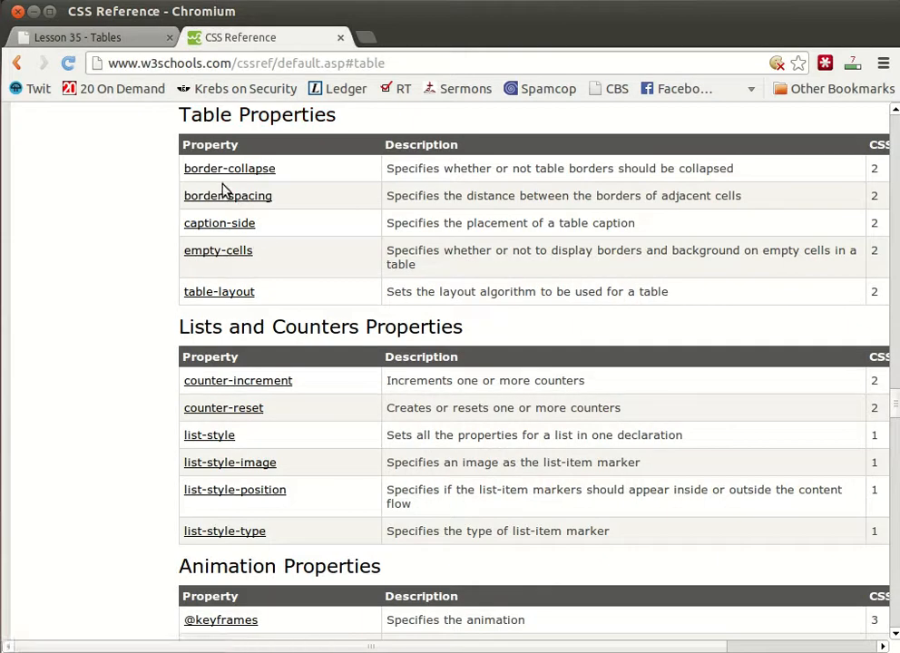
- Read the border-collapse property page in the CSS reference
left_click(231, 167)
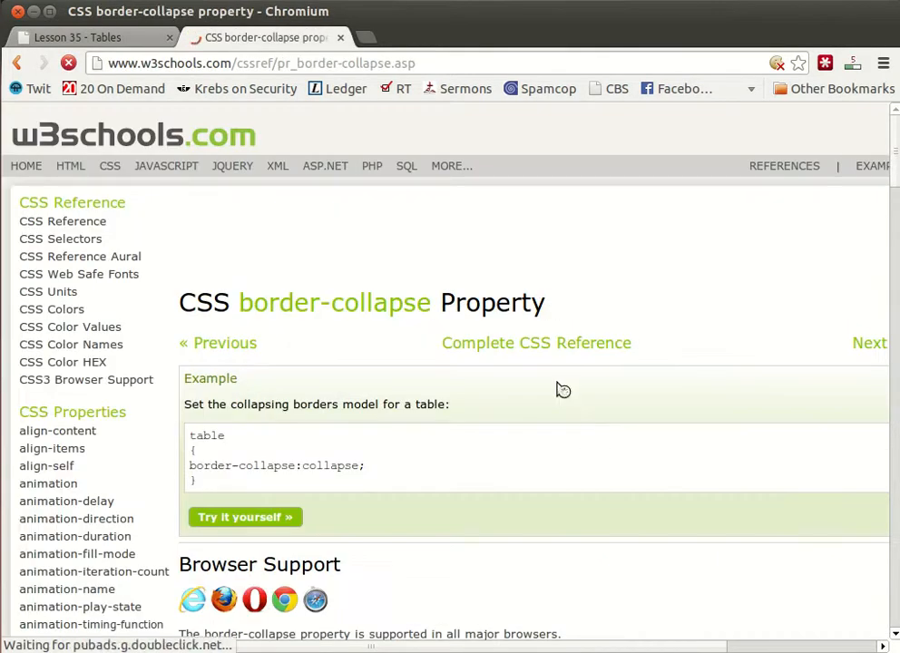
scroll("down", 3)
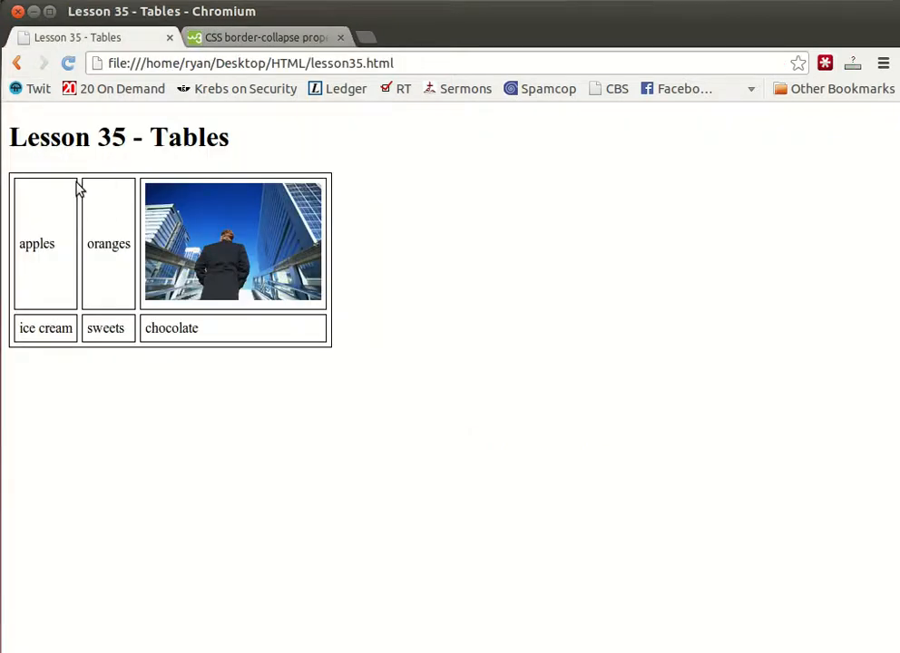
mouse_move(102, 243)
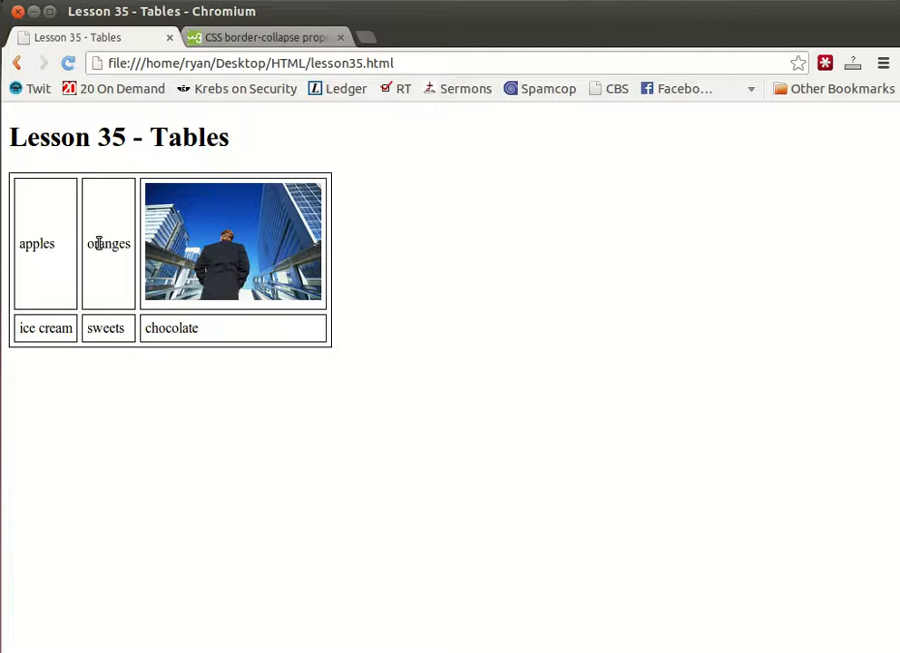
mouse_move(194, 394)
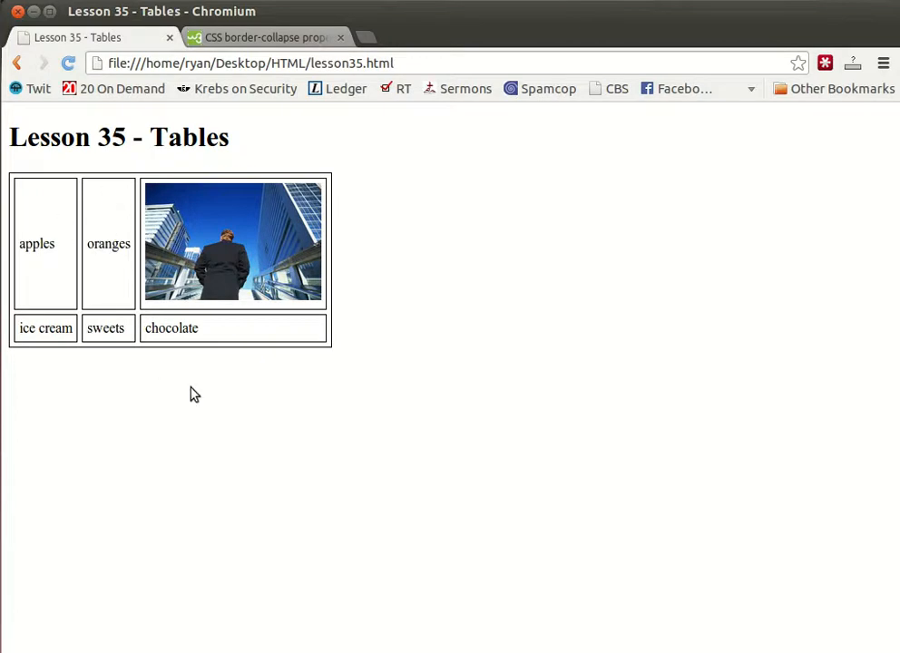
mouse_move(178, 217)
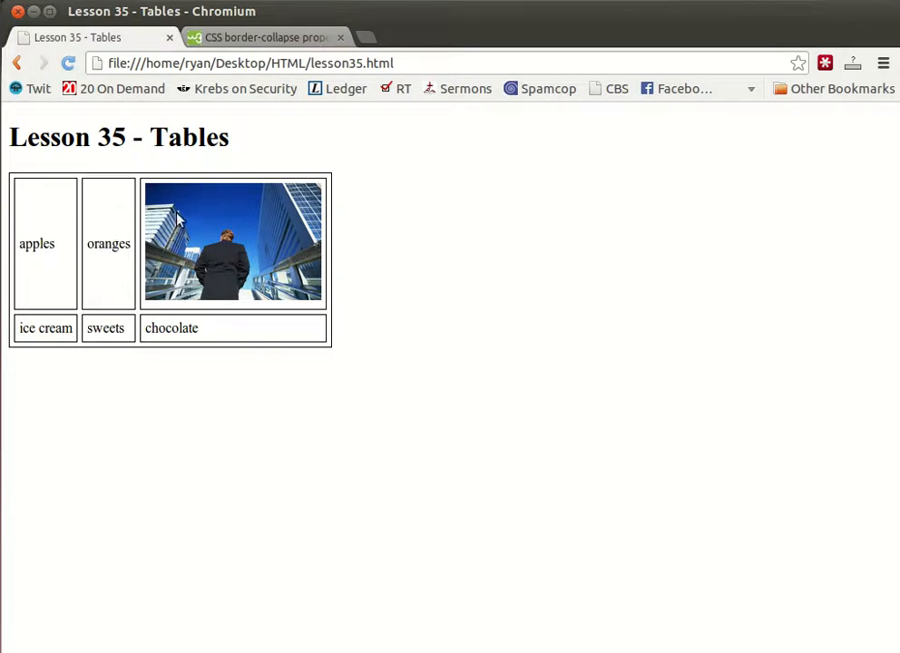
mouse_move(91, 323)
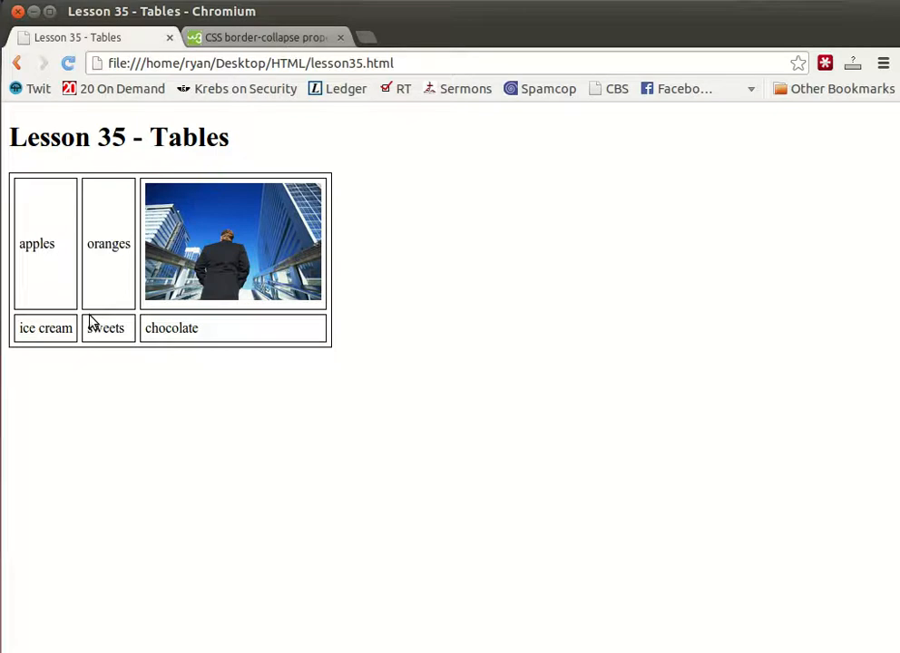
mouse_move(52, 265)
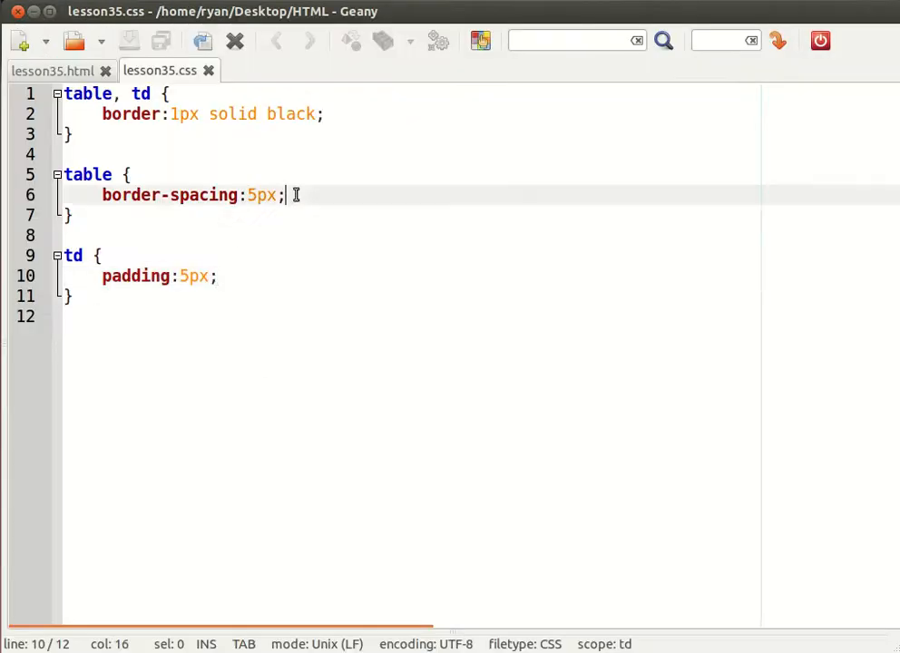
- Add border-collapse:collapse to the table rule and comment out border-spacing:5px
type("abo")
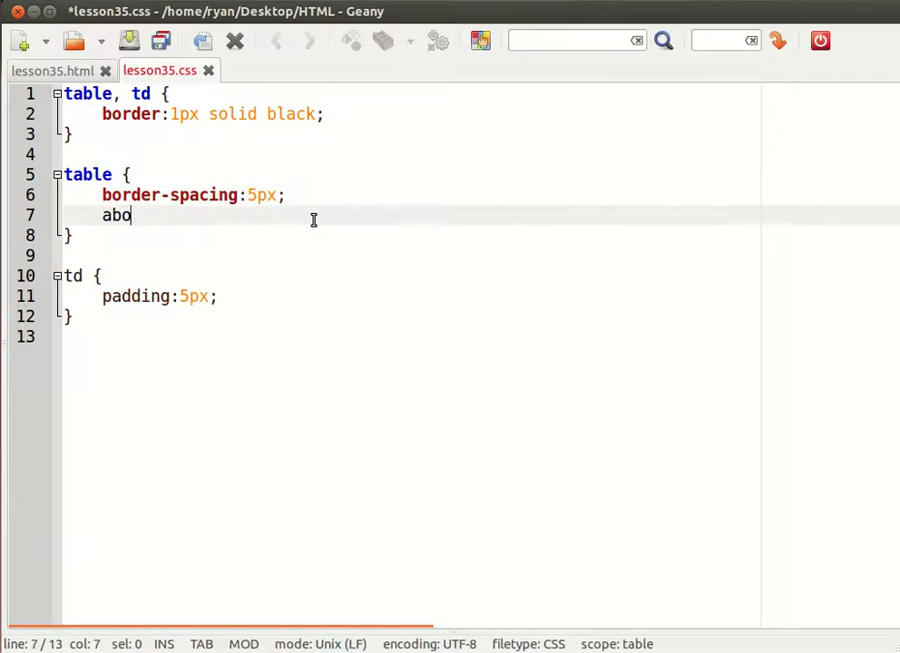
type("border-colla")
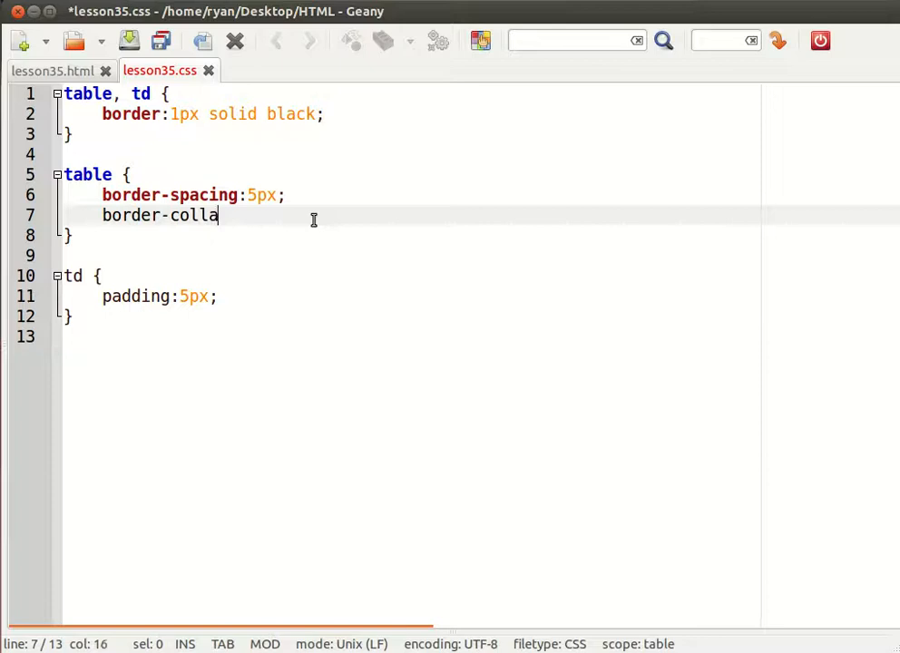
type("pas")
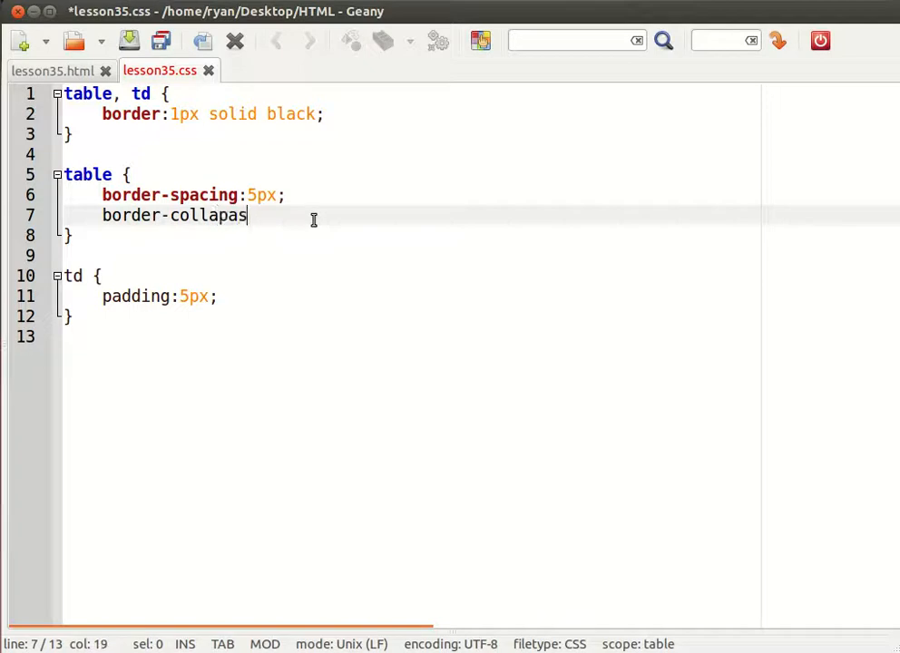
key("BackSpace")
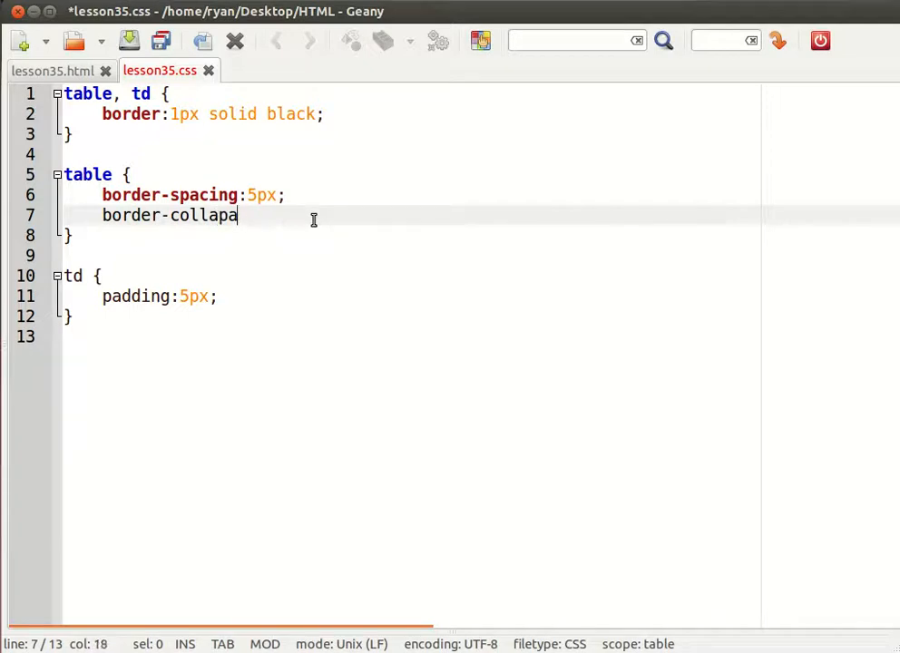
type("se:col")
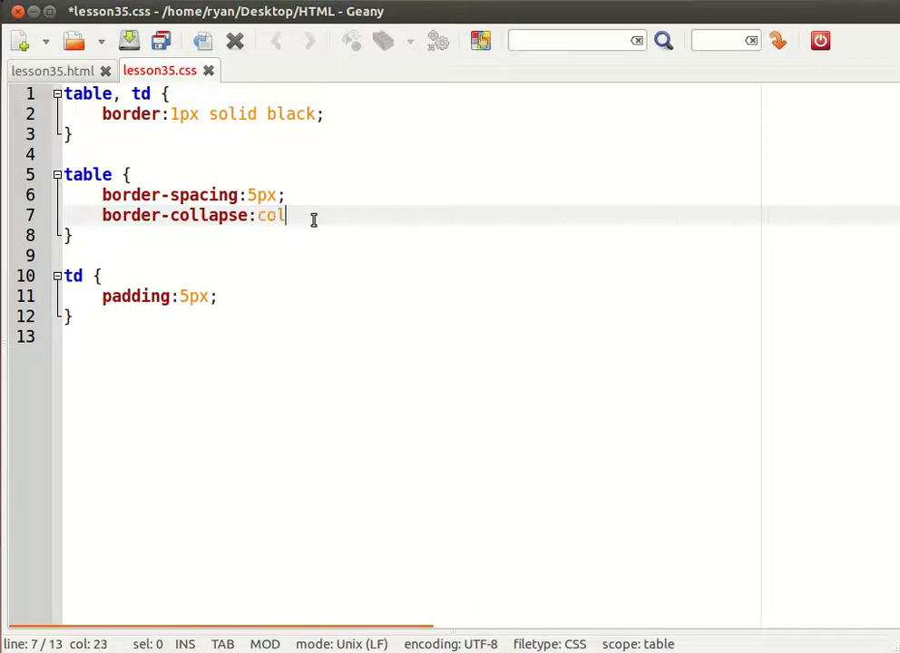
type("lapse;")
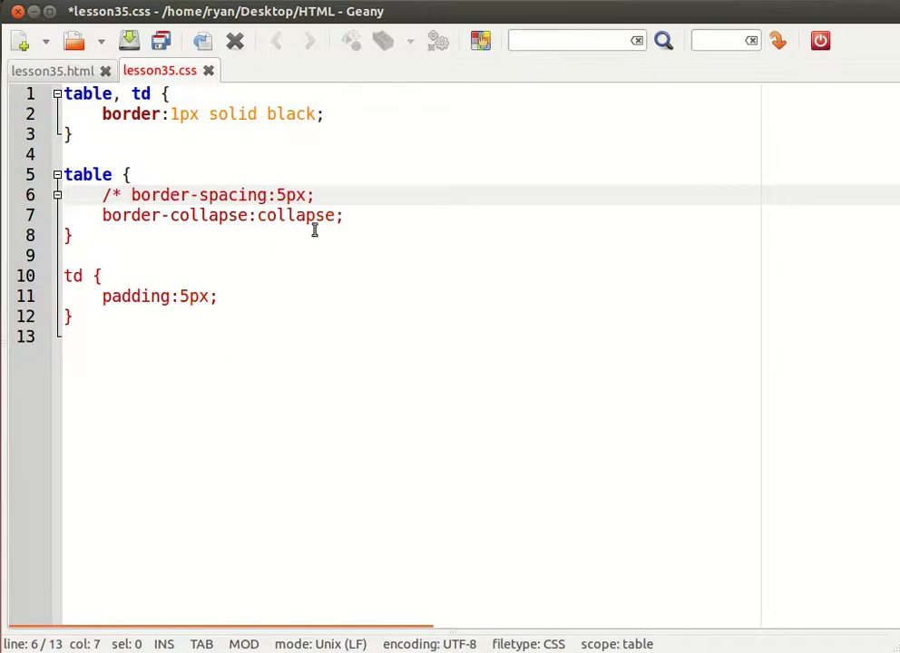
type("*/")
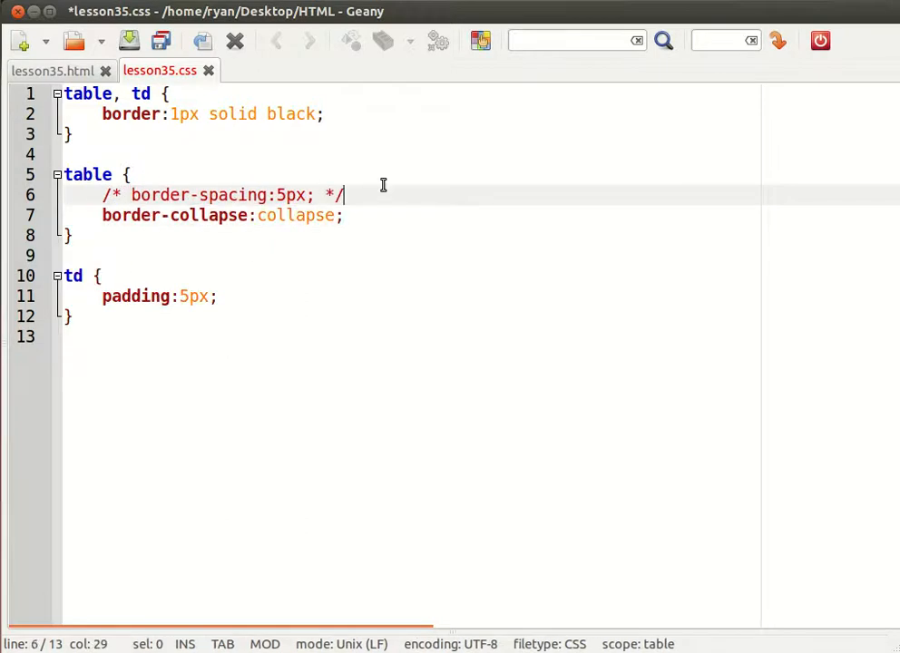
mouse_move(376, 192)
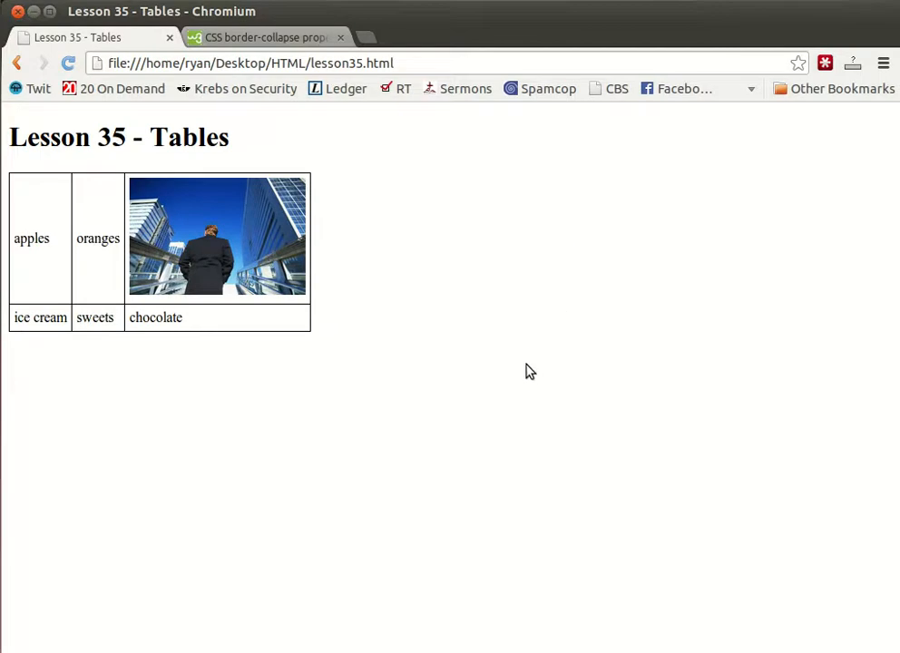
mouse_move(523, 388)
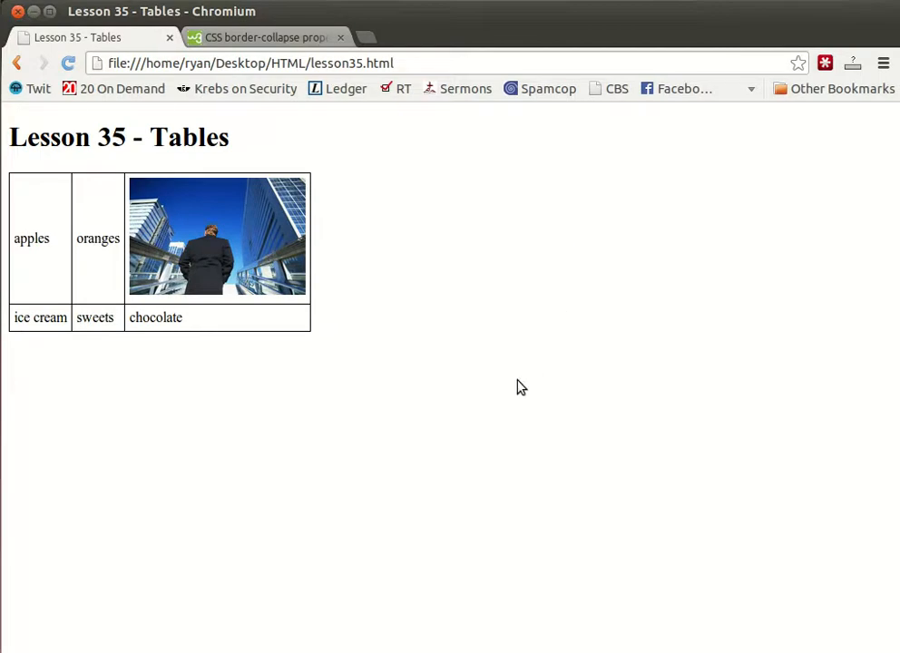
mouse_move(519, 388)
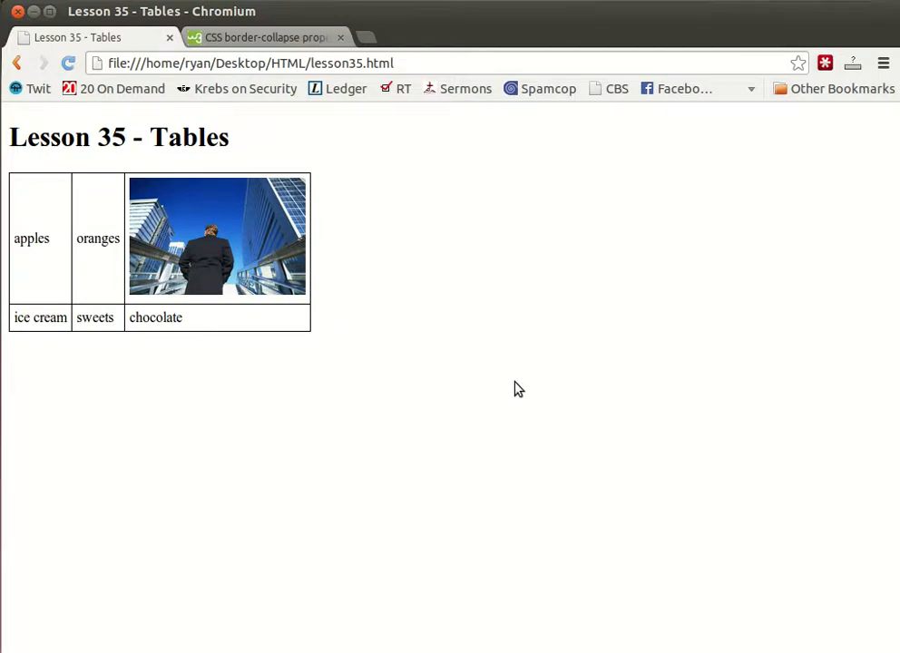
mouse_move(465, 412)
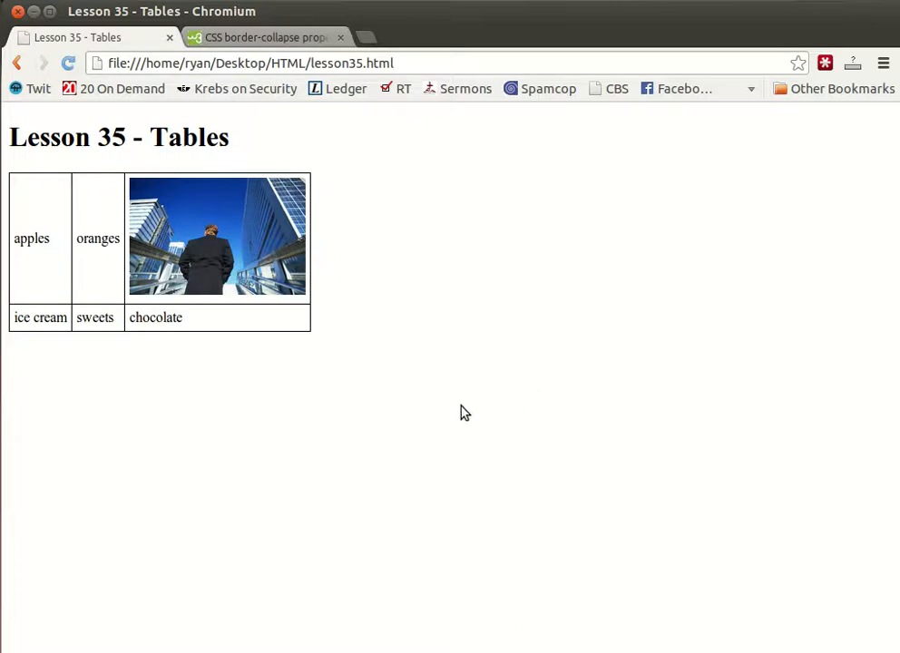
mouse_move(152, 237)
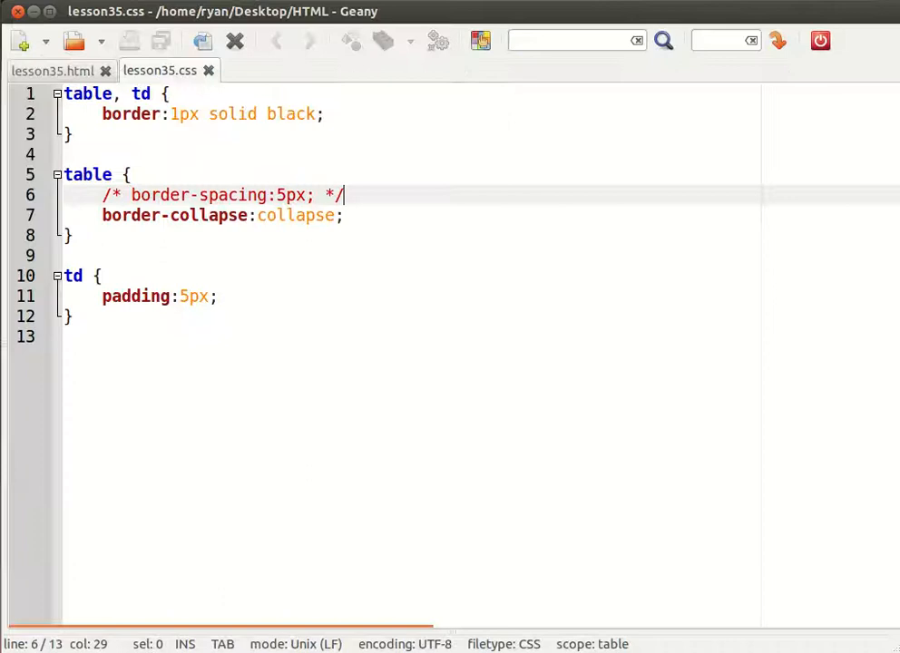
- Add background:lightgray to the td rule, then return to lesson35.html
type("background:")
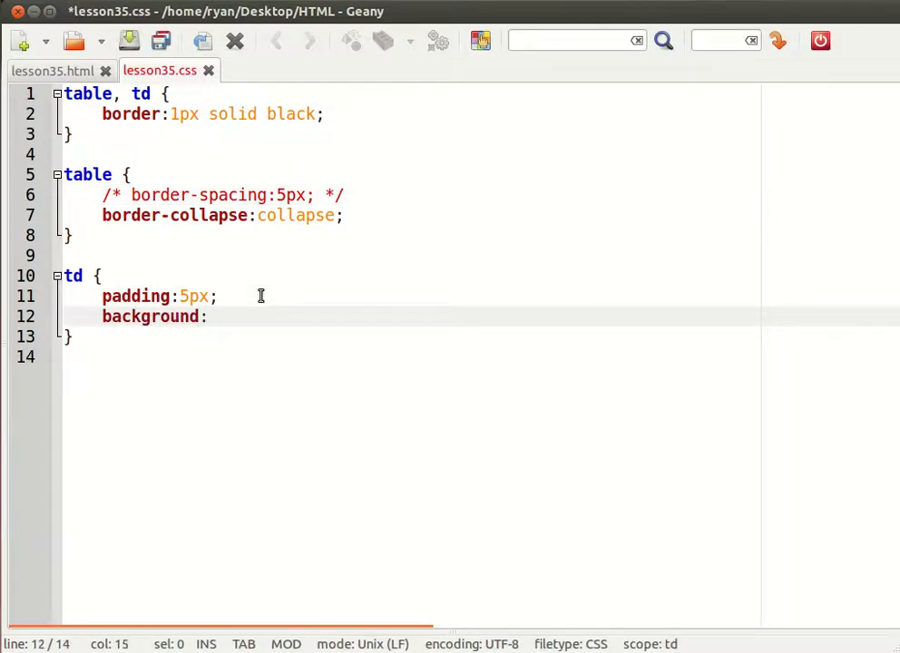
type("lightgray;")
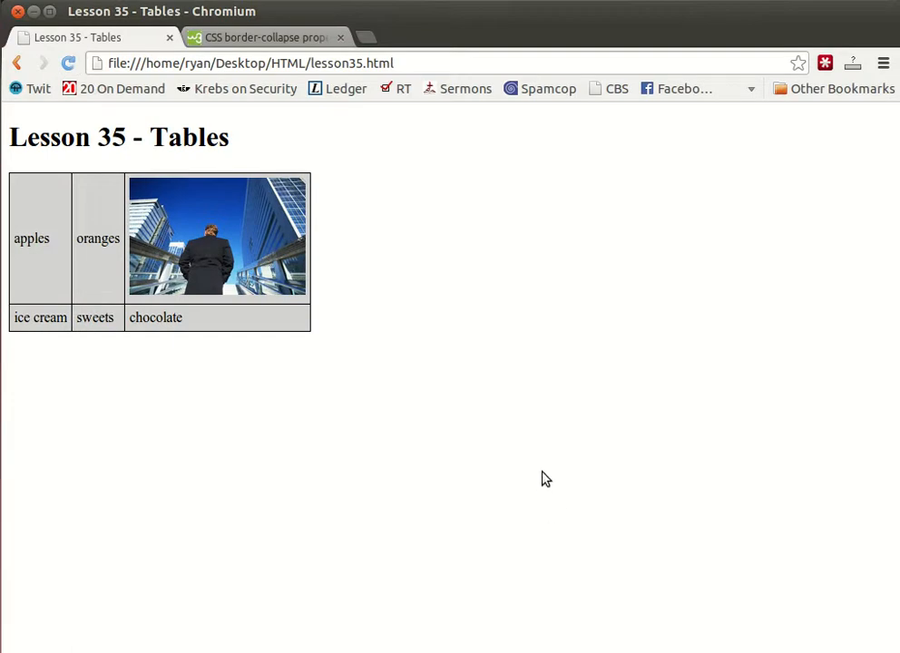
mouse_move(176, 443)
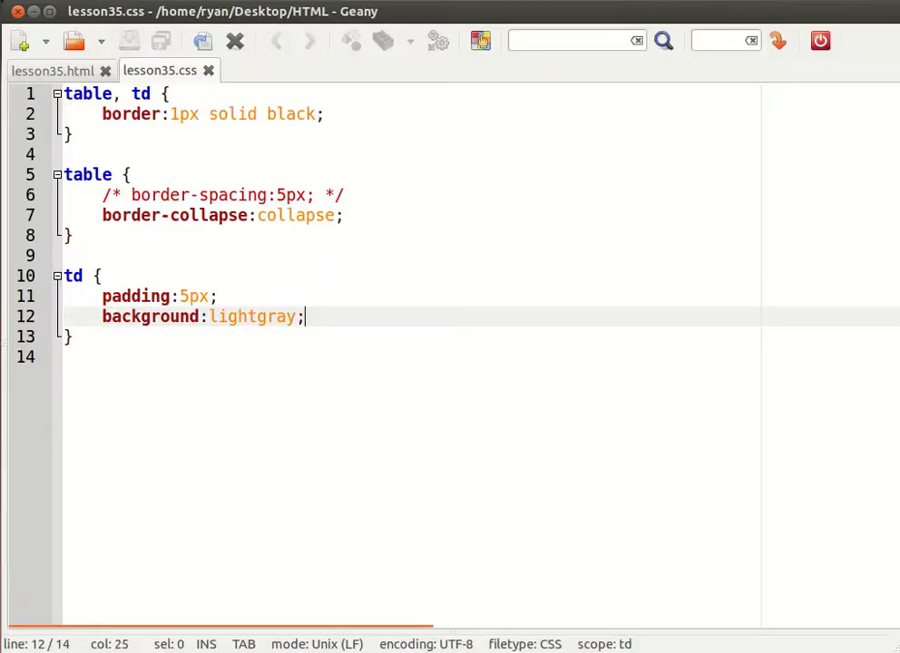
left_click(51, 71)
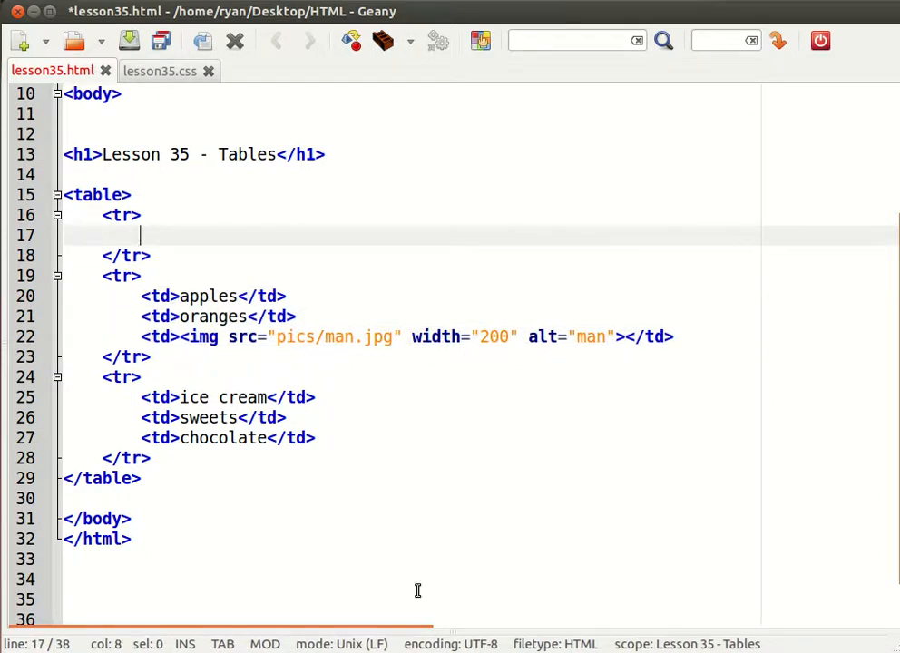
- Insert three th cells reading Col 1, Col 2, Col 3 in the first table row
type("<th></th>")
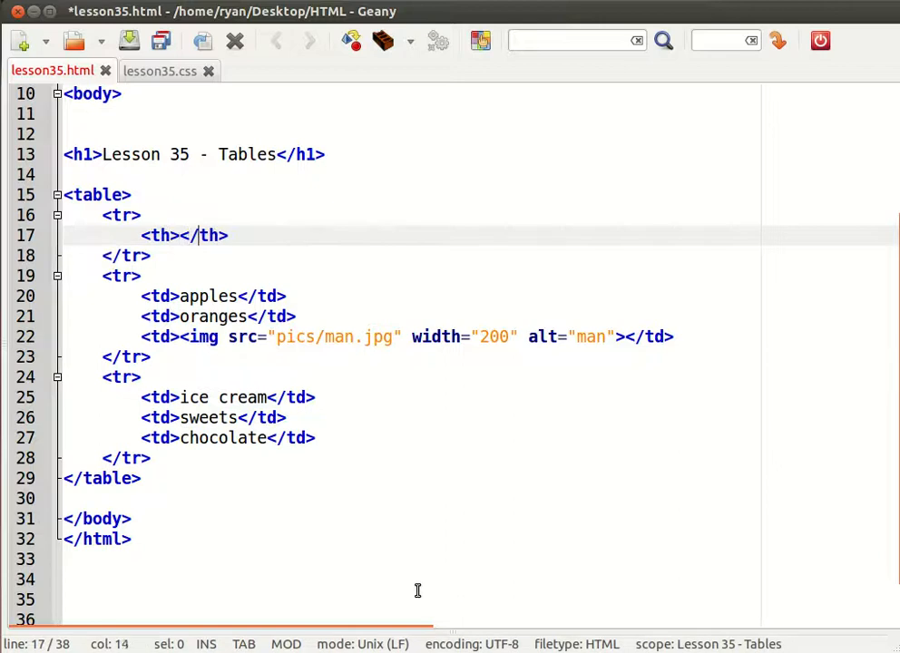
type("<th></th>")
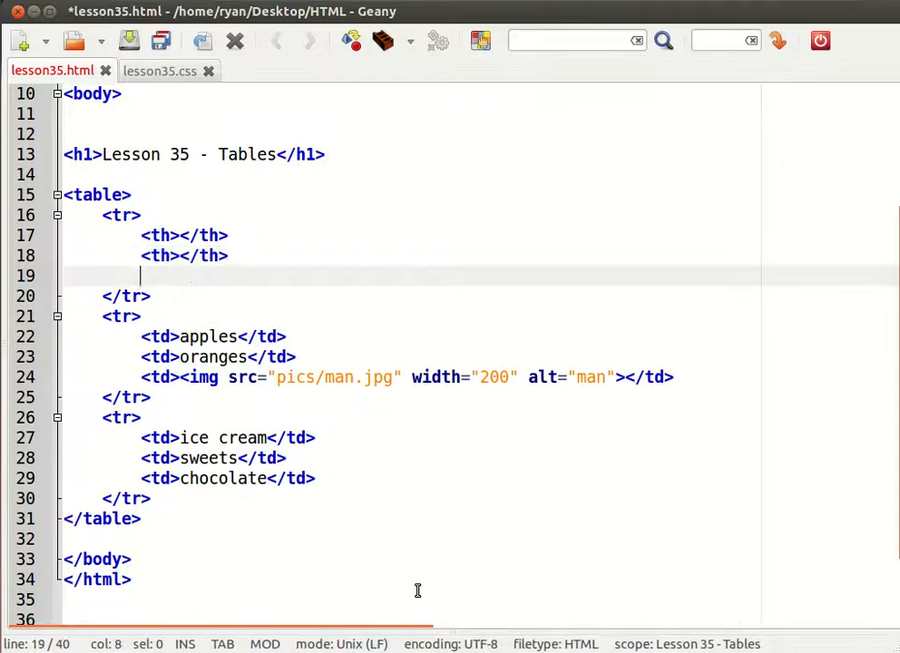
type("<th></th>")
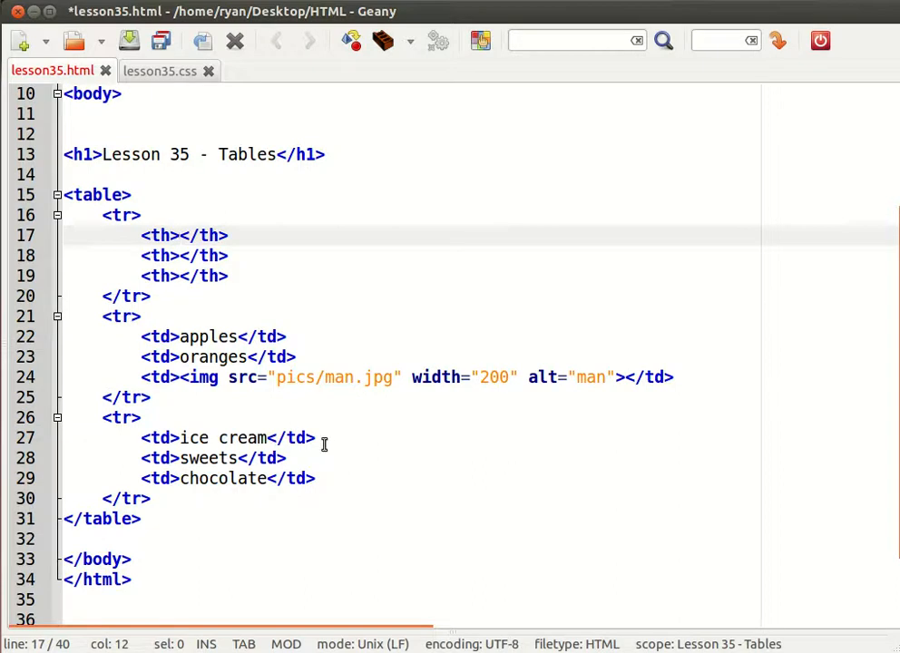
type("Col 1")
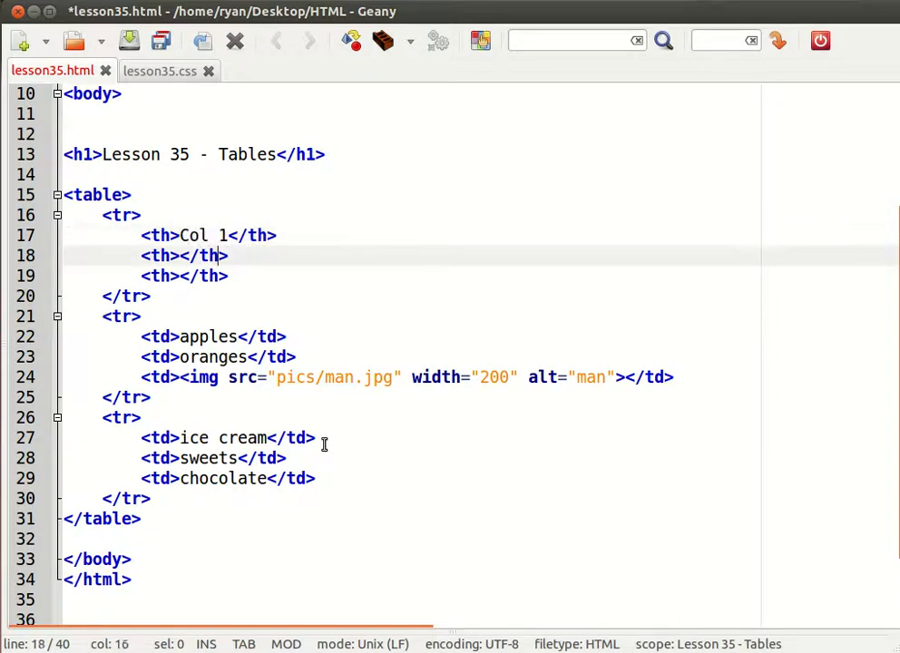
type("Col 2")
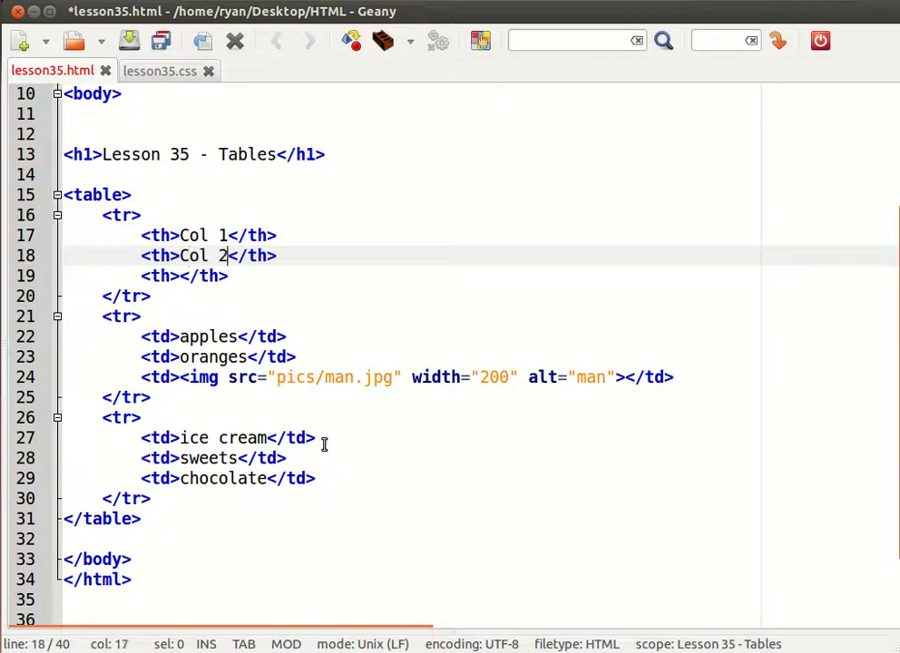
type("Col")
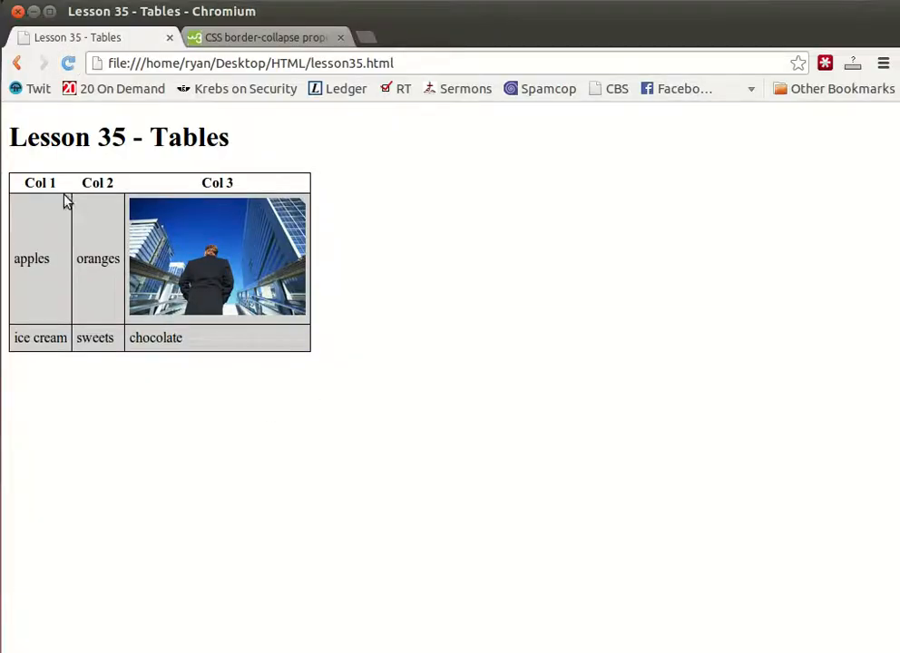
mouse_move(339, 240)
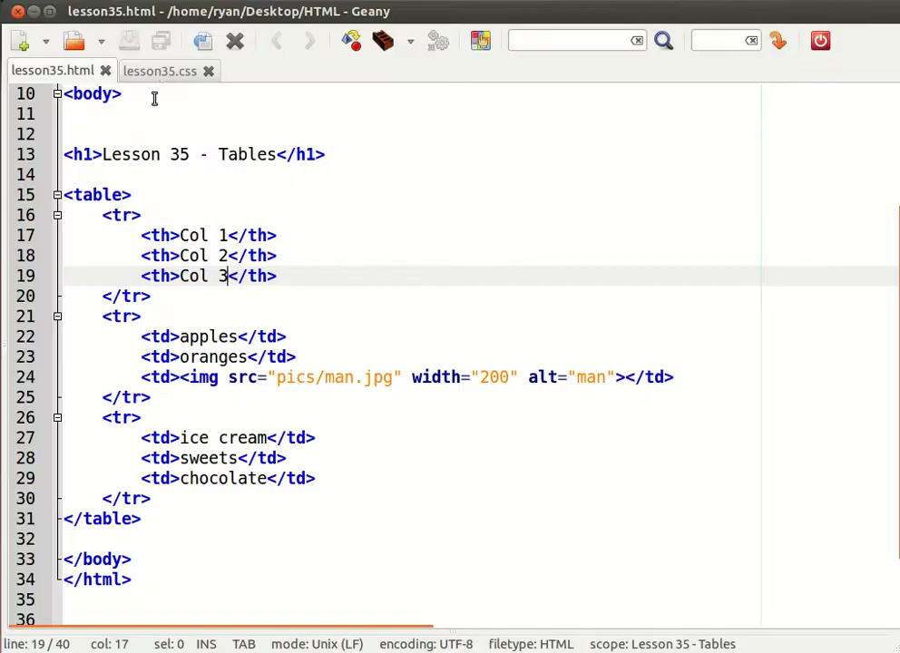
- Add th to the border selector and a th rule with background:cyan and padding:2px
left_click(160, 71)
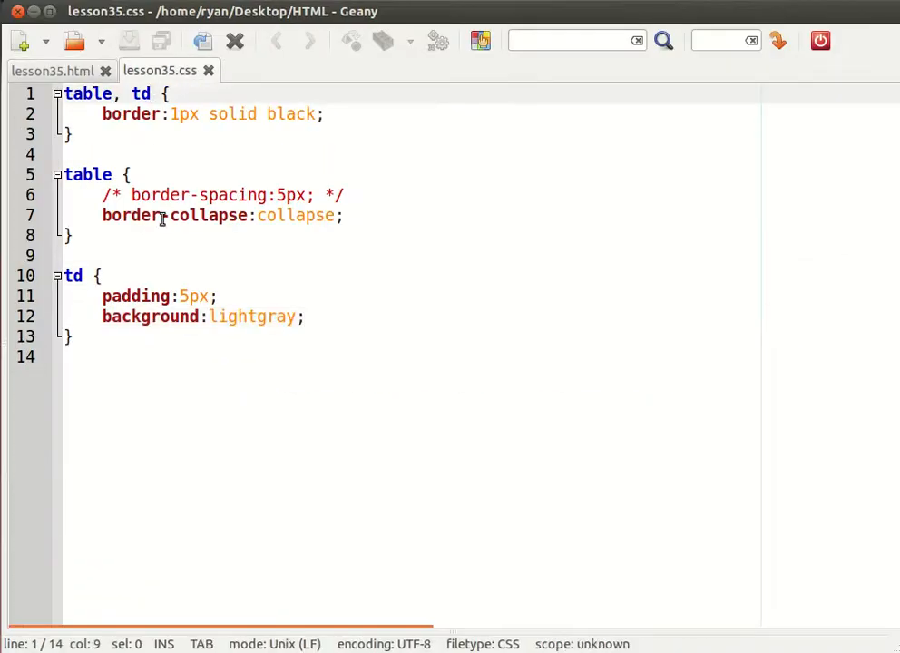
type(", th")
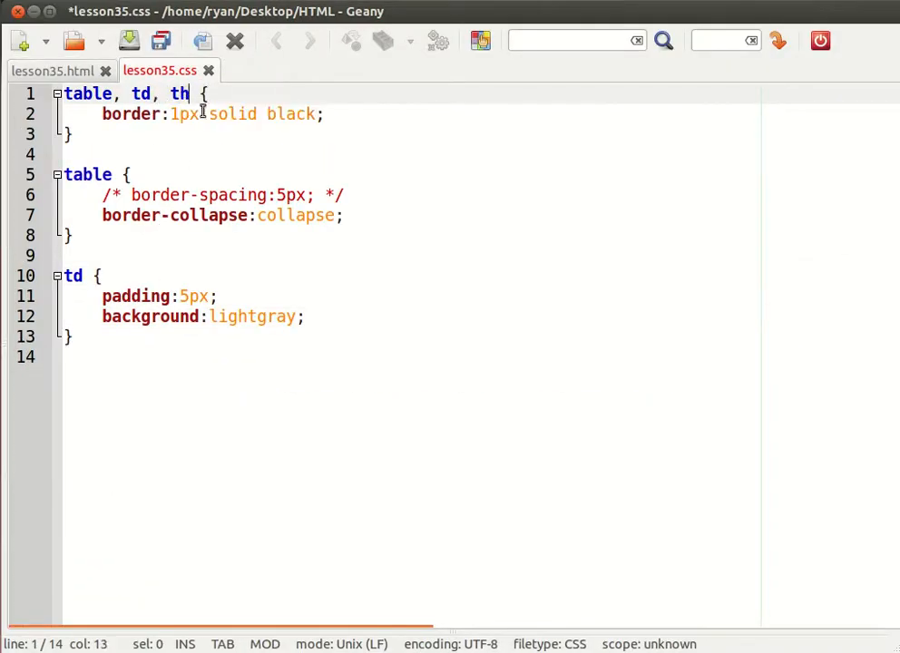
key("ctrl+s")
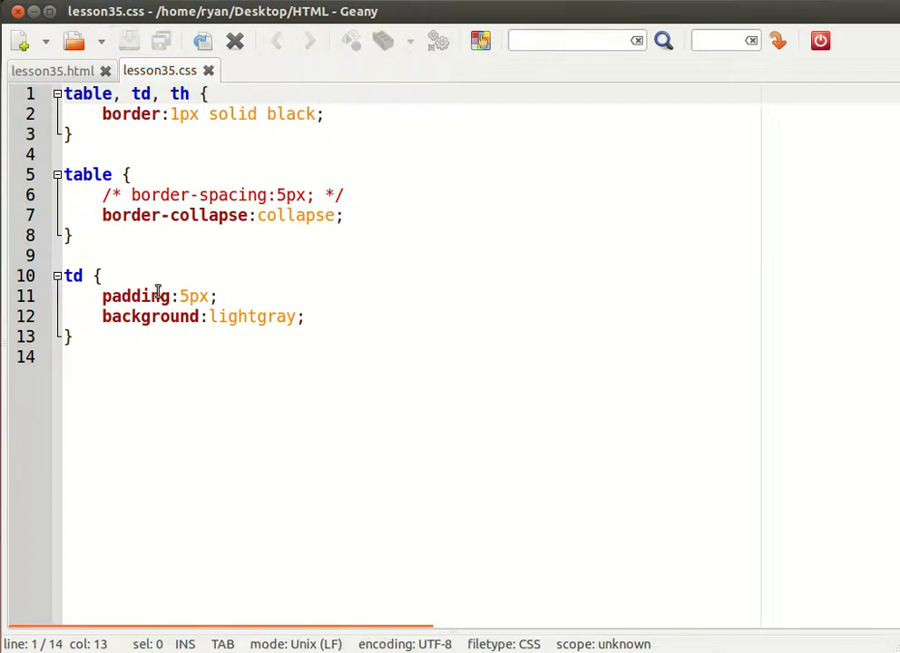
type("th {")
type("b")
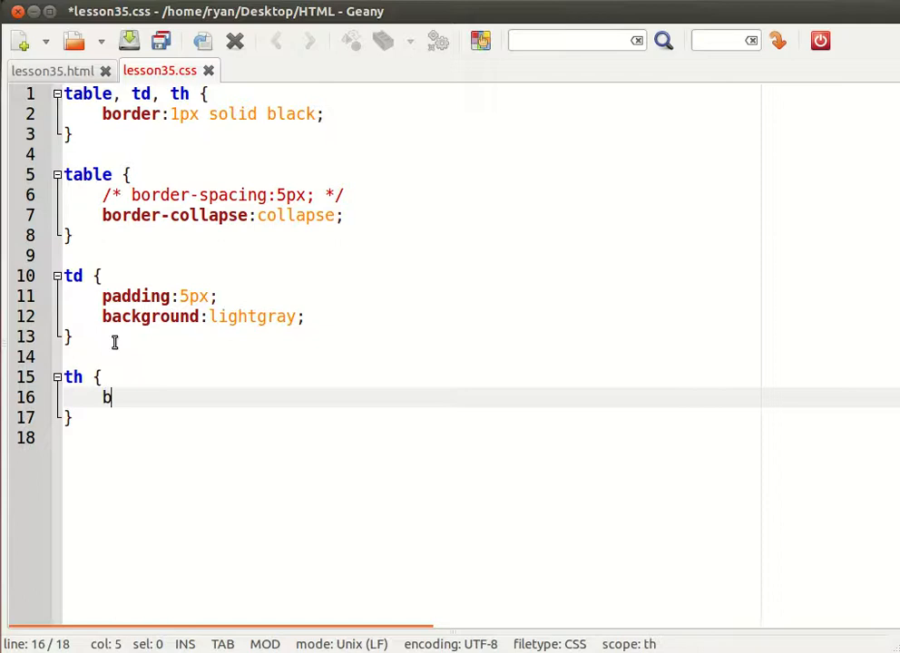
type("ackground:cyan")
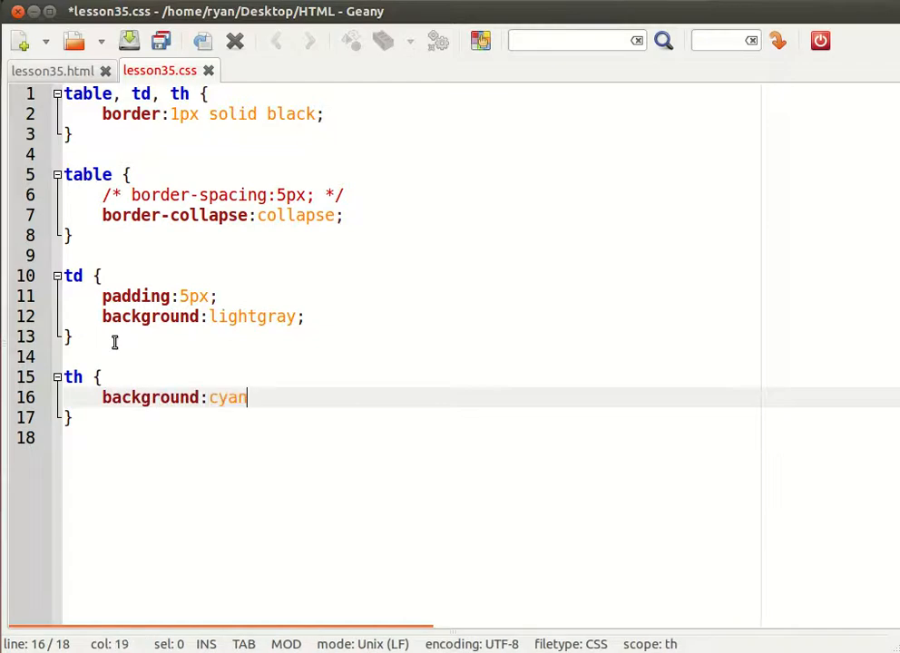
type(";")
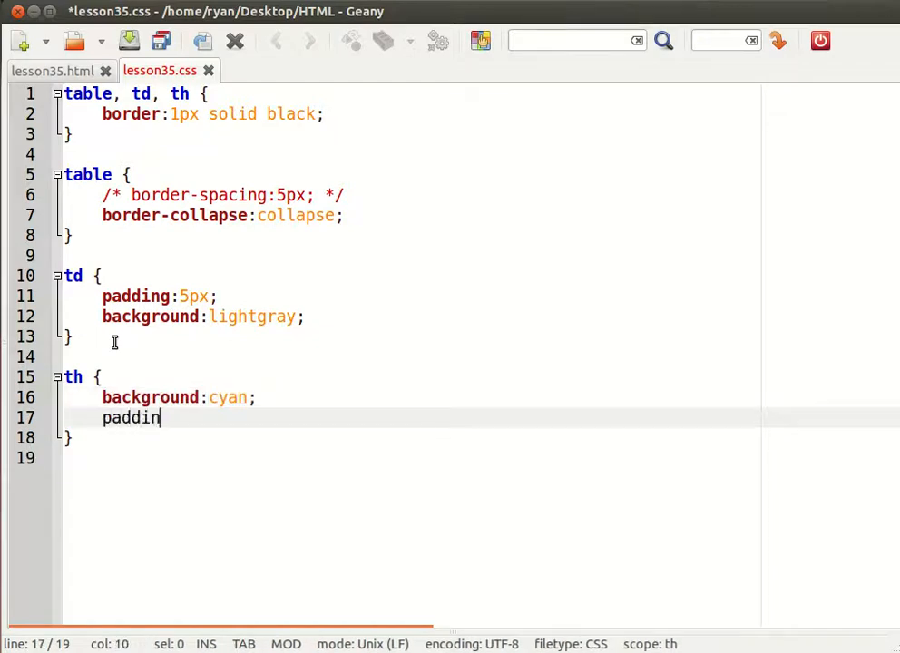
type("g:2px;")
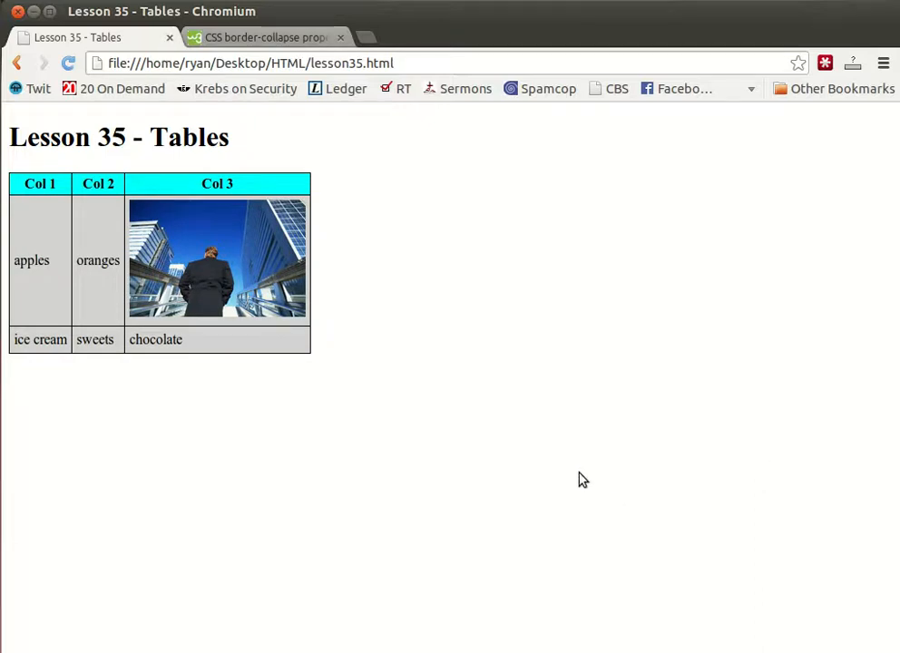
mouse_move(39, 173)
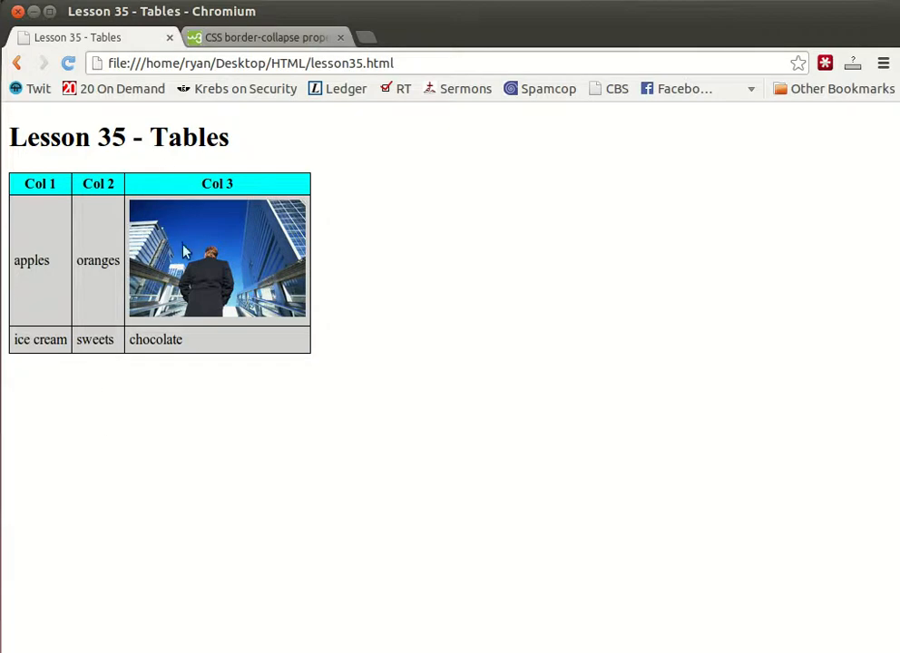
mouse_move(74, 222)
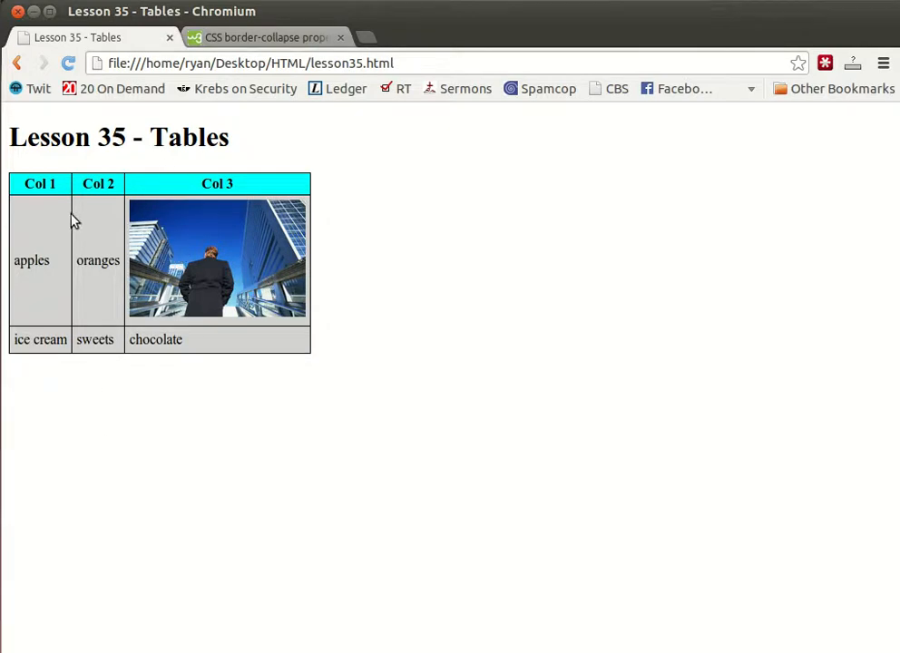
mouse_move(22, 185)
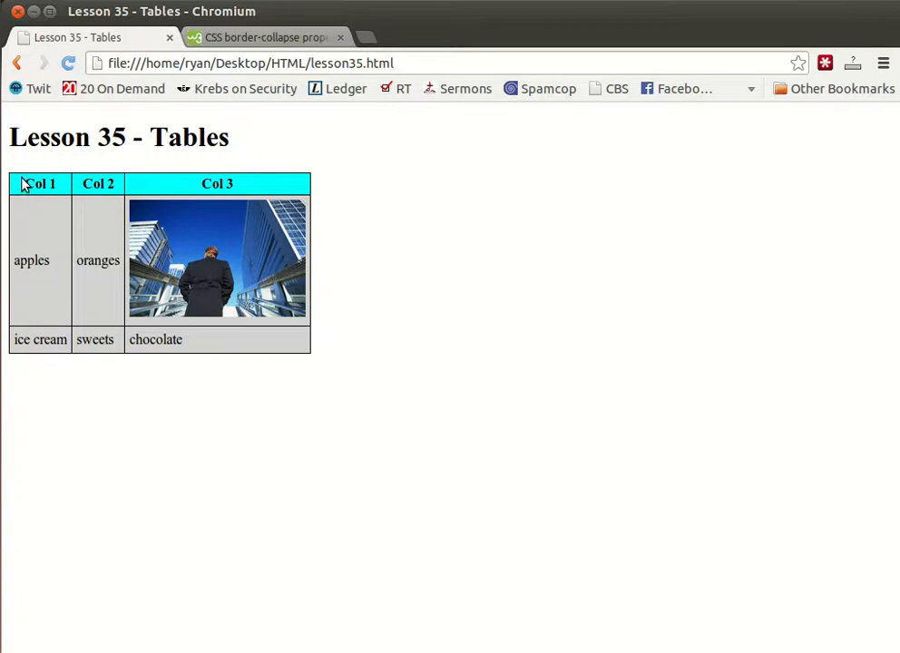
mouse_move(11, 193)
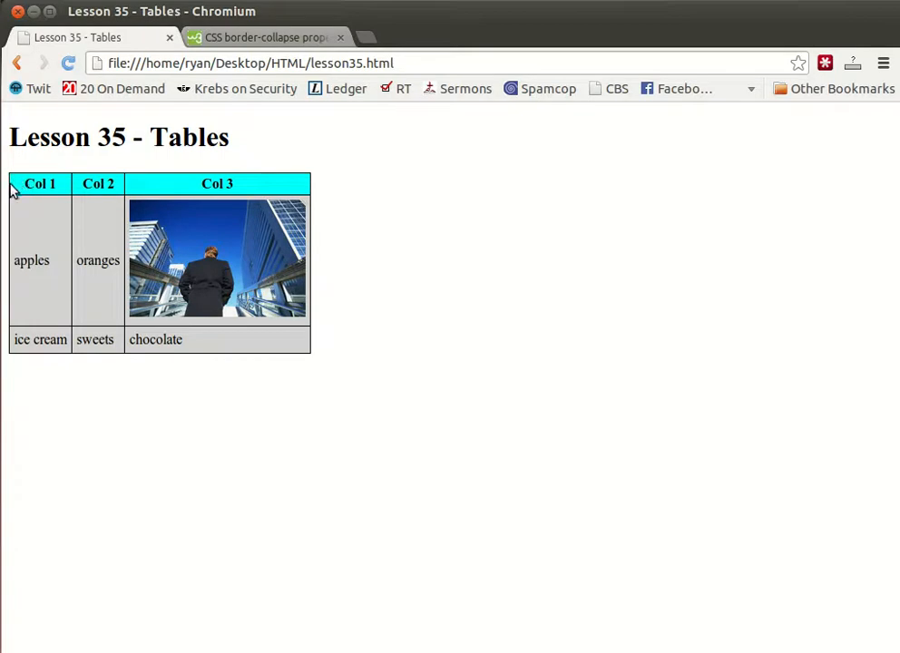
mouse_move(87, 185)
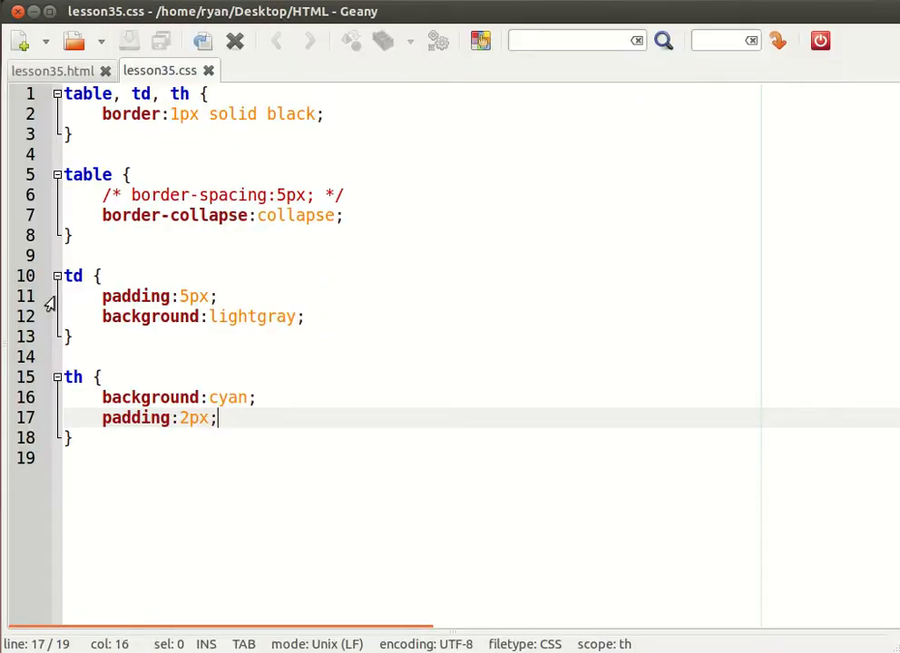
- Add width:400px to the table rule, save, and reload the wider table in Chromium
key("Return")
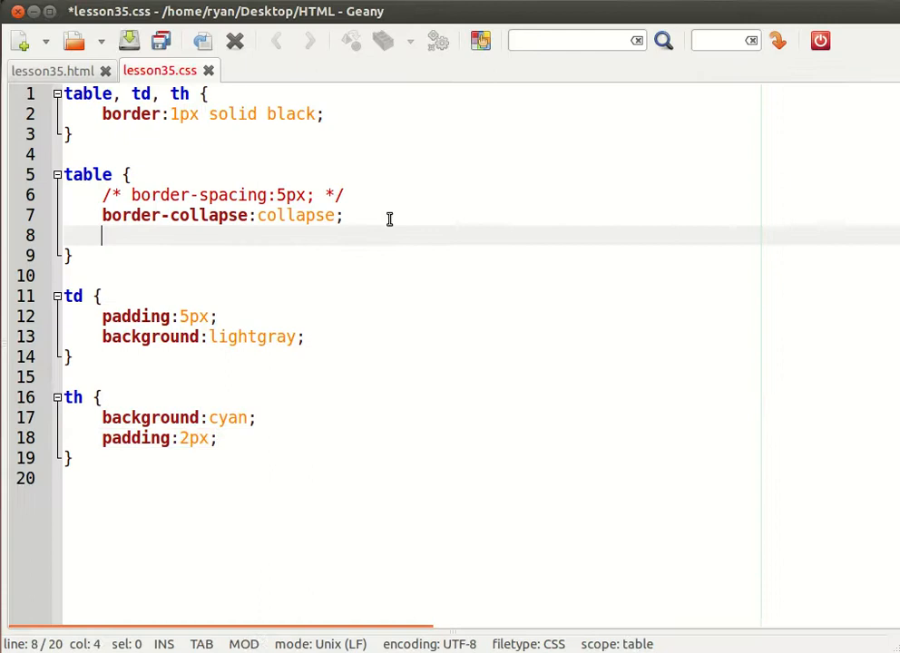
type("width:")
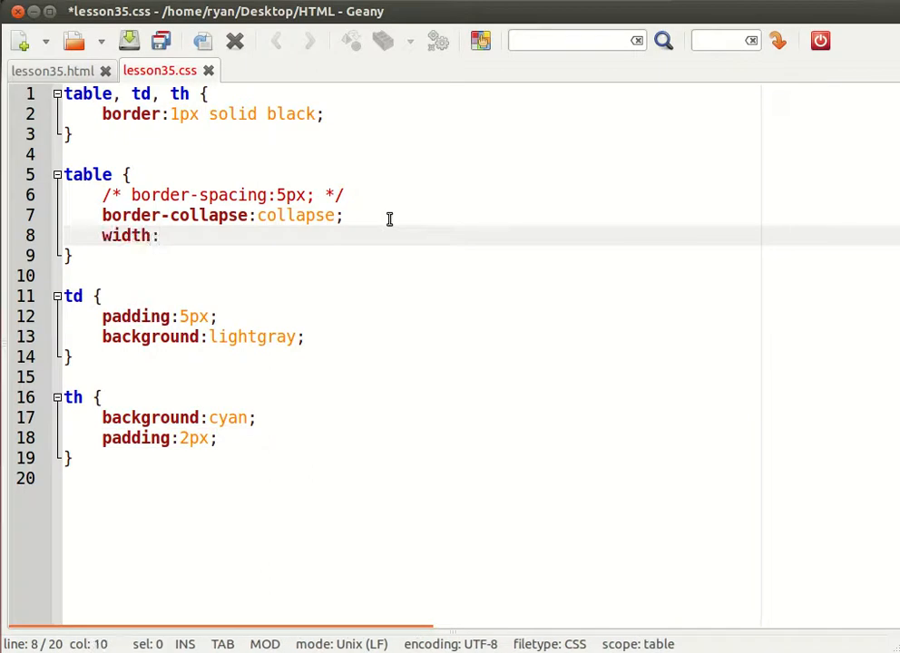
type("400px")
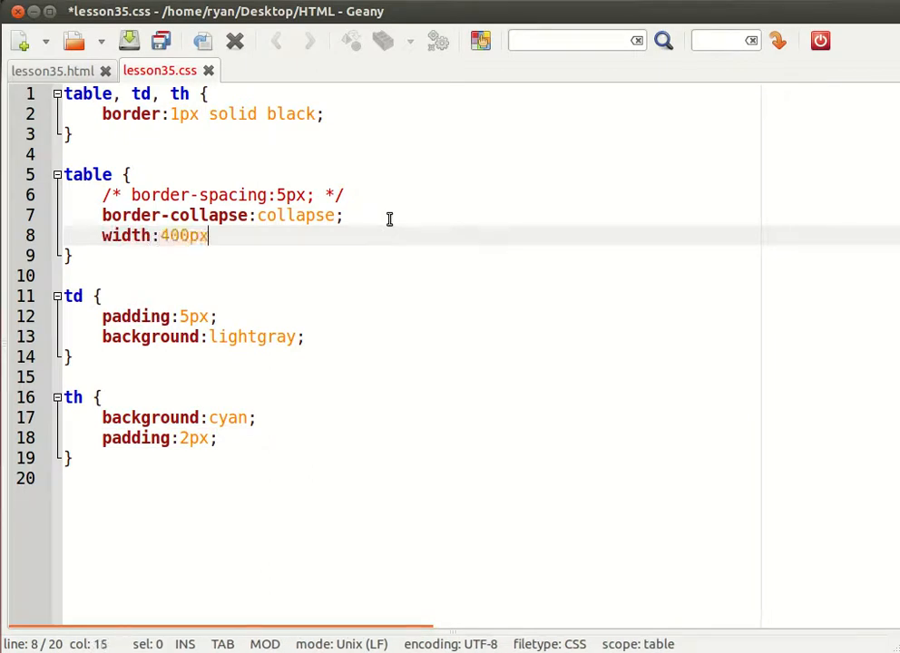
type(";")
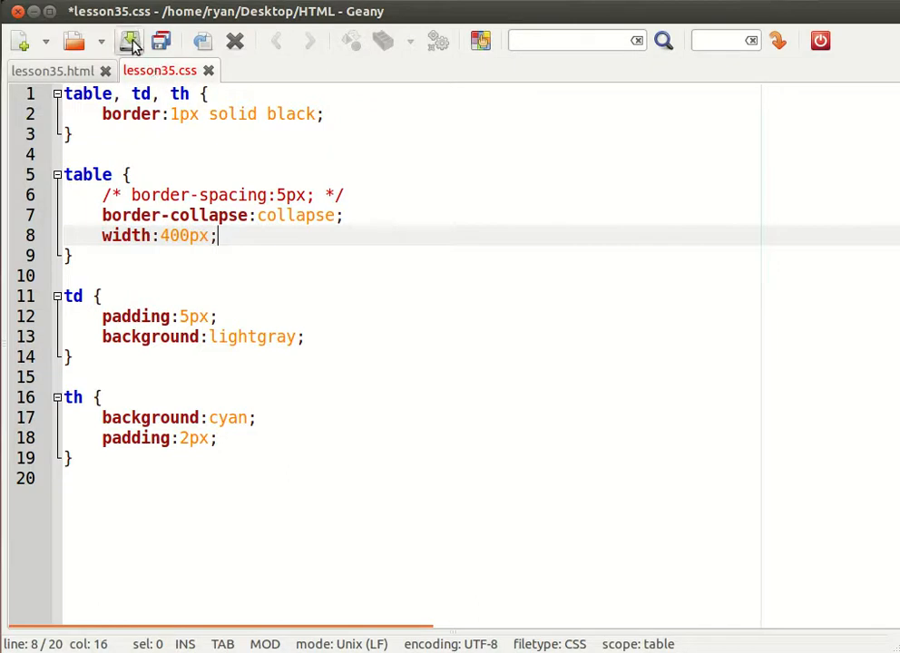
left_click(132, 42)
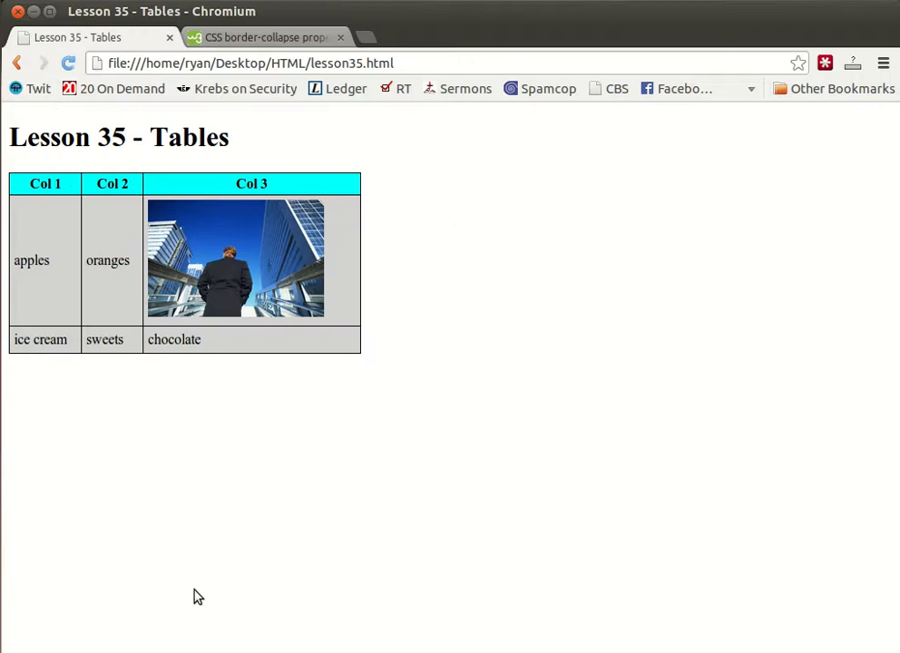
mouse_move(265, 646)
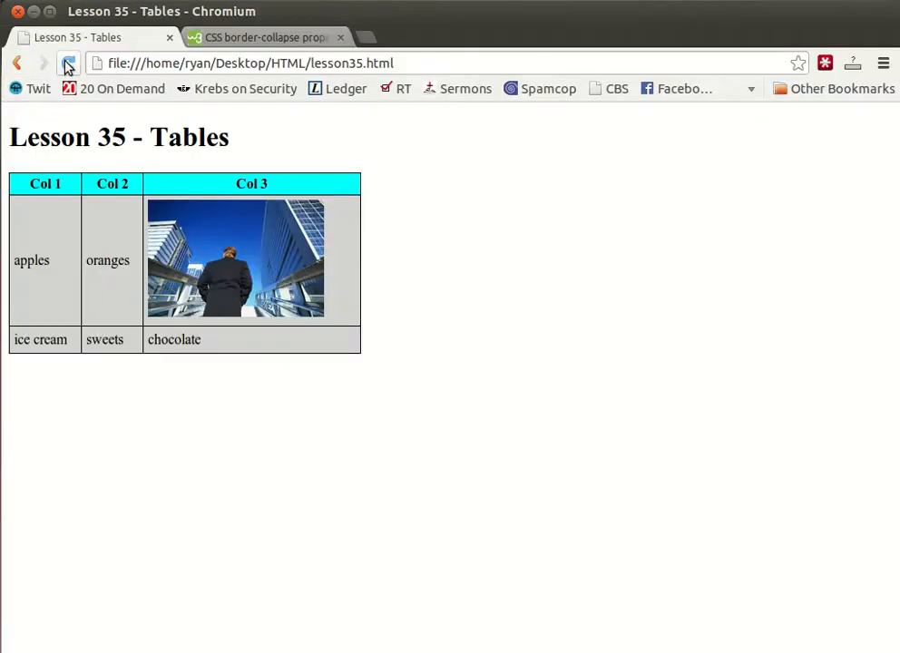
left_click(65, 66)
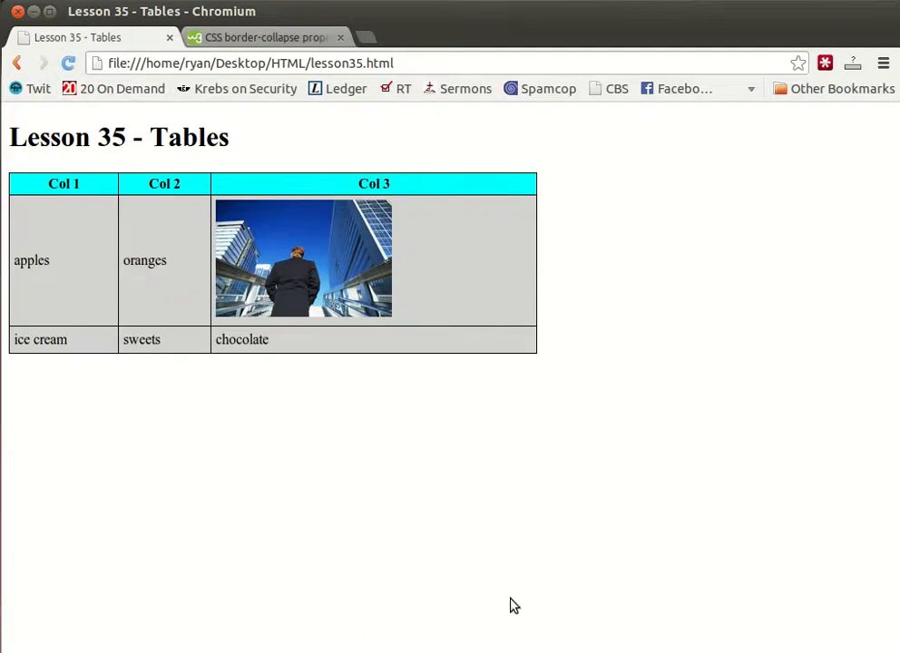
mouse_move(138, 262)
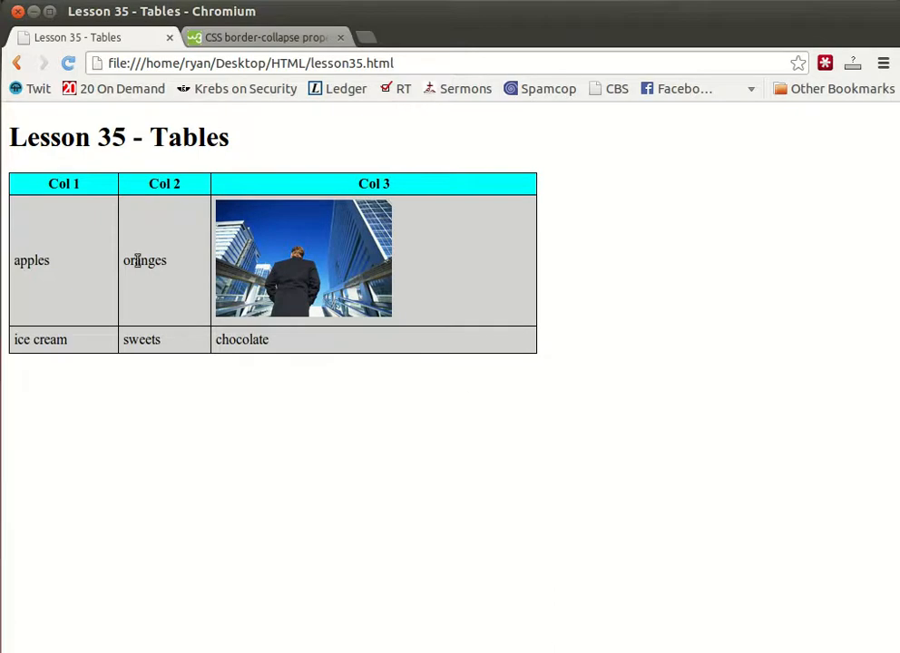
mouse_move(67, 261)
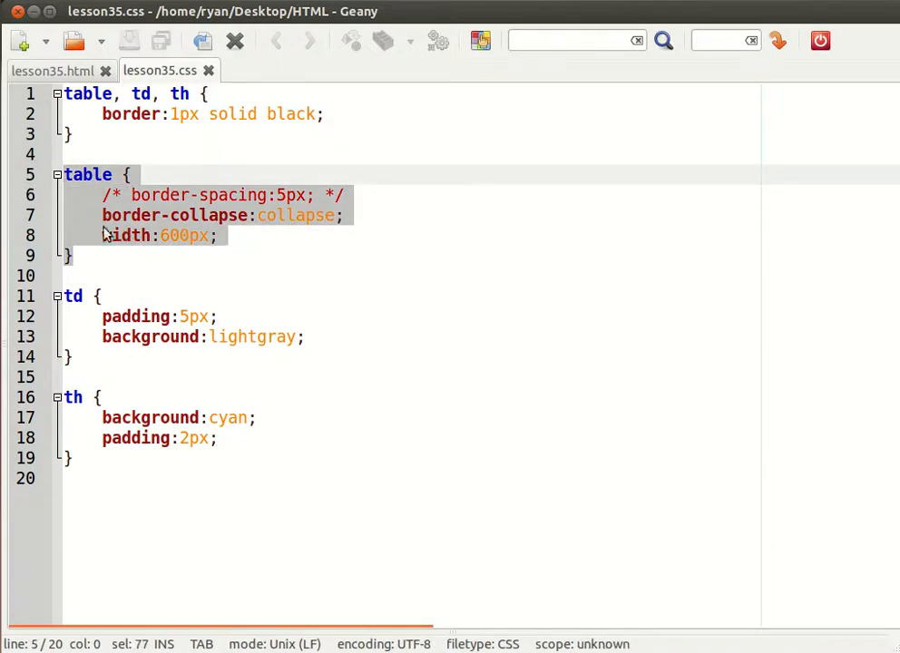
mouse_move(291, 250)
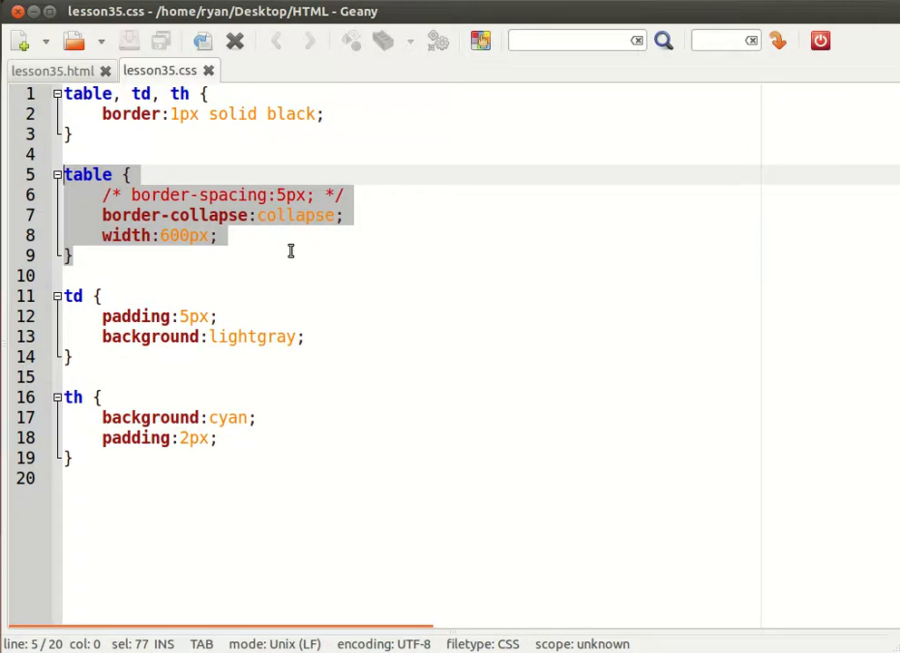
mouse_move(298, 272)
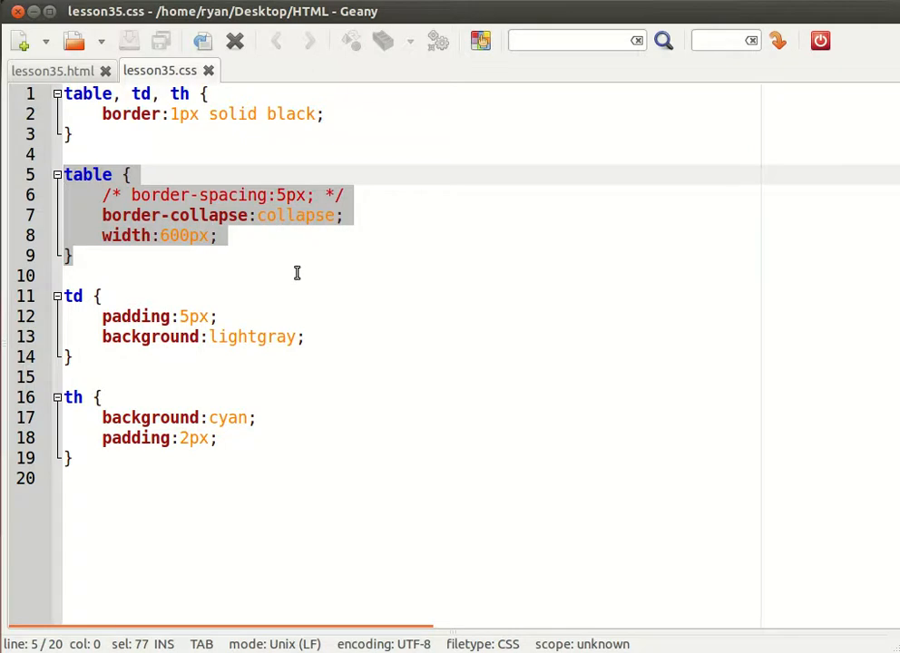
- Try height:600px in the table rule, then remove it and save the stylesheet
left_click(76, 254)
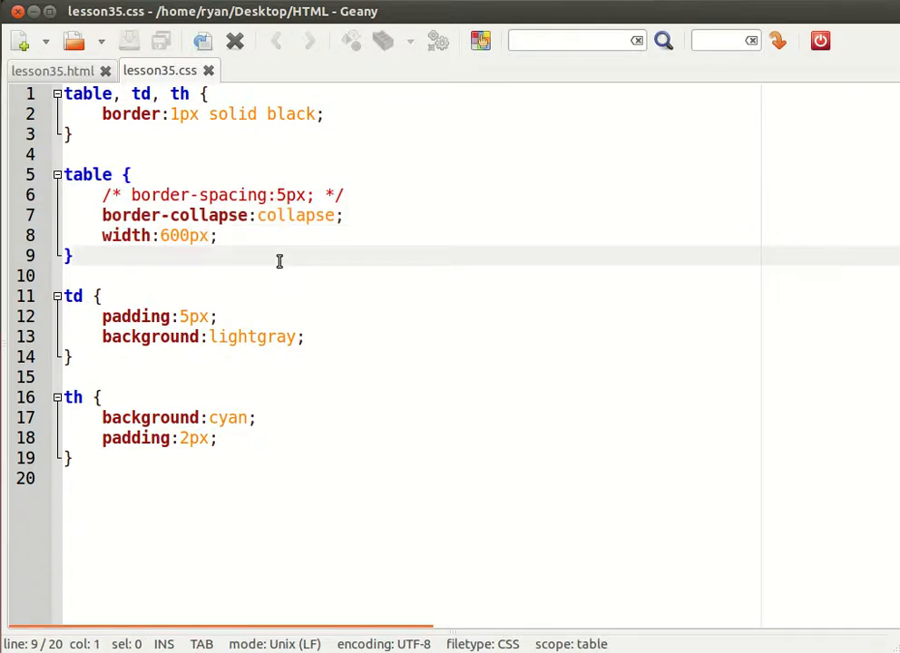
type("height:")
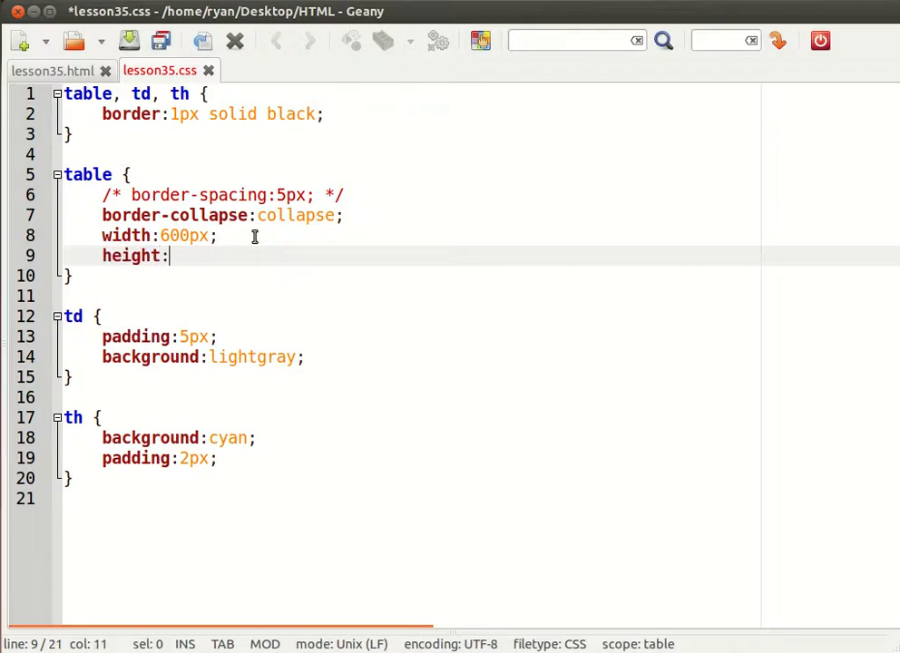
type("600p")
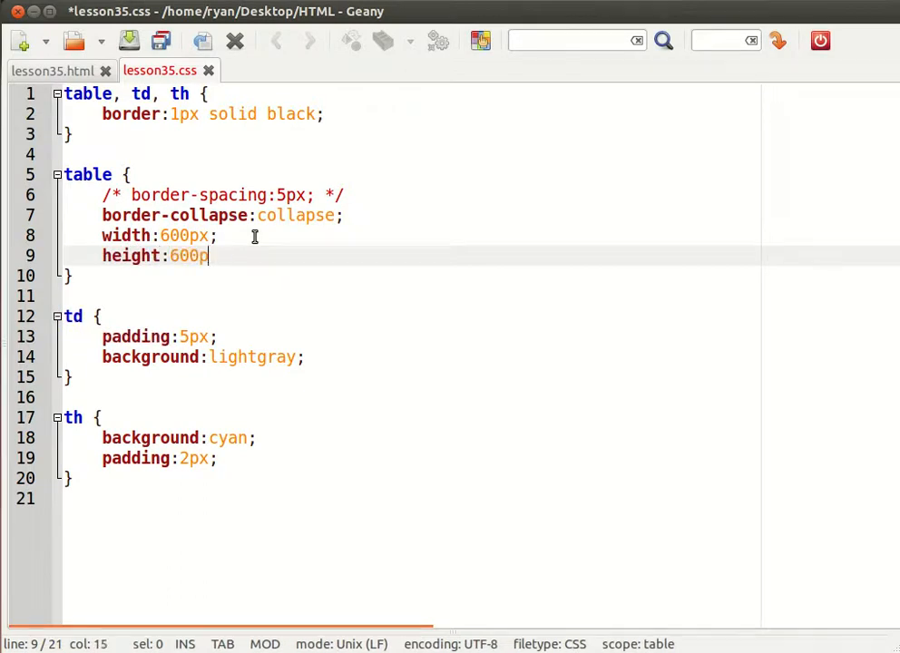
type("x;")
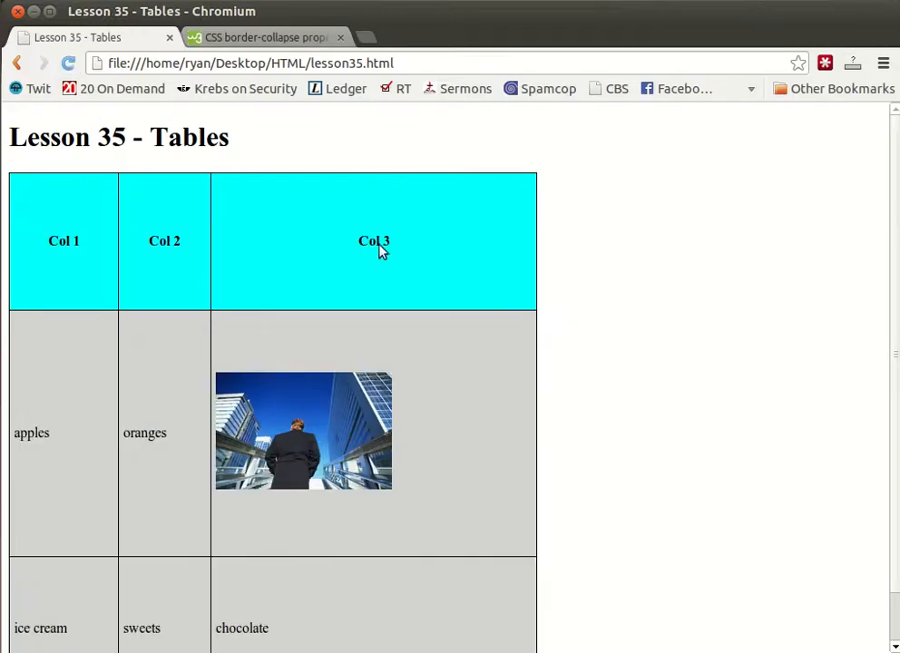
mouse_move(671, 450)
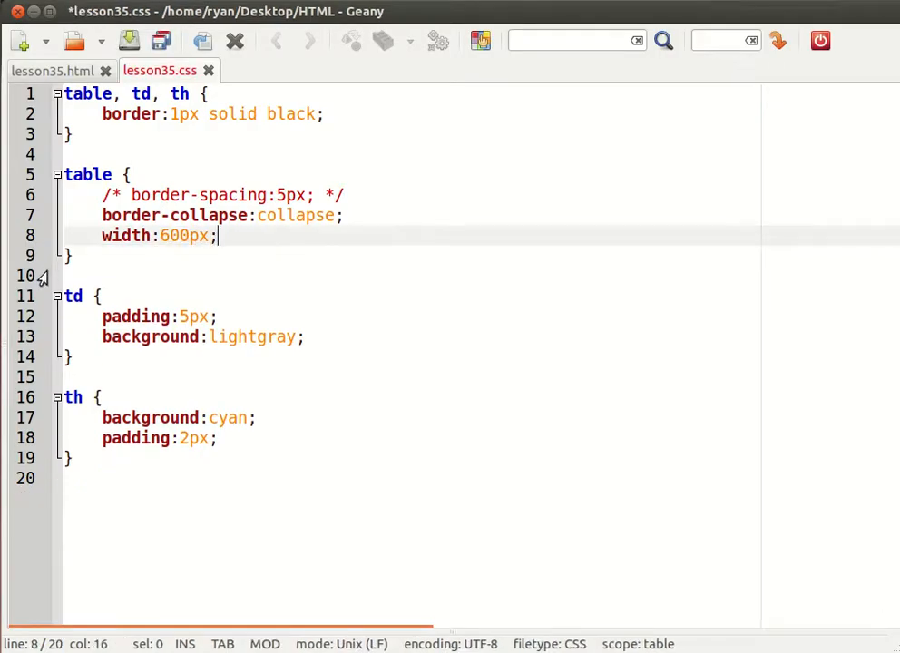
key("ctrl+s")
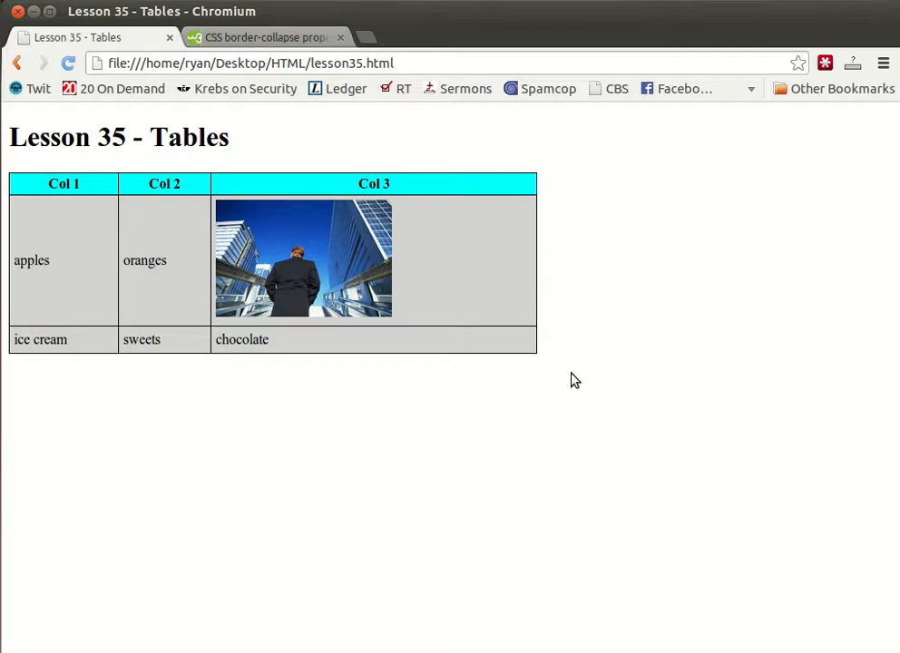
mouse_move(553, 399)
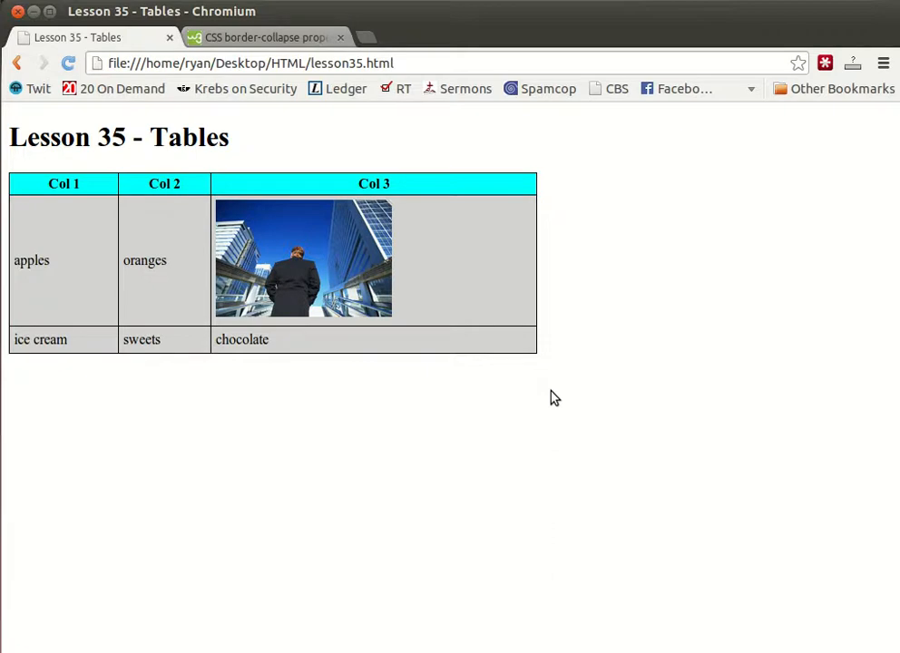
mouse_move(523, 449)
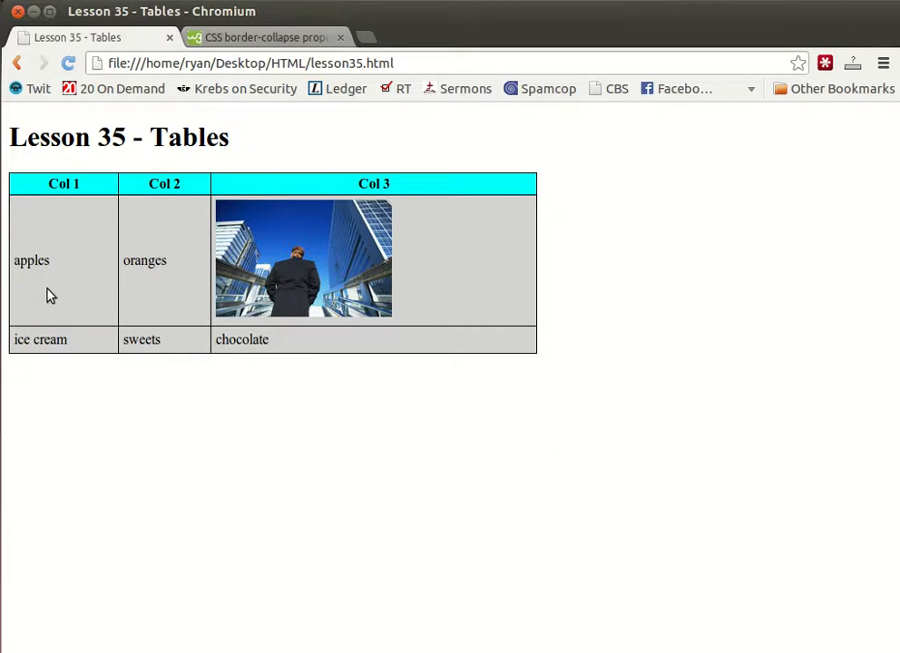
mouse_move(3, 243)
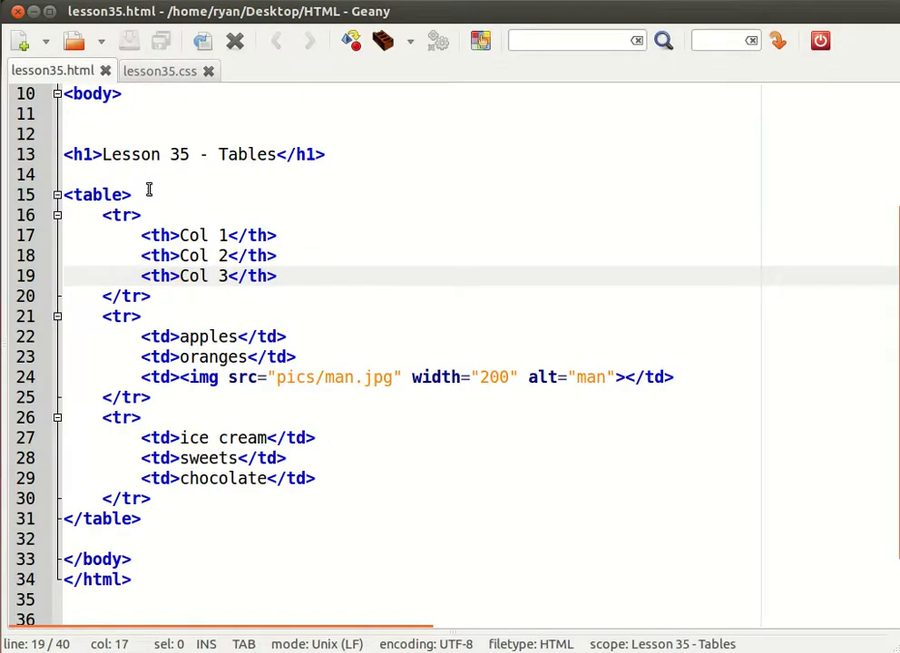
- Insert a caption element reading My cool table after the table tag and save
type("<caption></caption>")
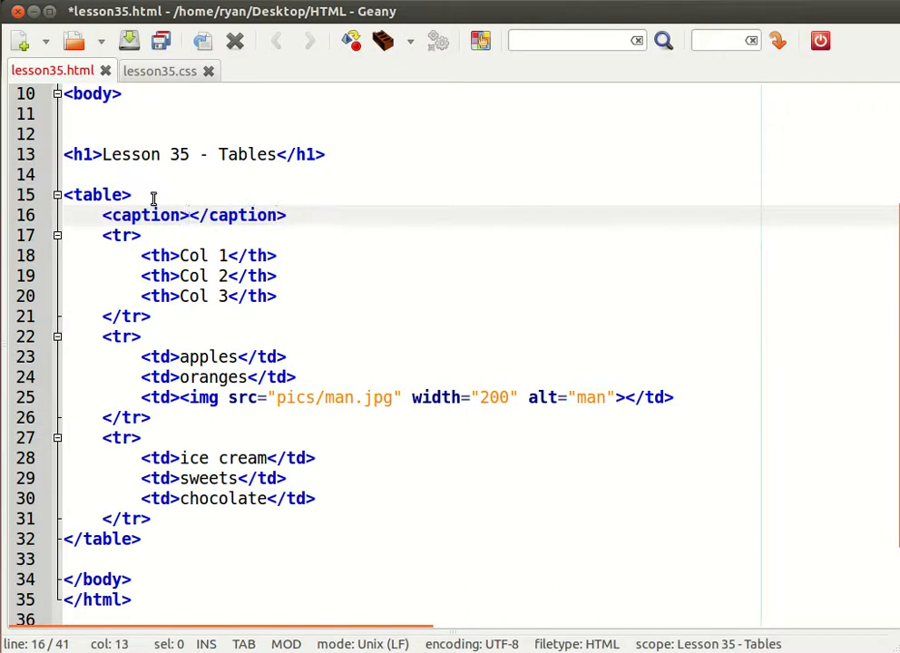
type("My cool table")
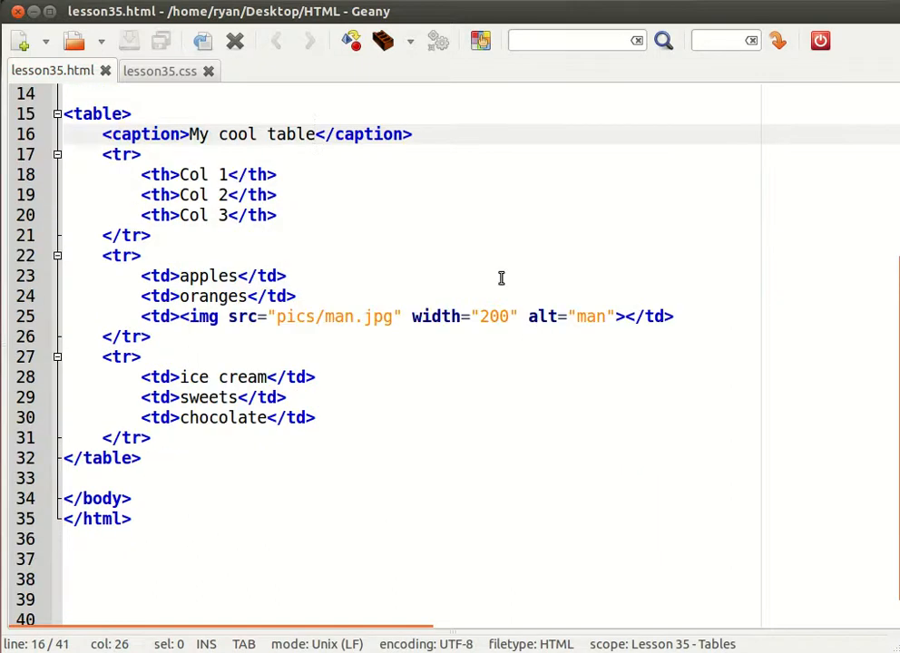
left_click(135, 113)
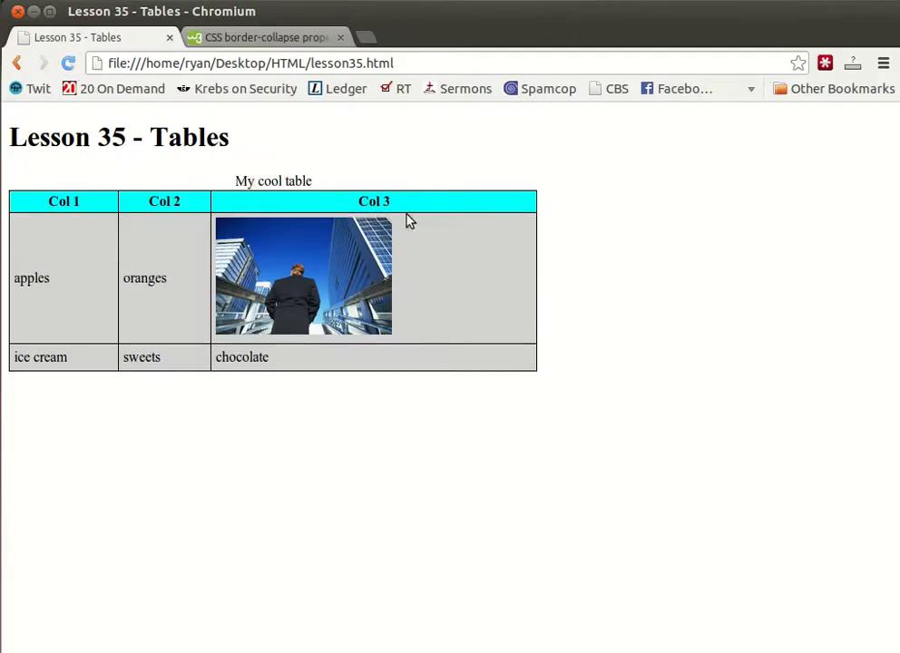
- Consult the W3Schools caption-side reference page, then return to the Lesson 35 tab
left_click(263, 38)
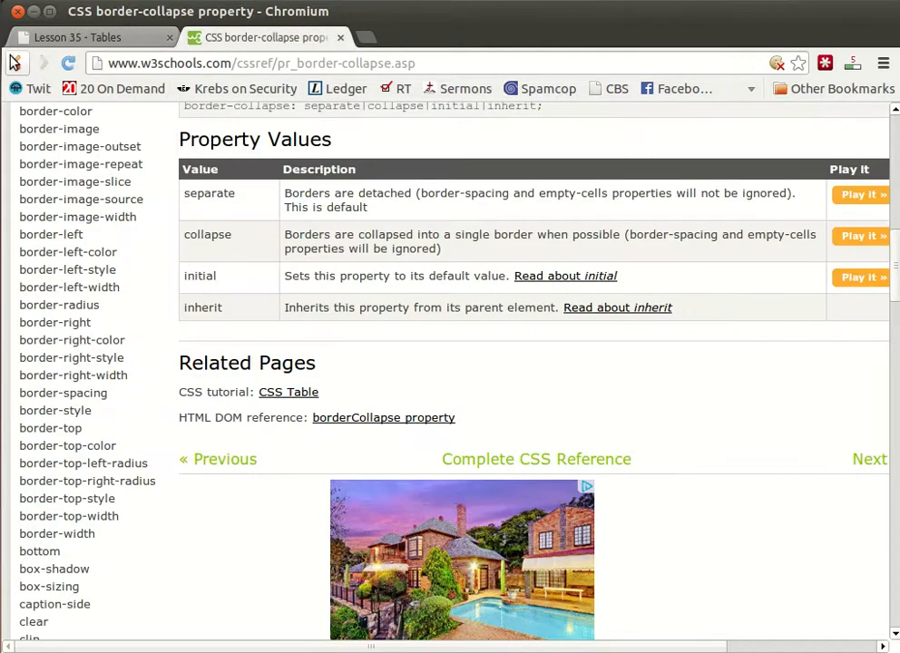
left_click(537, 459)
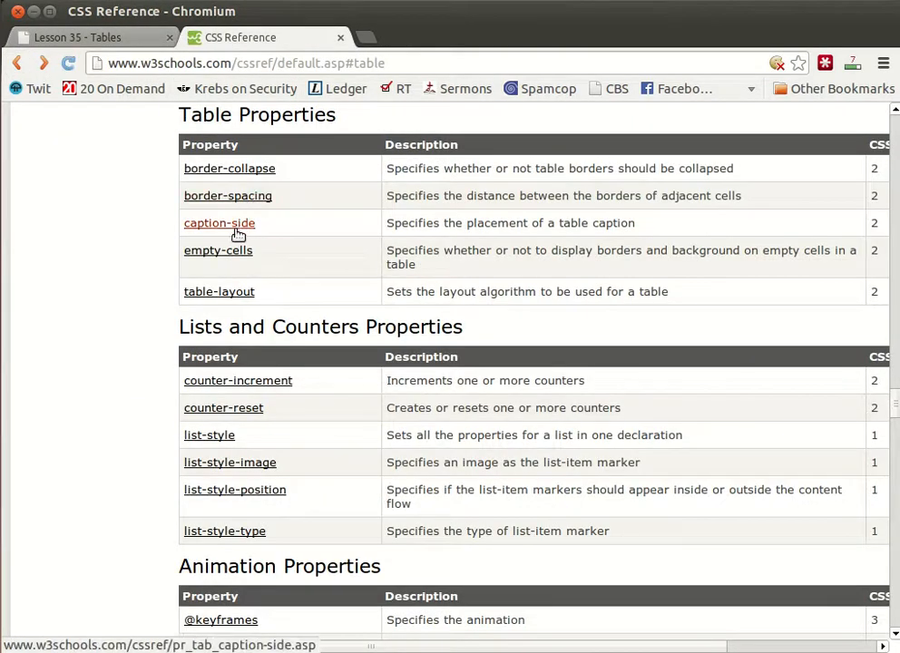
left_click(220, 221)
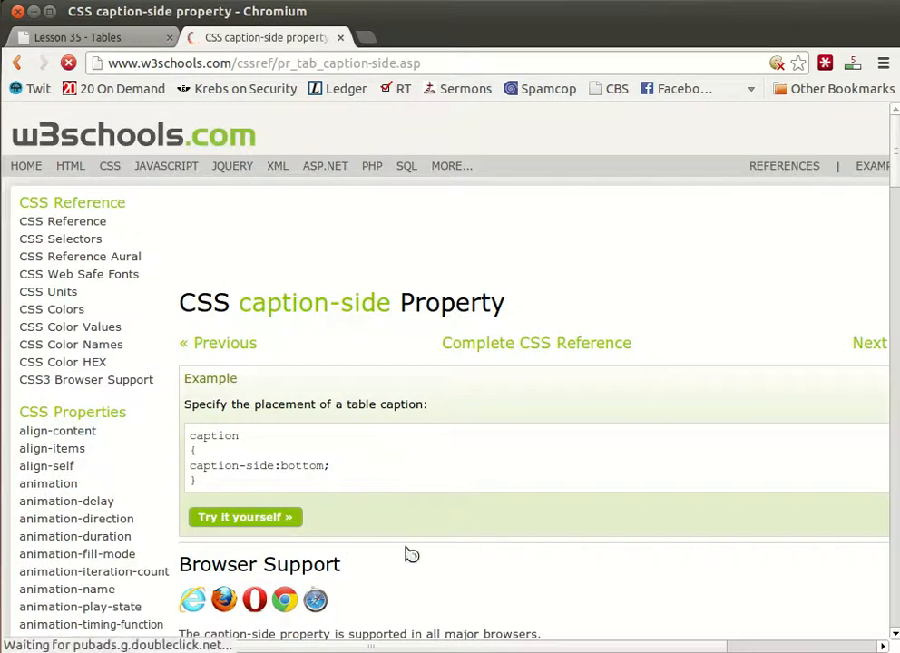
scroll("down", 3)
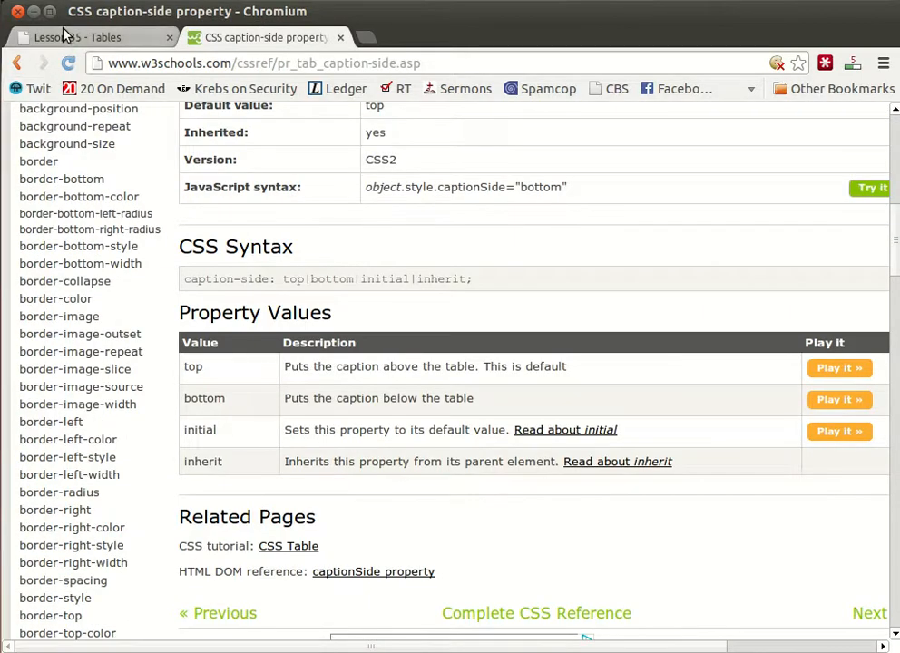
left_click(91, 37)
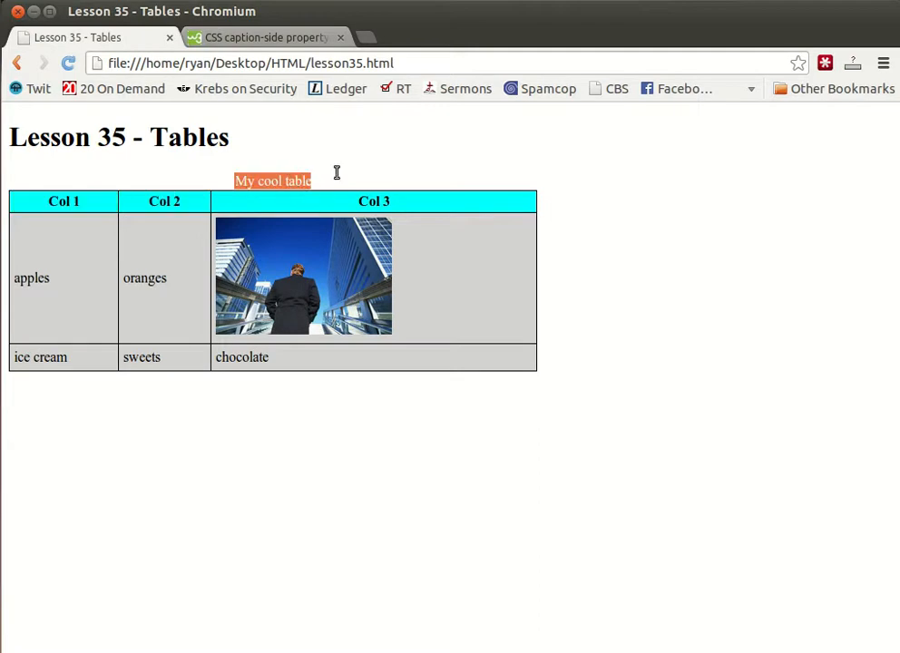
mouse_move(236, 389)
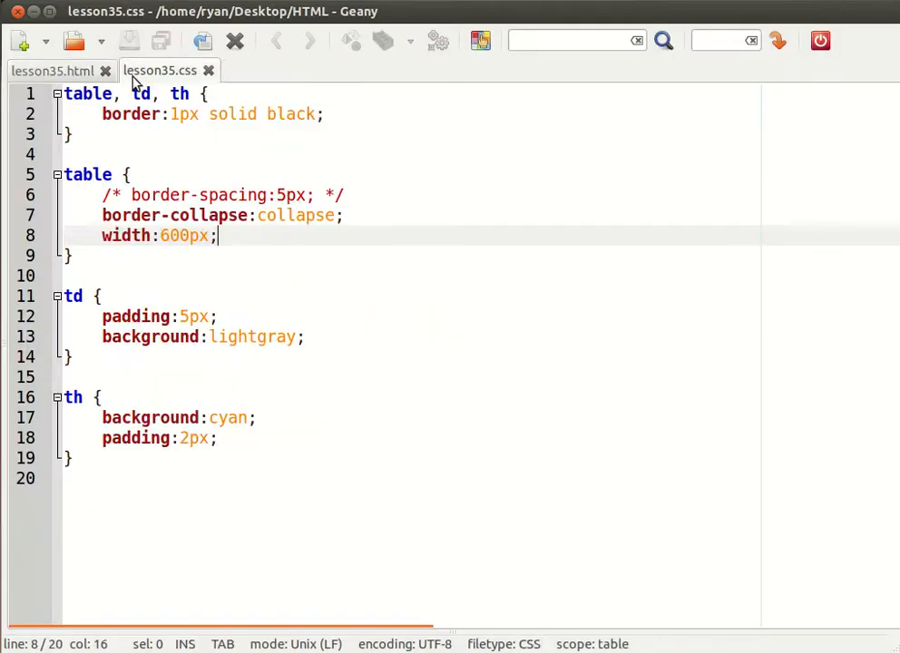
- Add caption-side:bottom to the table rule in lesson35.css
type("tab")
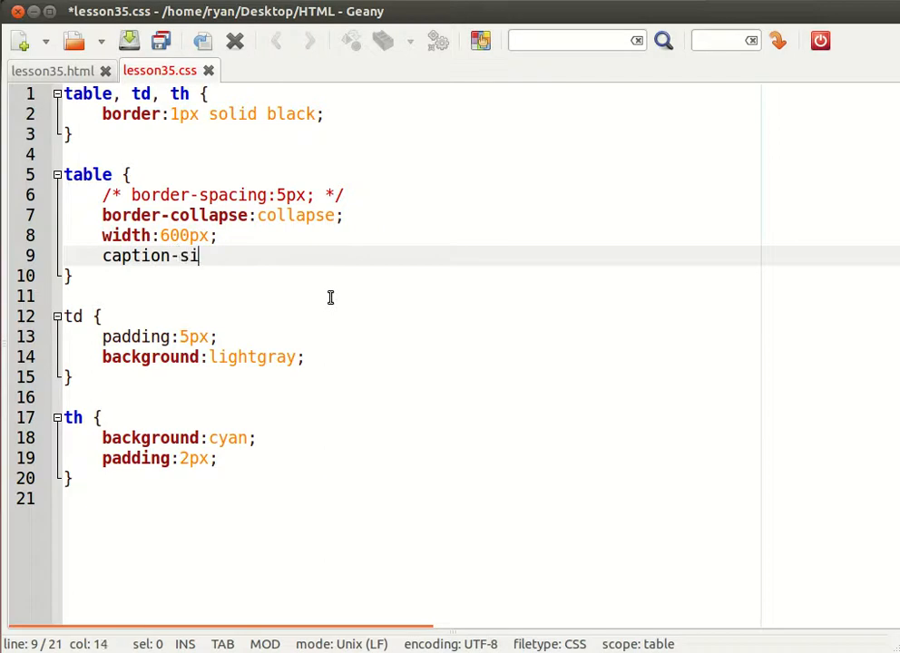
type("de:bottom;")
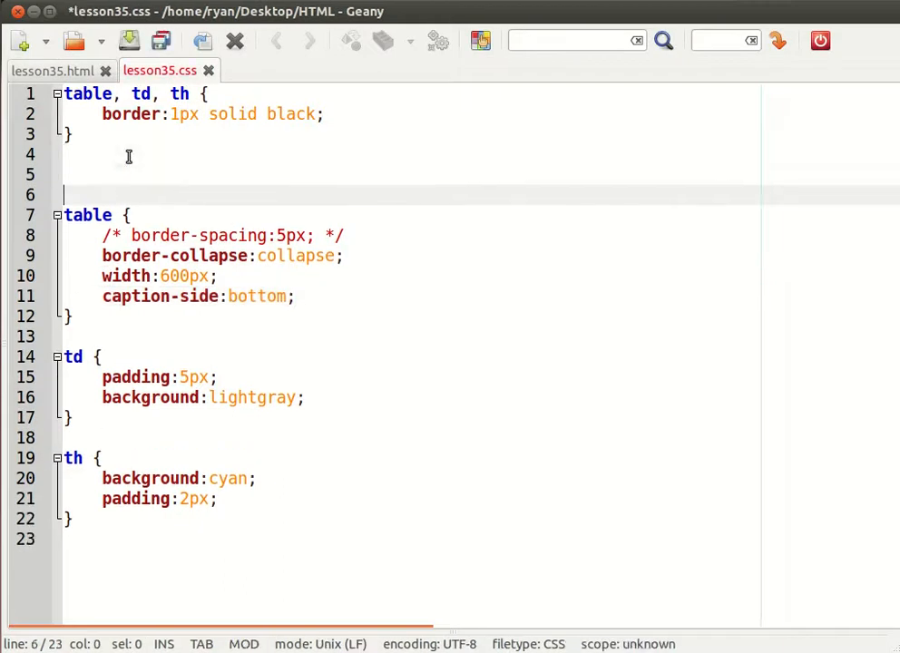
- Create a caption rule with font:12px arial and text-align:right
type("caption")
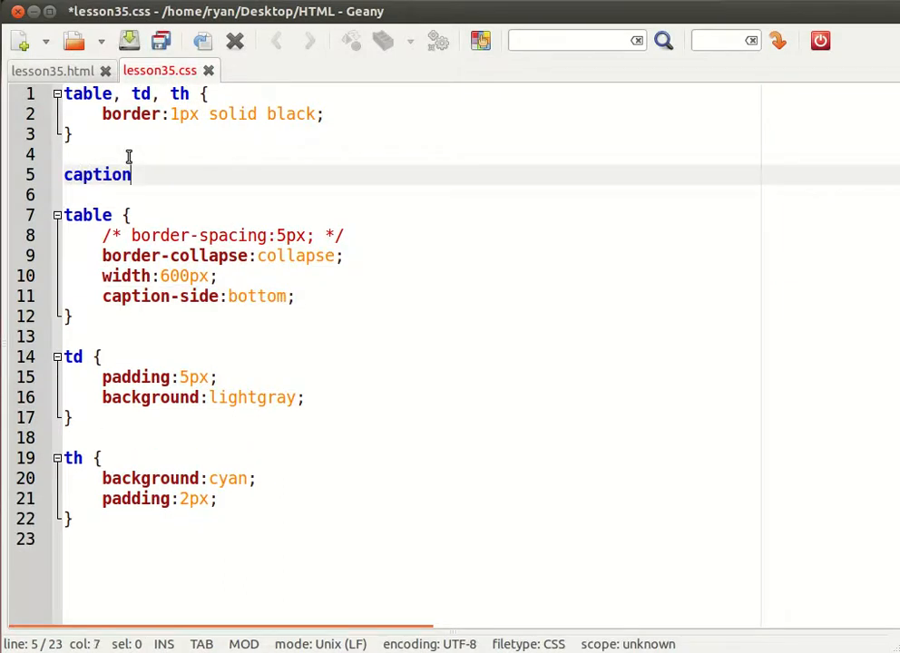
type("{")
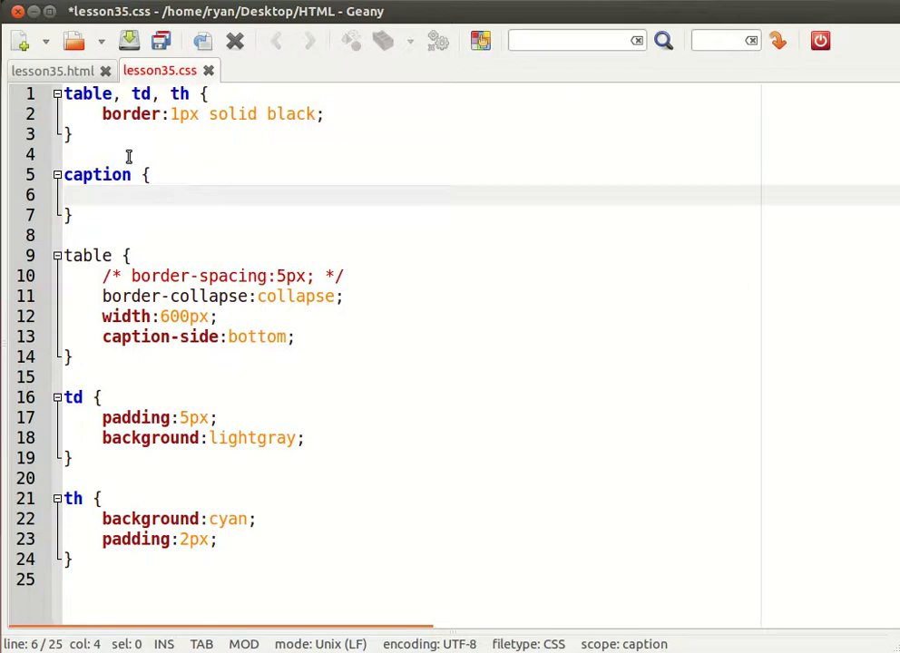
type("font")
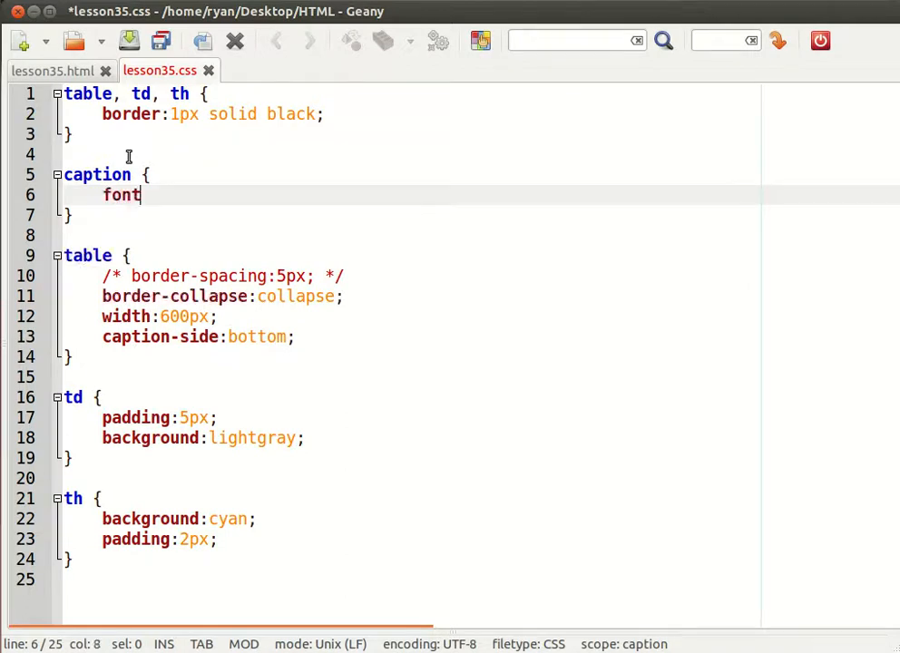
type(":1")
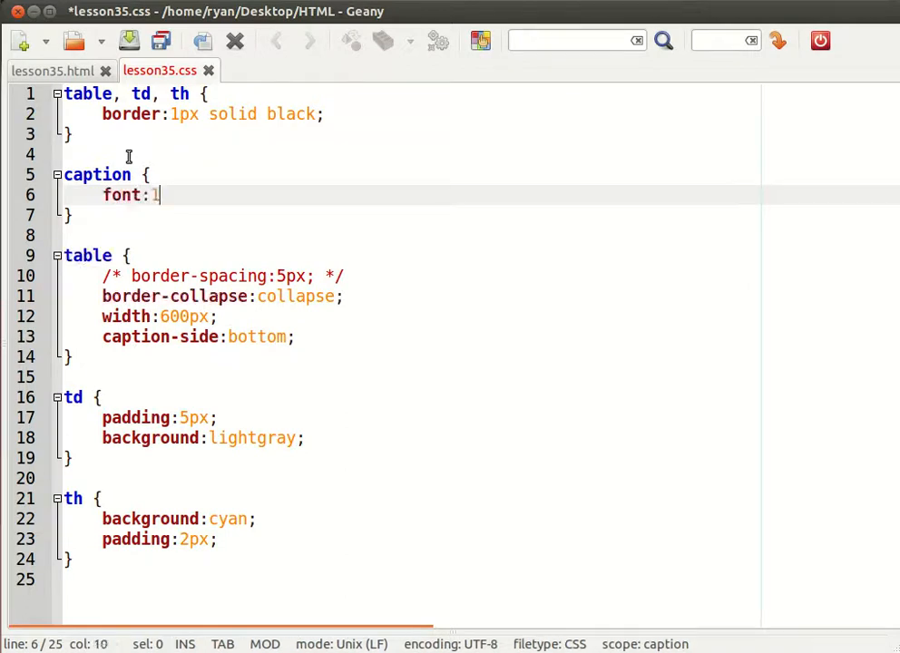
type("2px arial;")
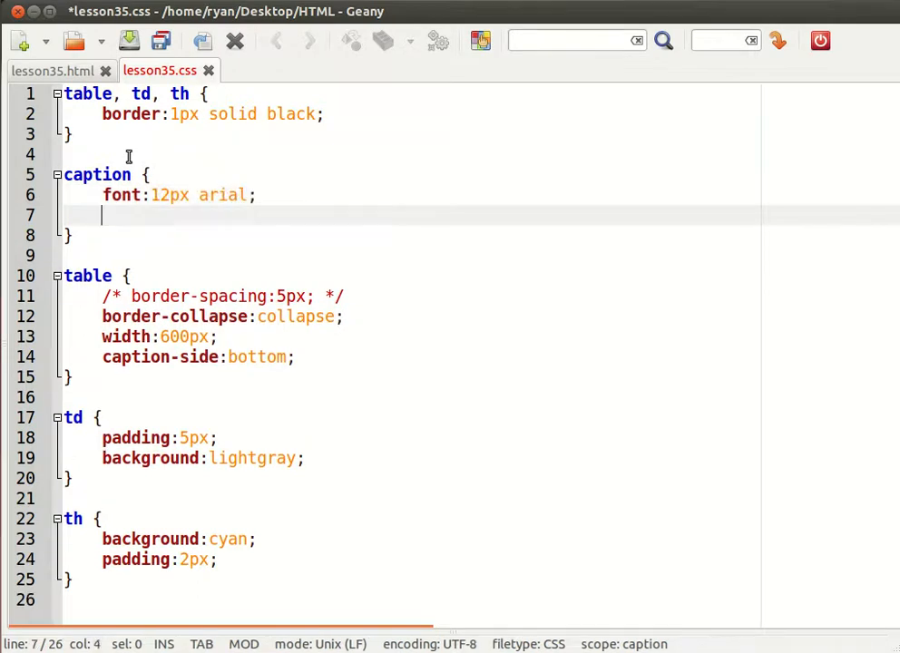
type("text-align:right")
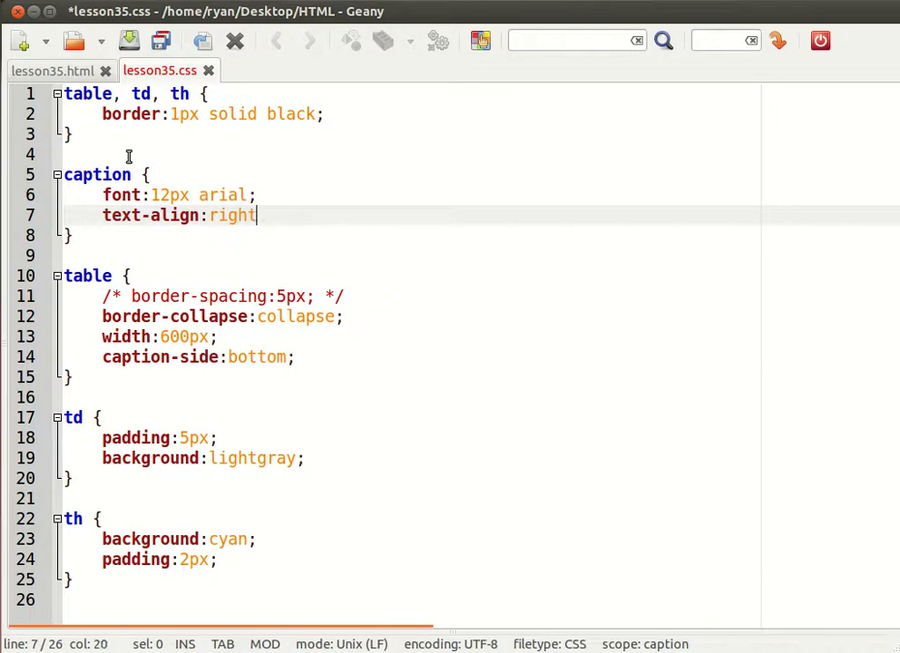
type(";")
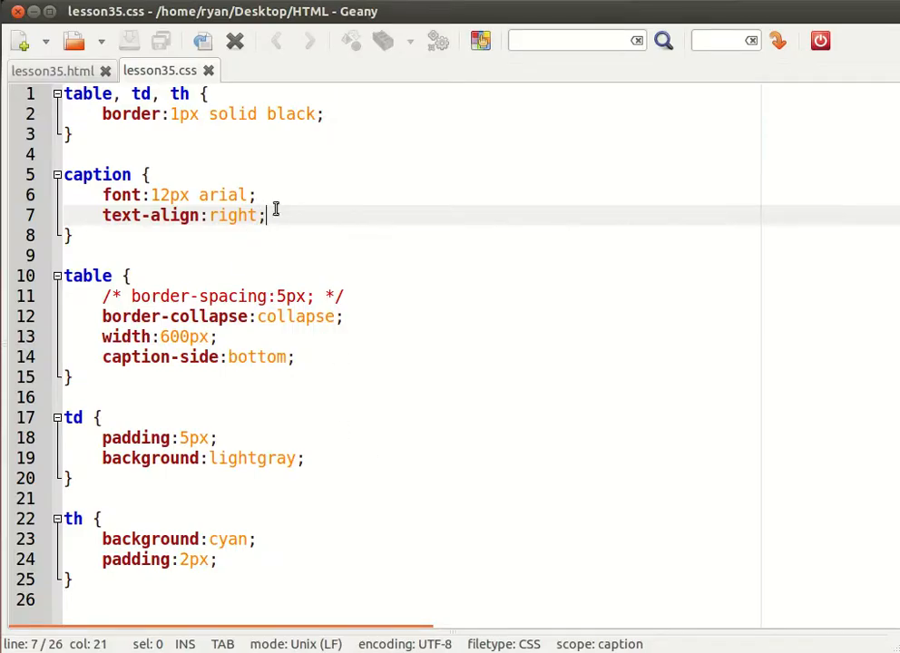
double_click(232, 214)
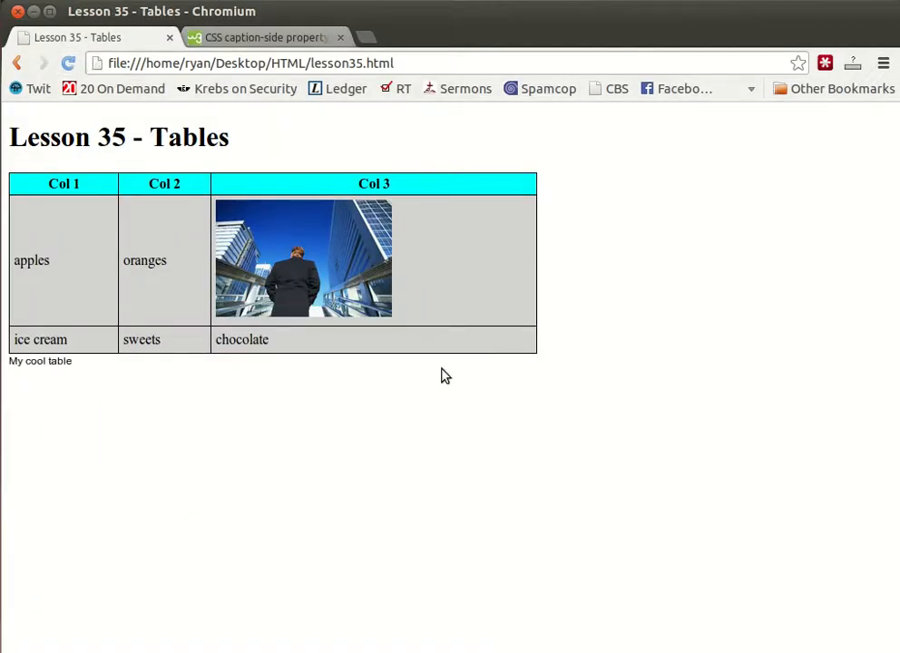
mouse_move(441, 334)
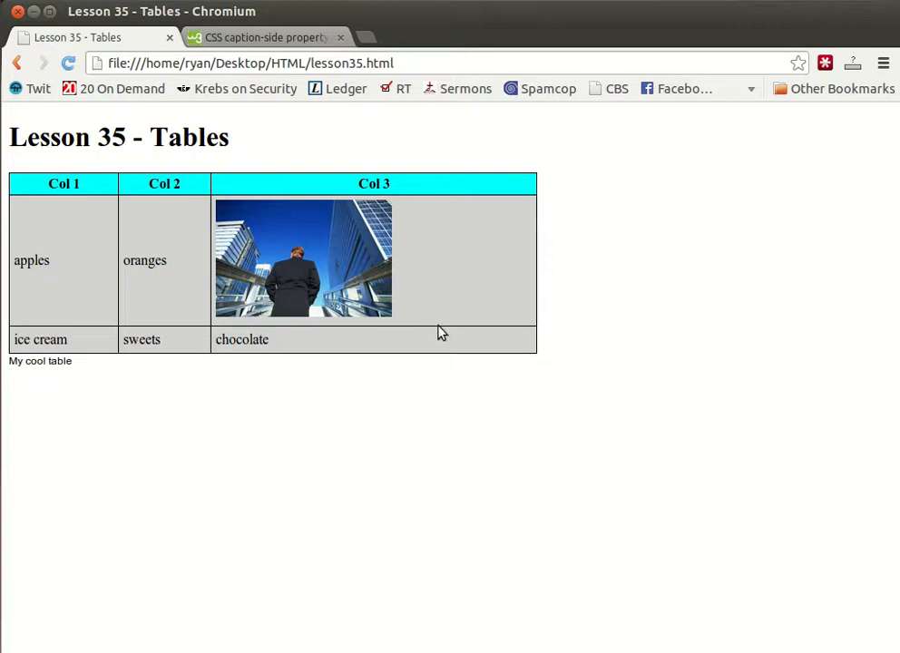
mouse_move(261, 161)
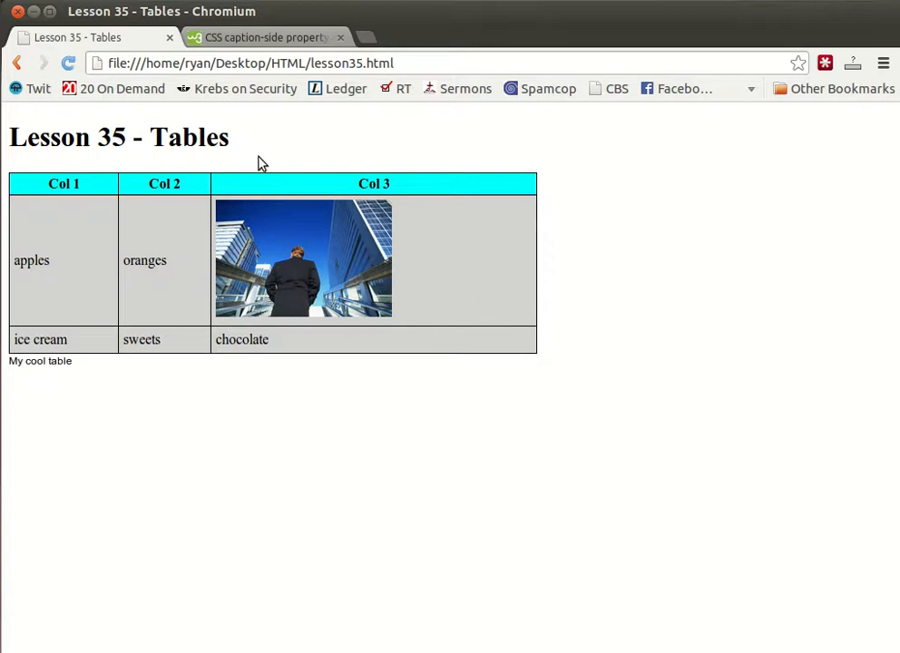
mouse_move(299, 183)
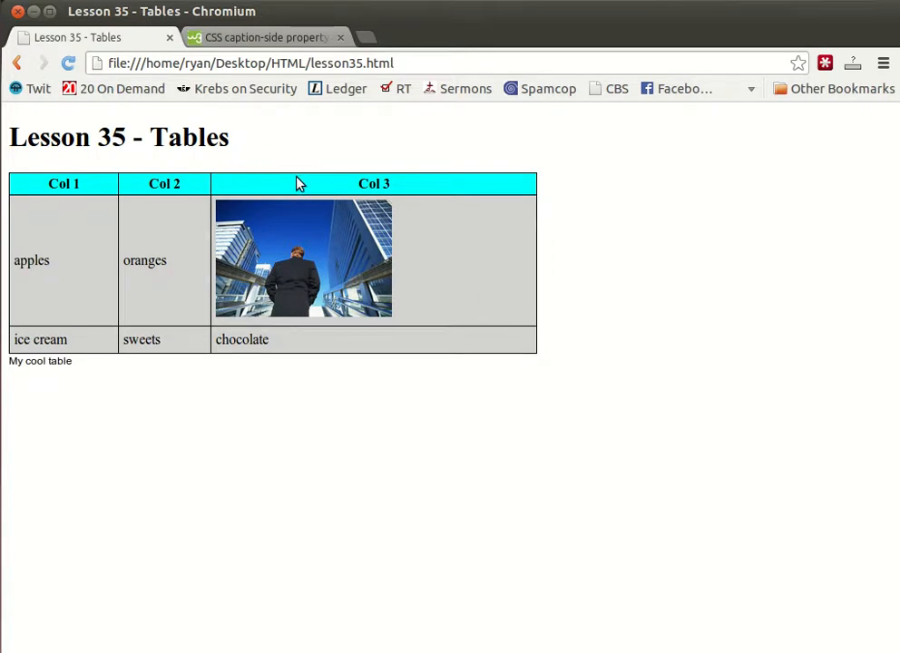
mouse_move(575, 213)
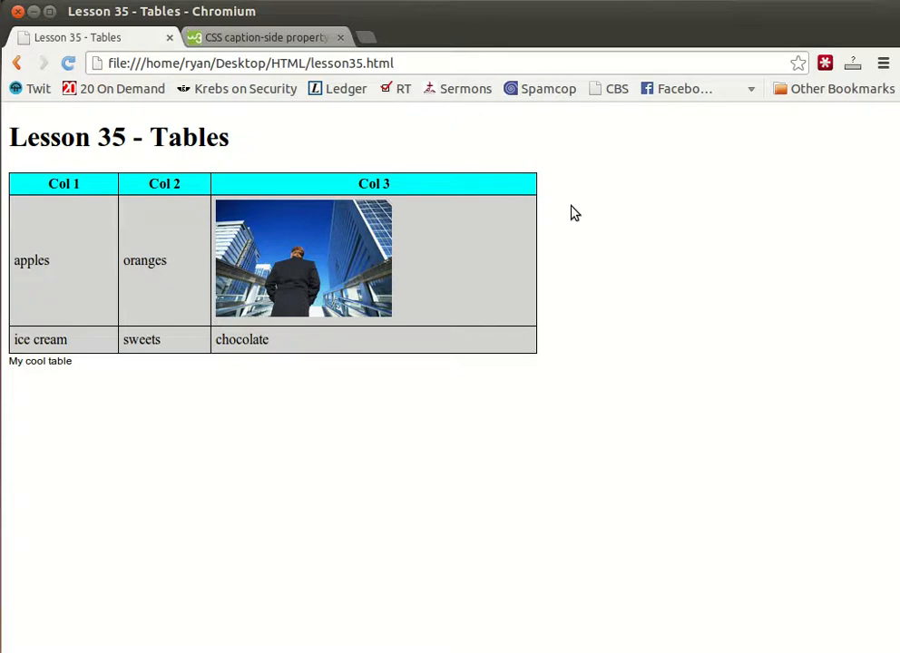
mouse_move(546, 243)
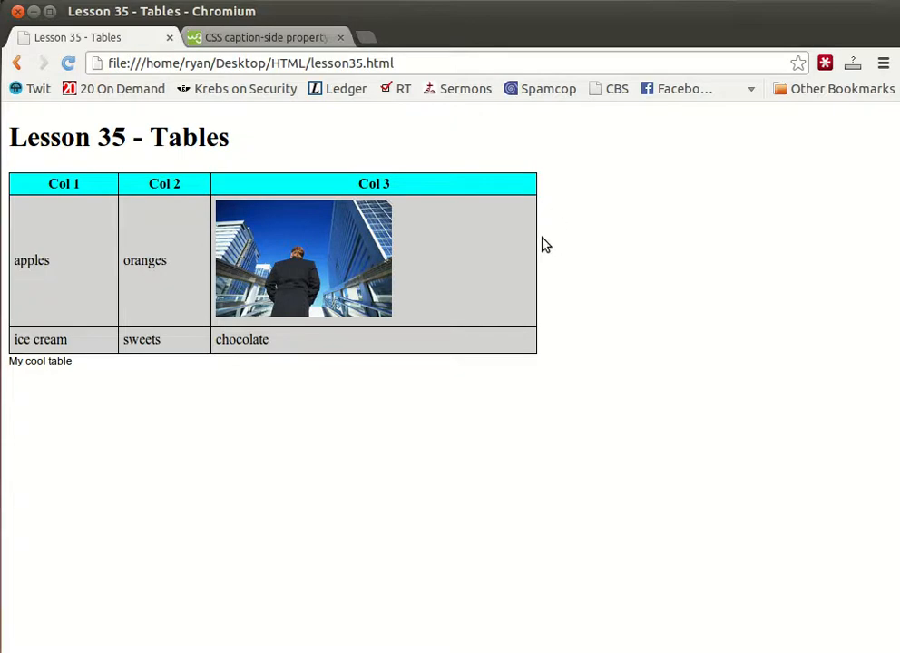
mouse_move(171, 287)
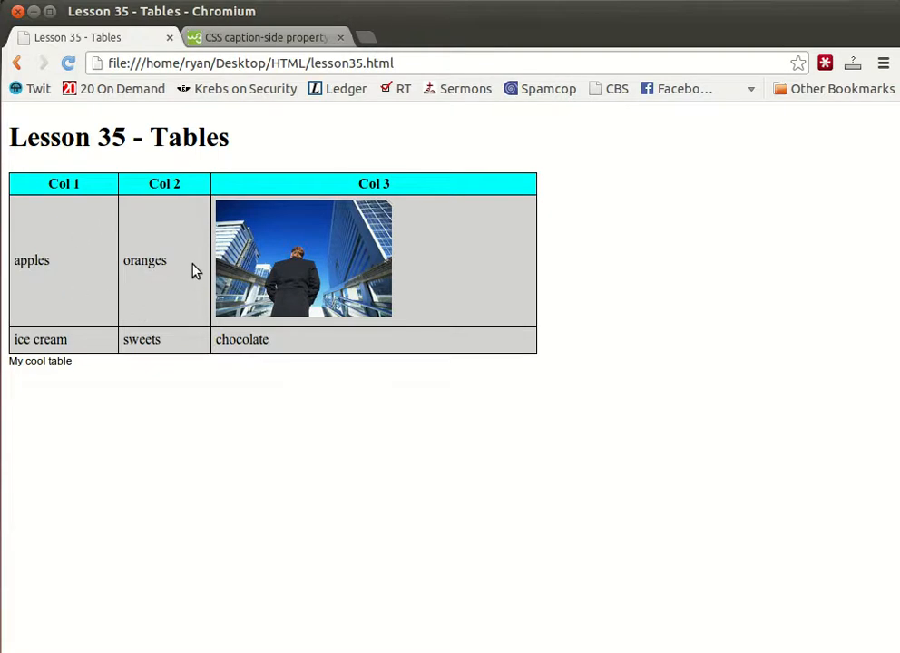
- Delete the oranges cell, give the apples cell colspan="2" and save lesson35.html
double_click(145, 262)
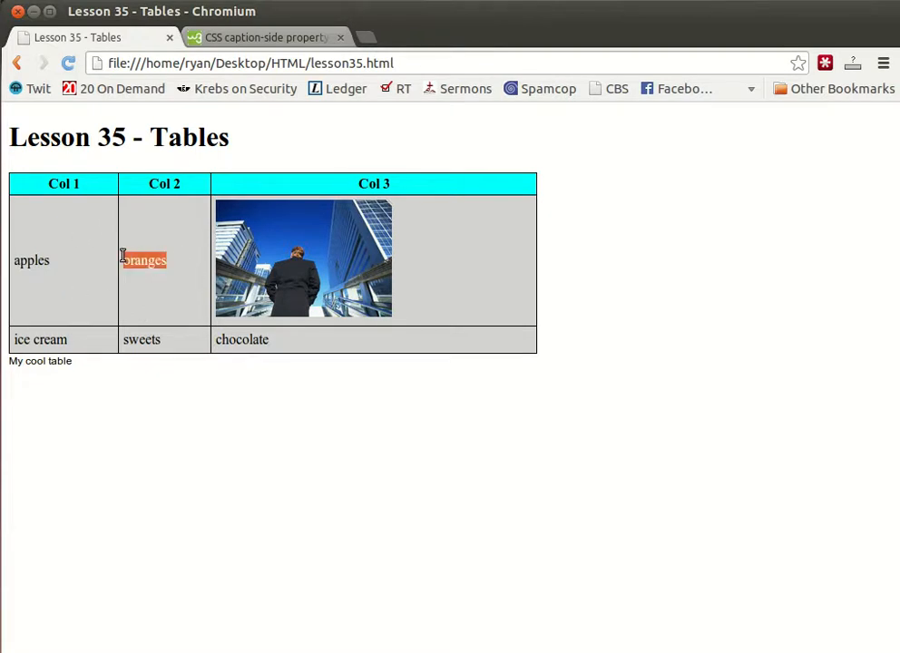
mouse_move(58, 265)
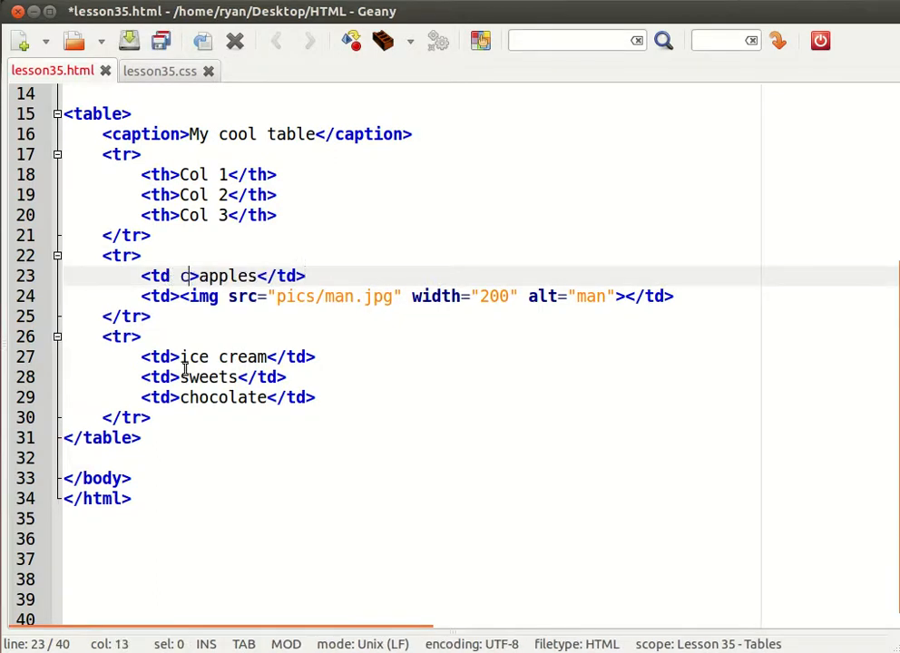
type("olspan=\"")
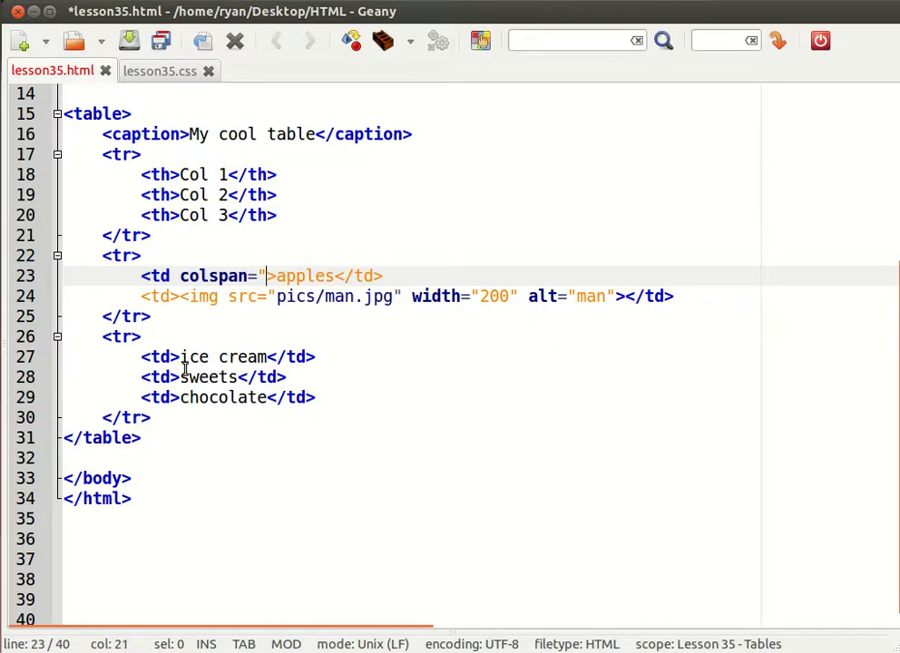
type("2")
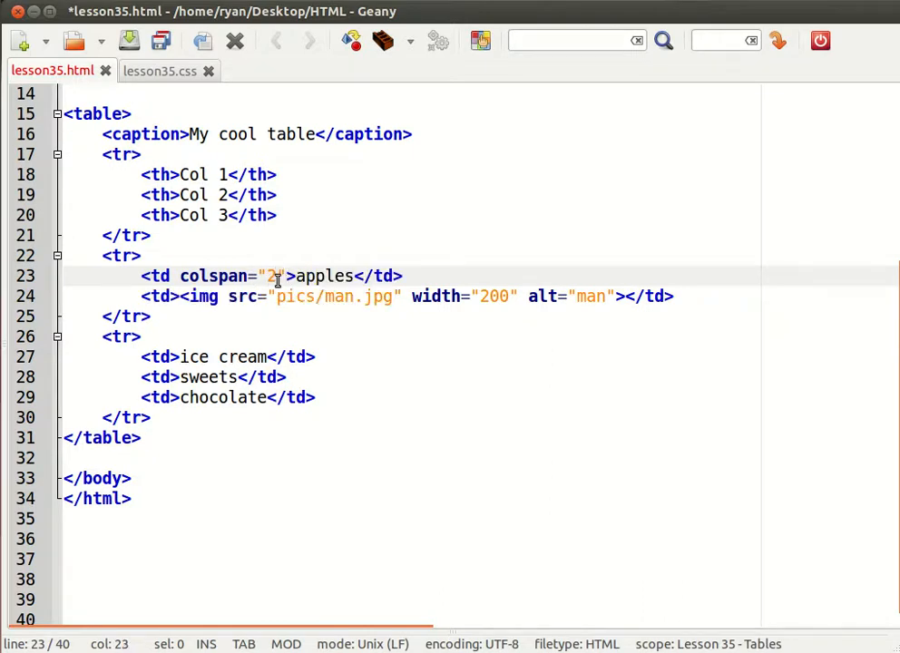
mouse_move(291, 334)
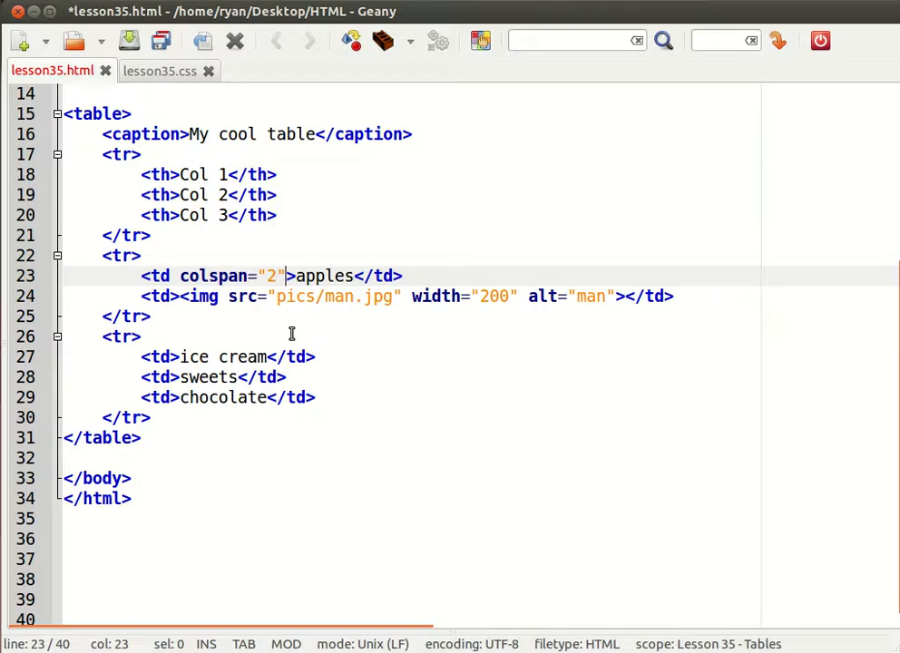
key("ctrl+s")
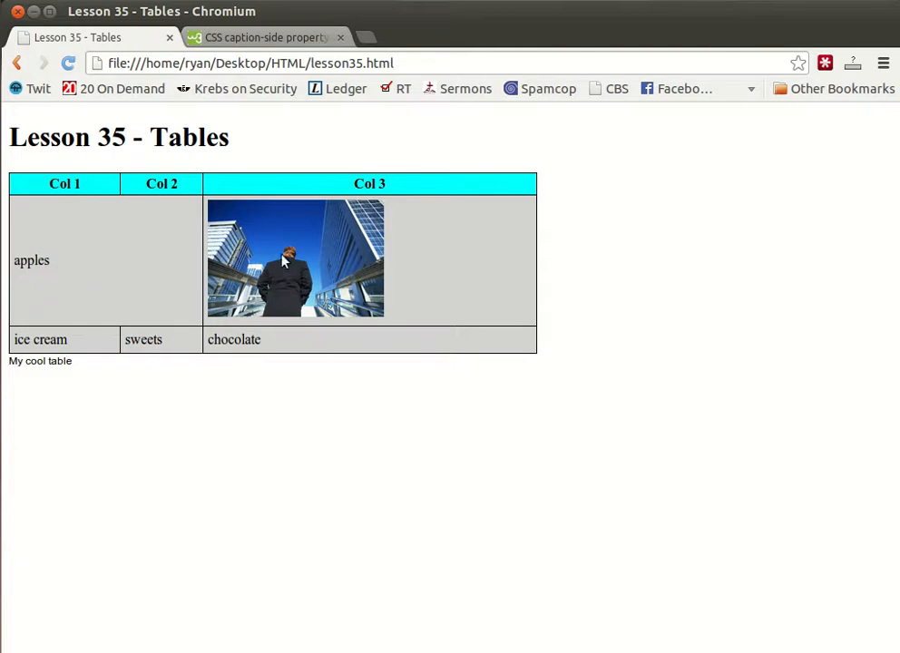
mouse_move(365, 271)
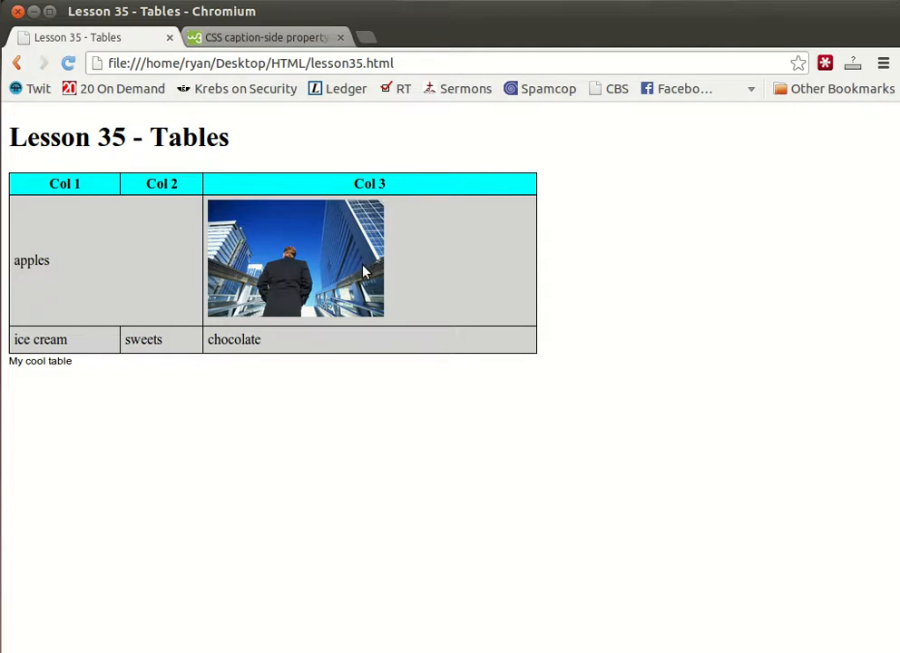
mouse_move(225, 301)
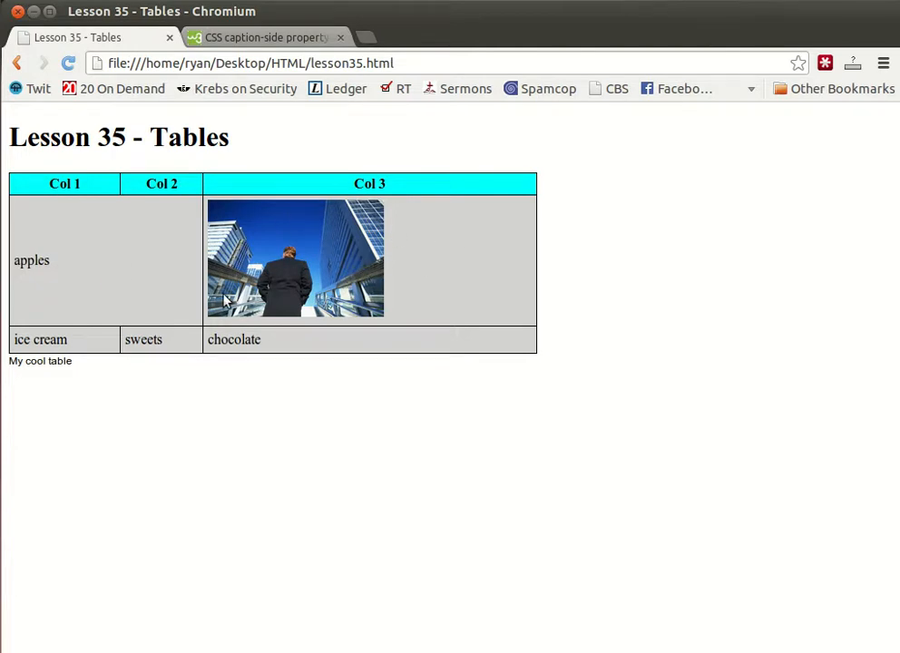
mouse_move(374, 243)
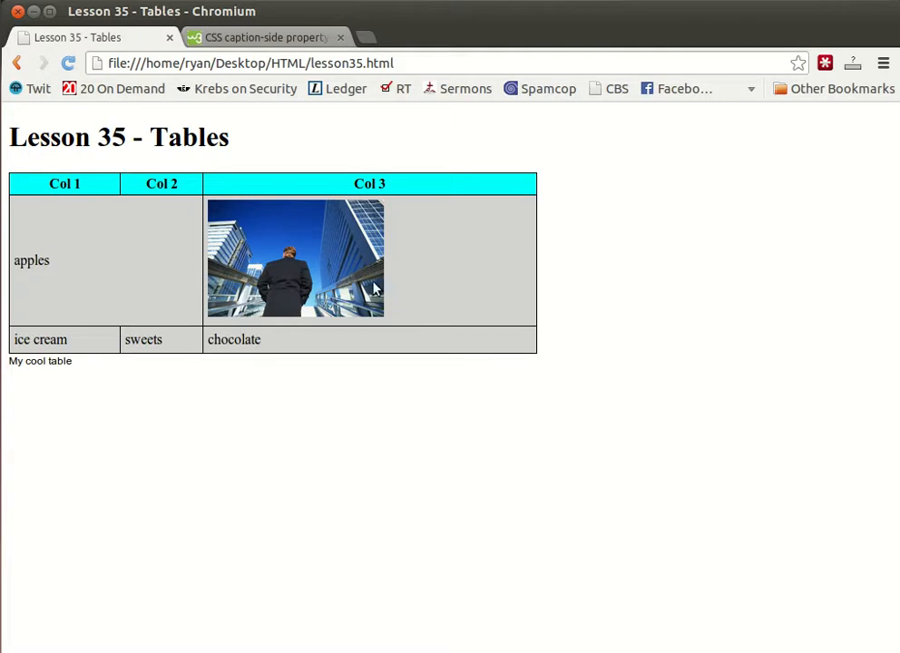
mouse_move(417, 374)
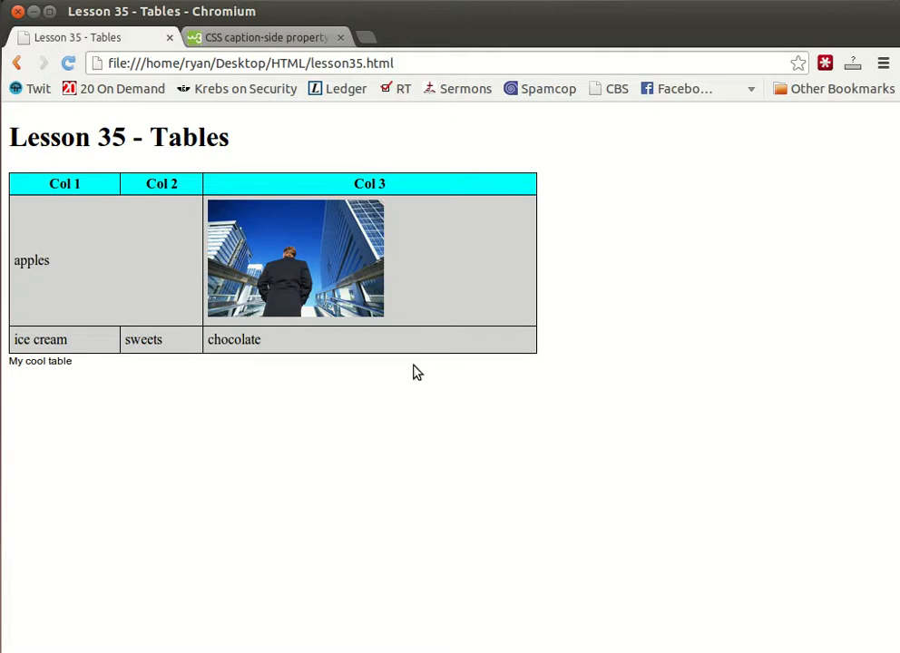
mouse_move(356, 312)
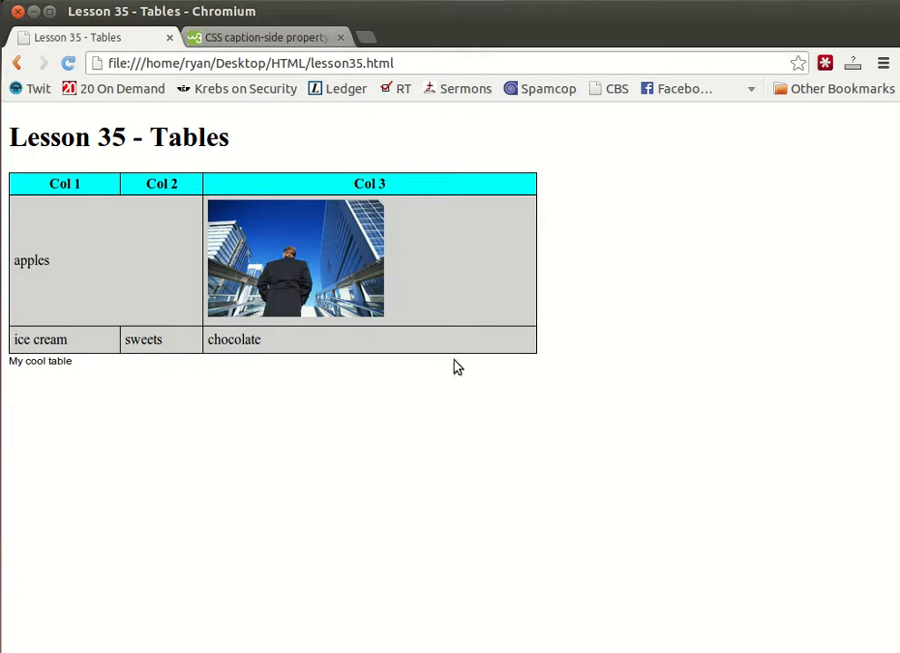
mouse_move(243, 354)
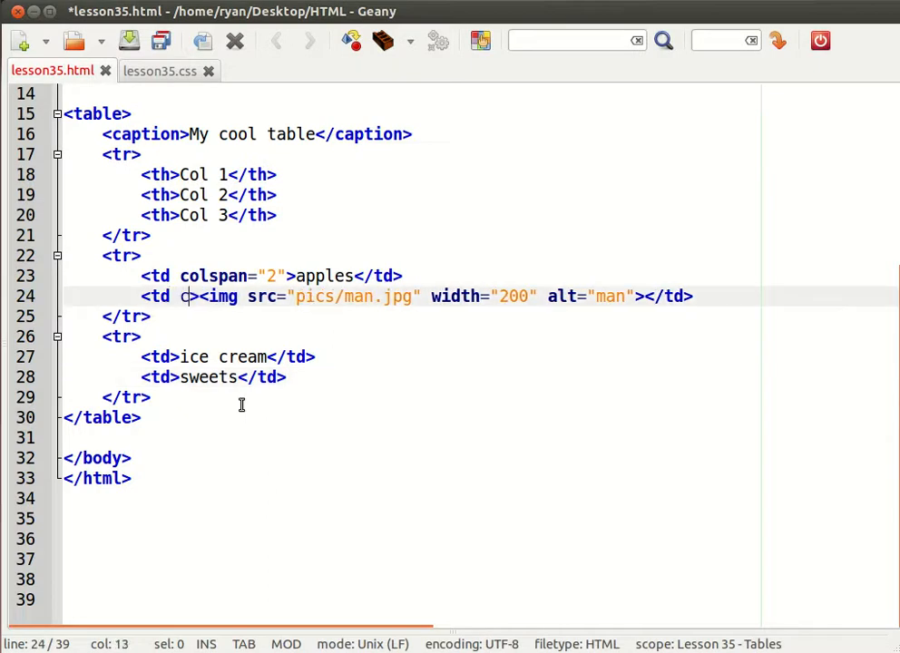
- Delete the chocolate cell and give the image cell rowspan="2"
type("owspan=")
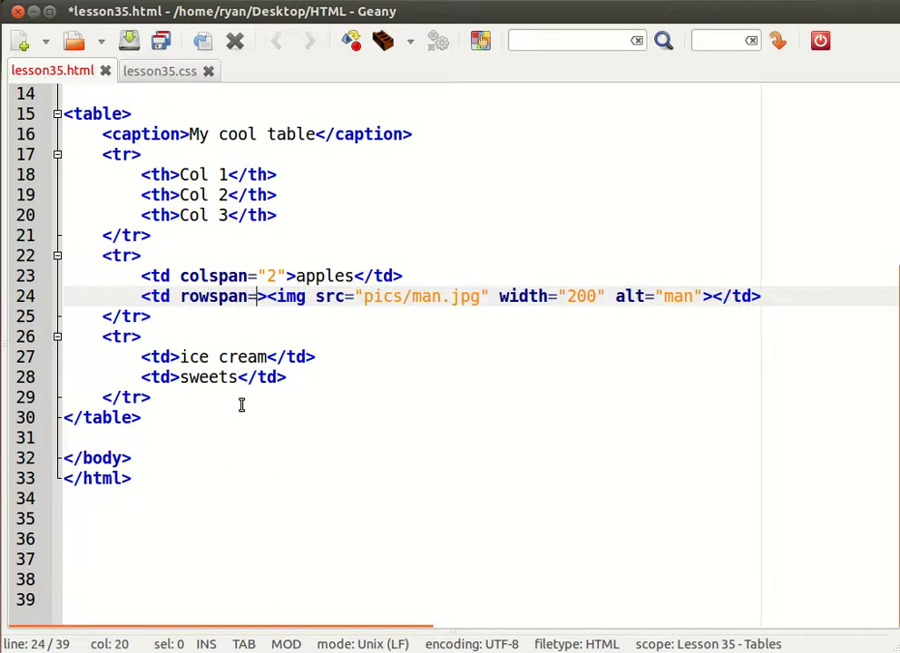
type("2")
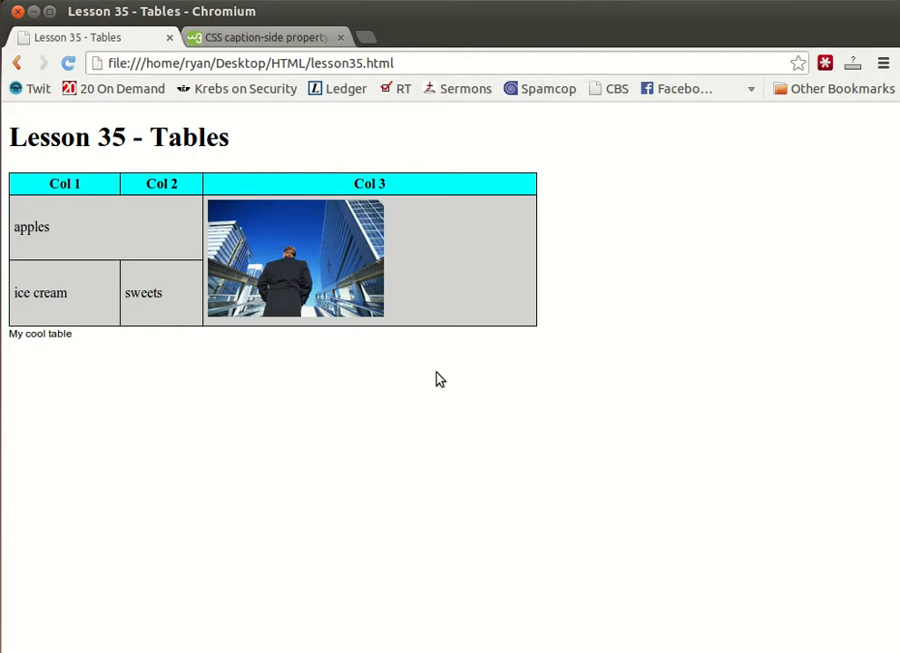
mouse_move(352, 218)
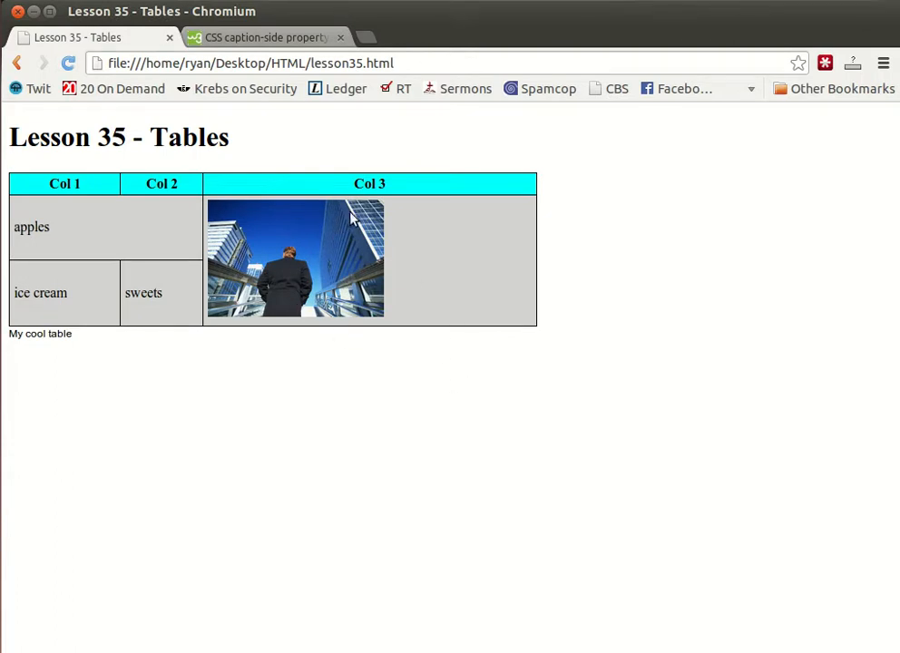
mouse_move(360, 305)
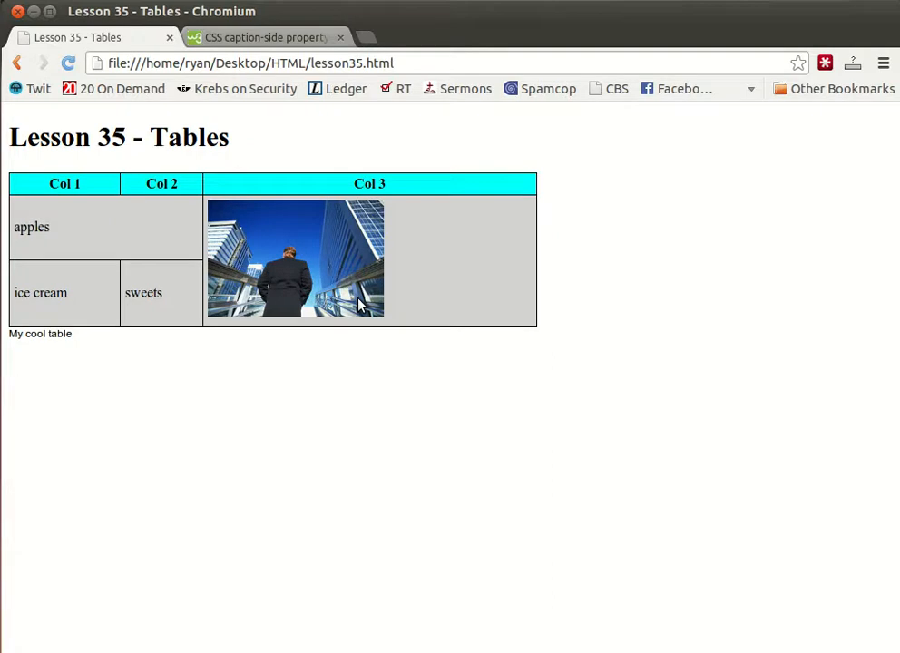
mouse_move(392, 412)
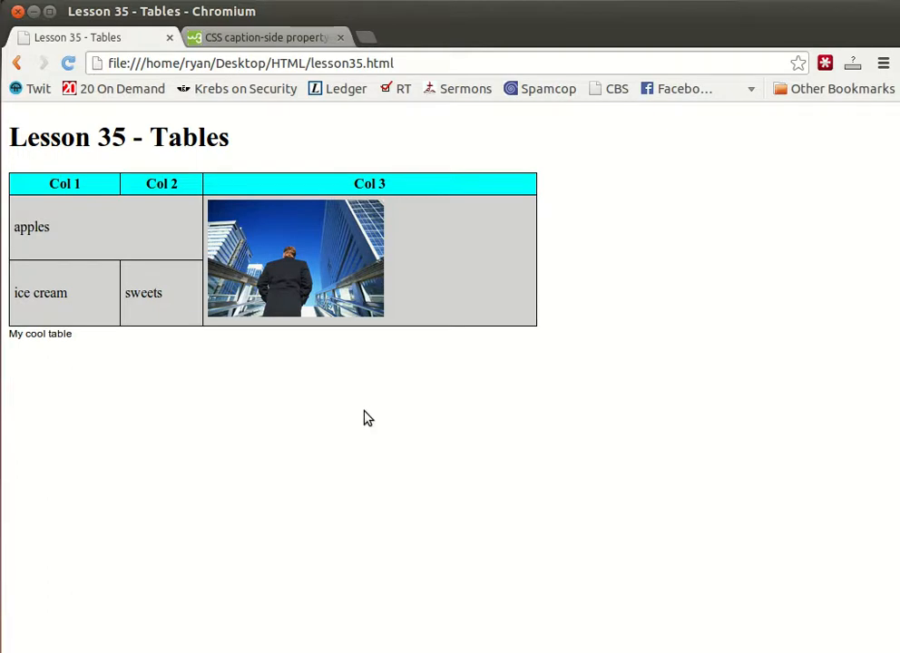
mouse_move(4, 227)
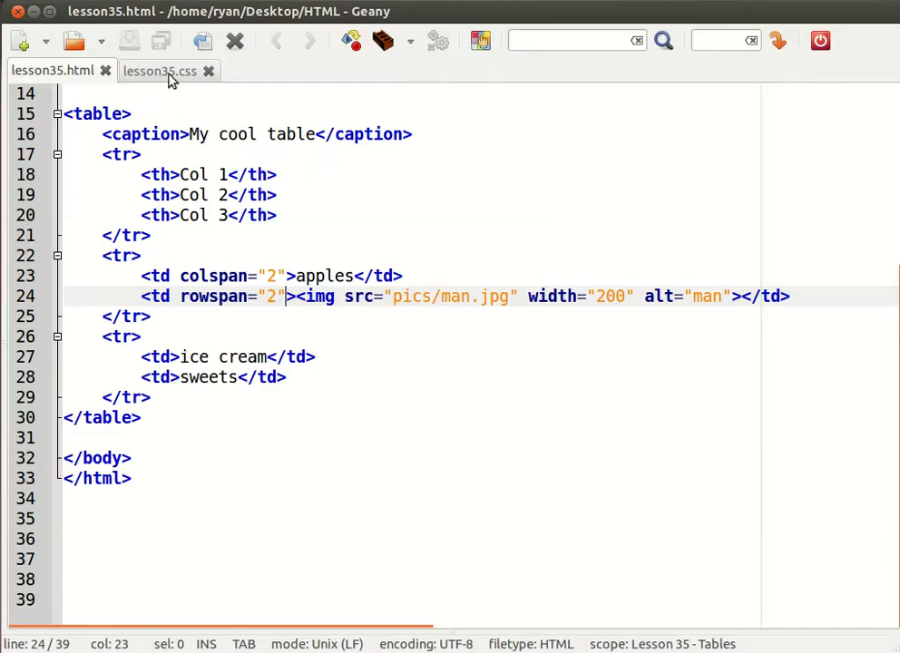
- Add text-align:center; to the td rule in lesson35.css and view the centered cells
left_click(162, 71)
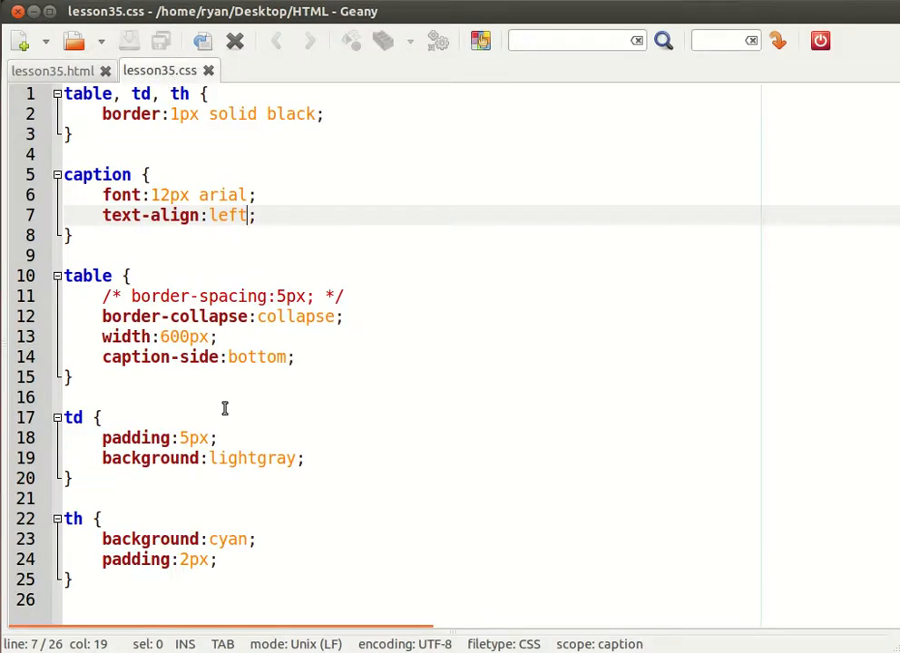
type("te")
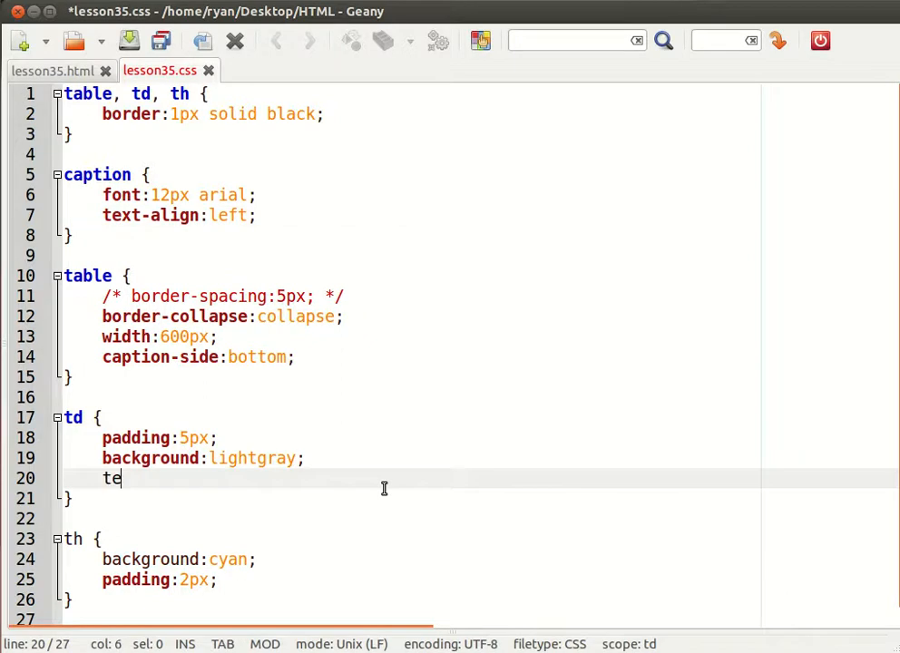
type("xt-align:center")
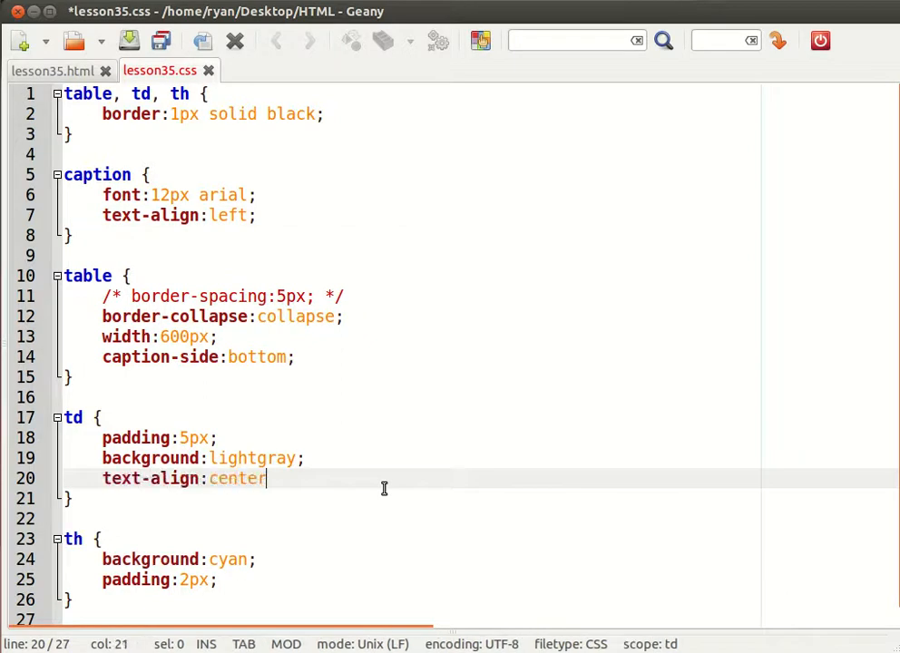
type(";")
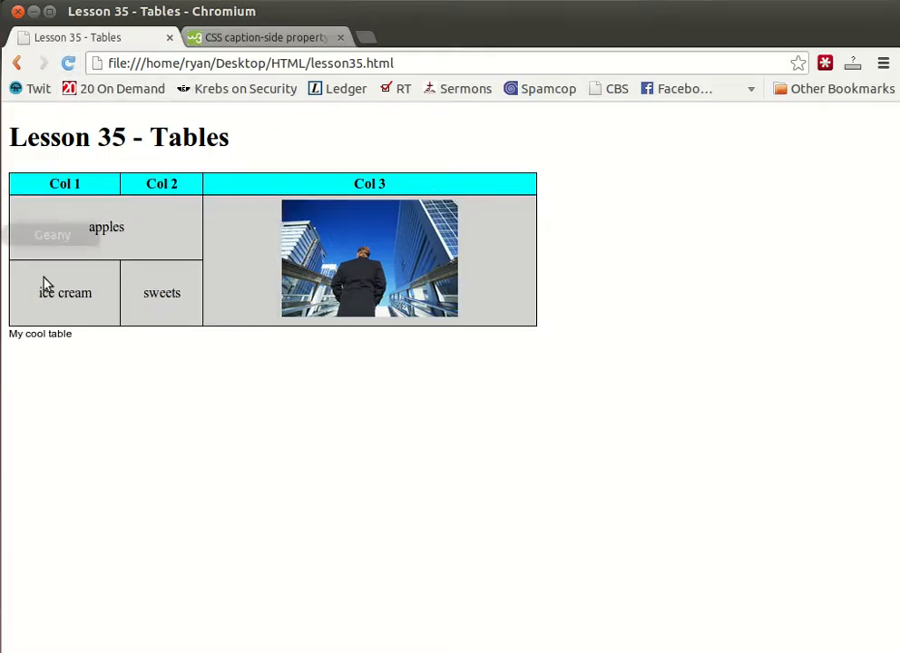
mouse_move(79, 327)
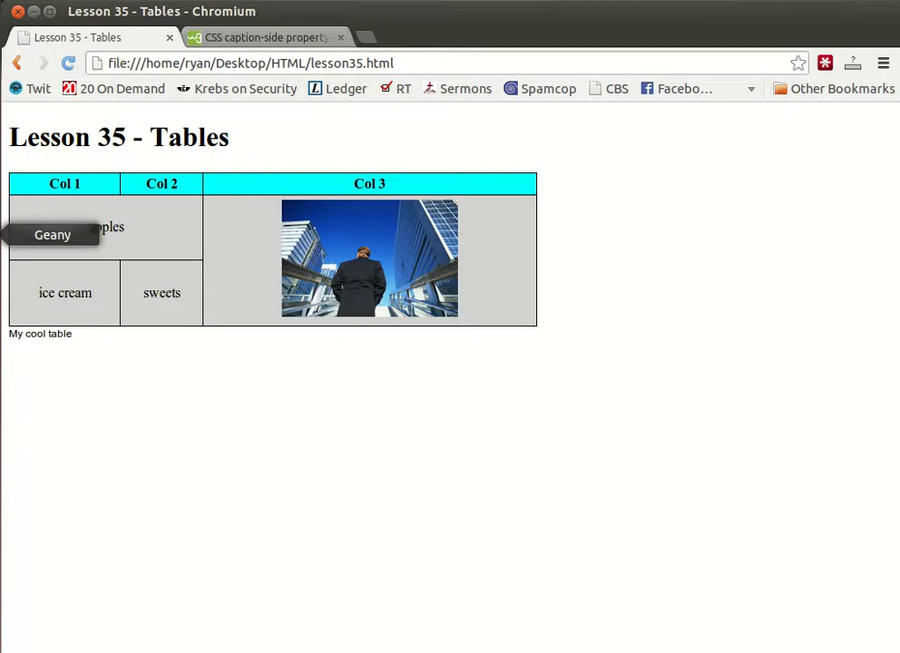
left_click(50, 236)
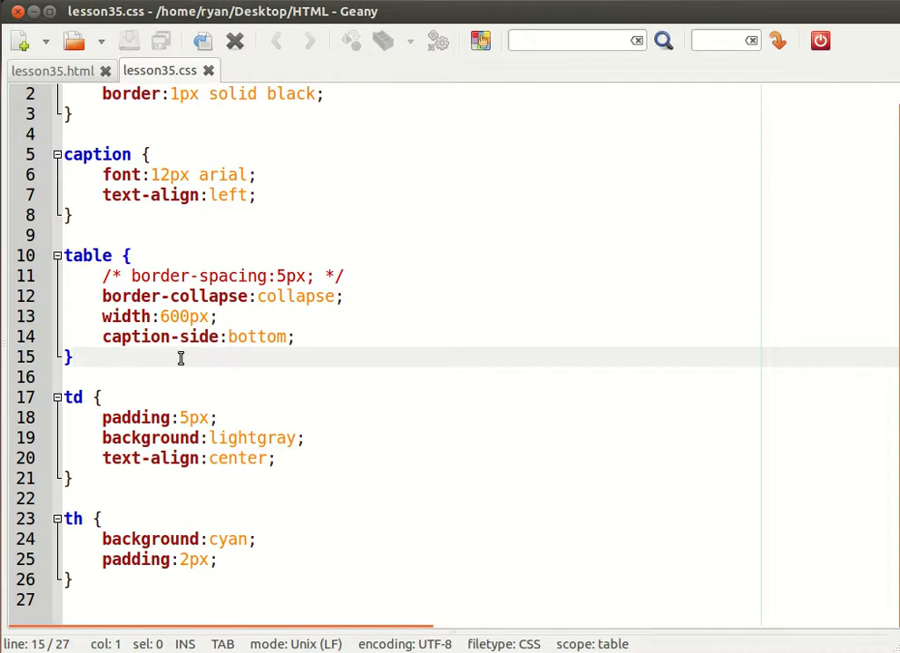
- Create a .custom rule with height:500px; in lesson35.css and save it
type(".align {")
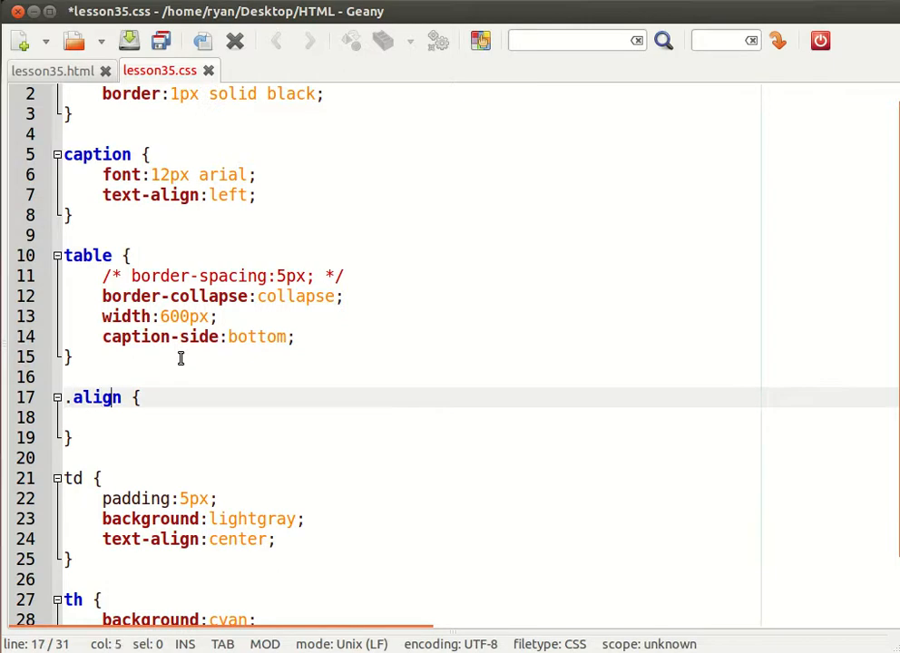
type("custom {")
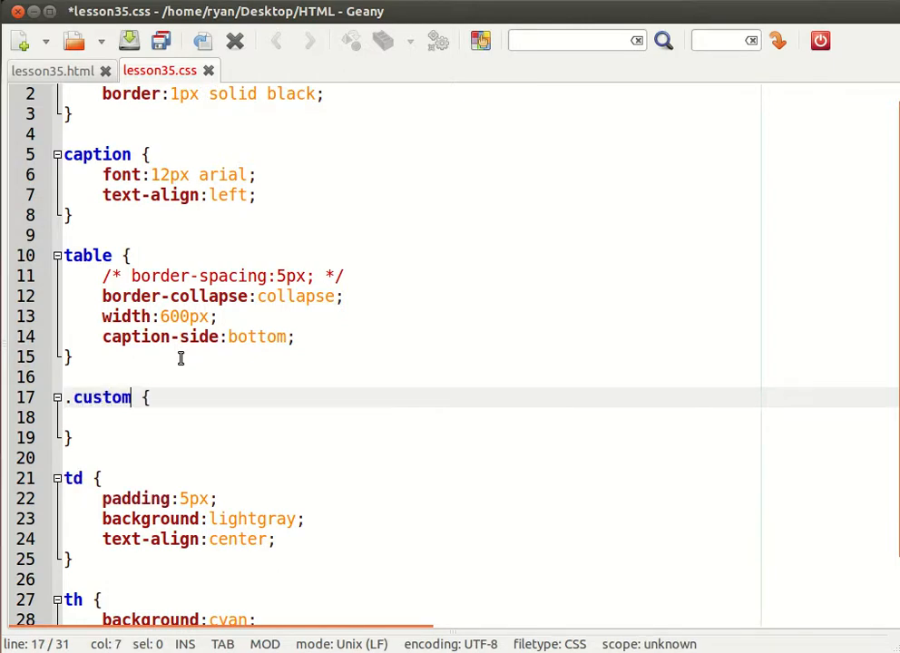
type("h")
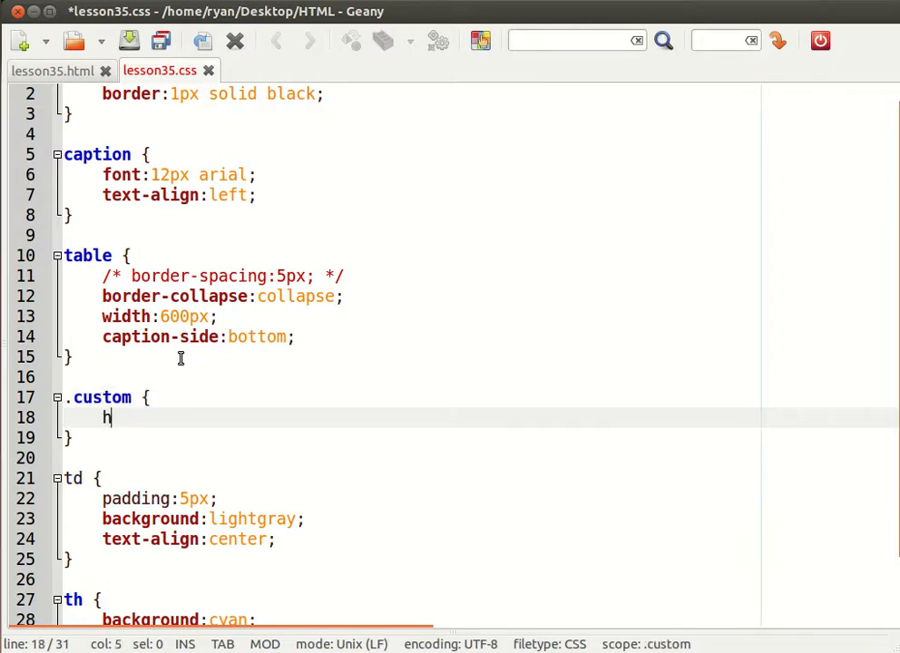
type("eight:")
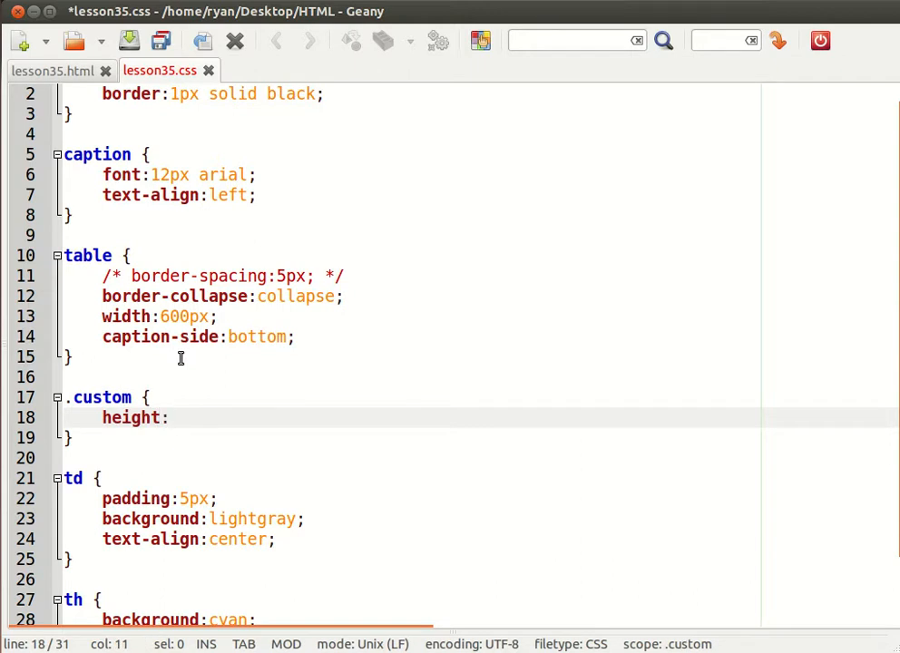
type("300p")
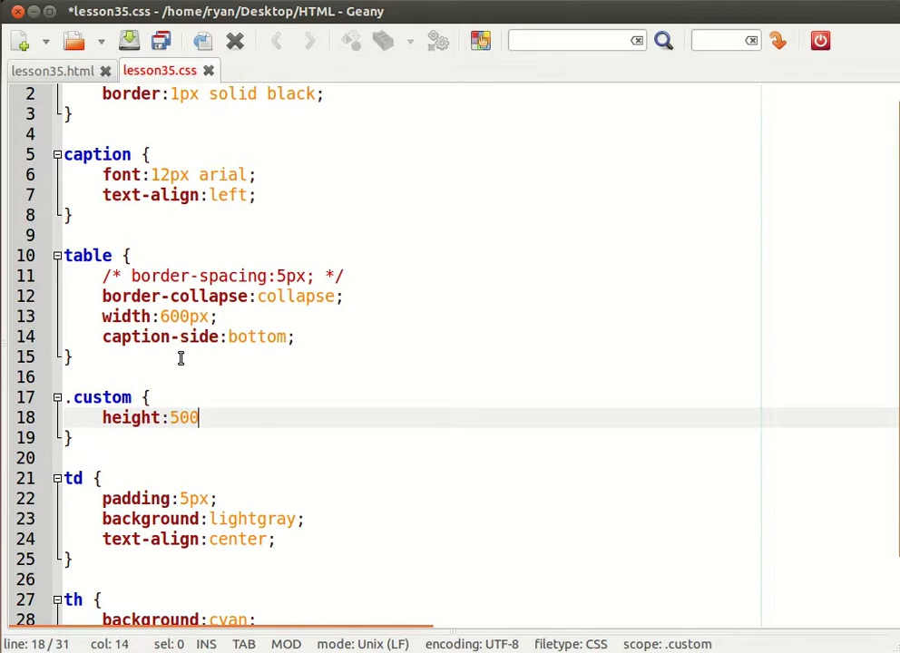
type("px;")
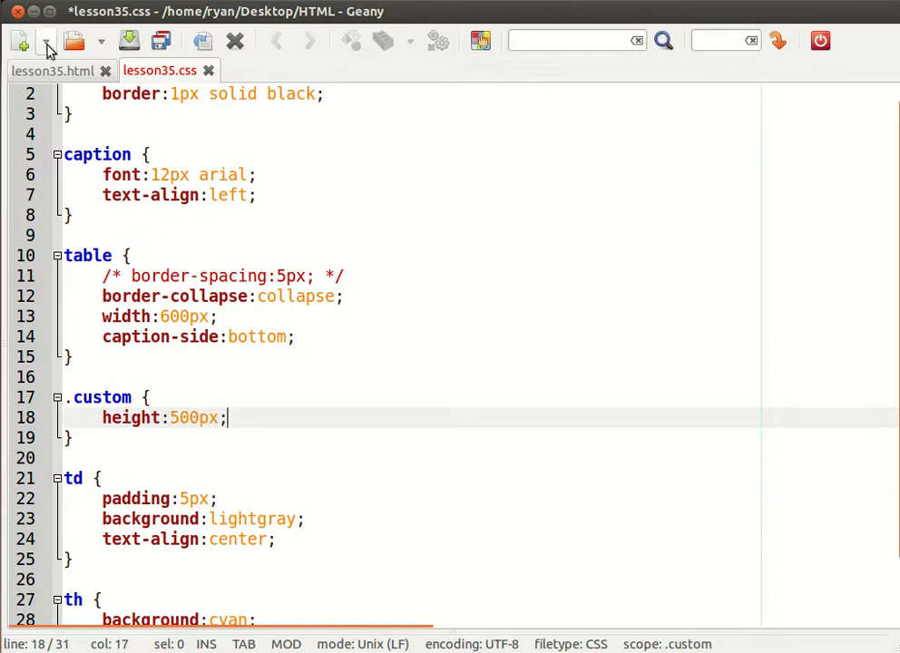
left_click(51, 71)
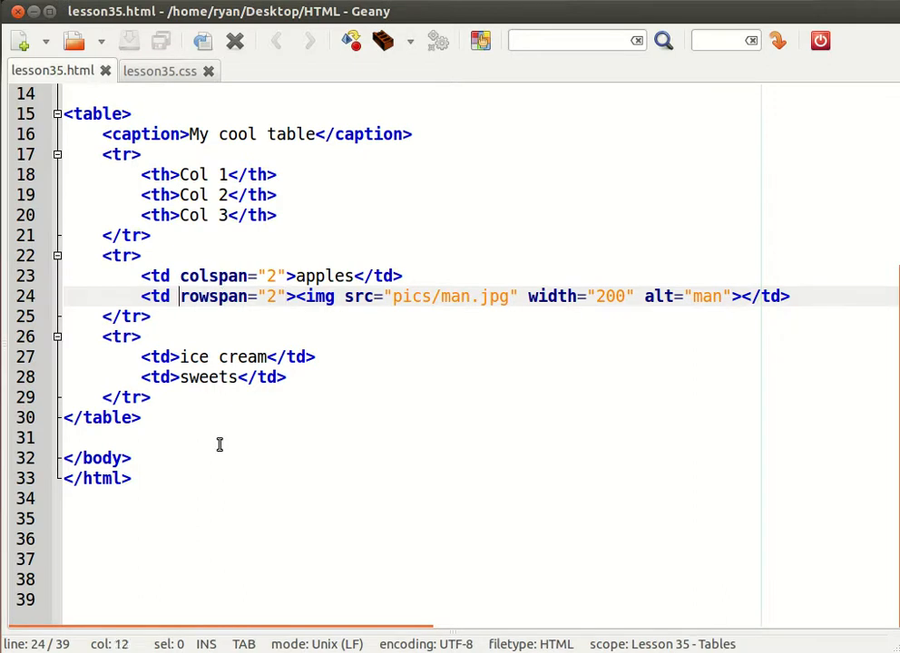
- Add class="custom" to the rowspan image cell and view the taller table
type("class")
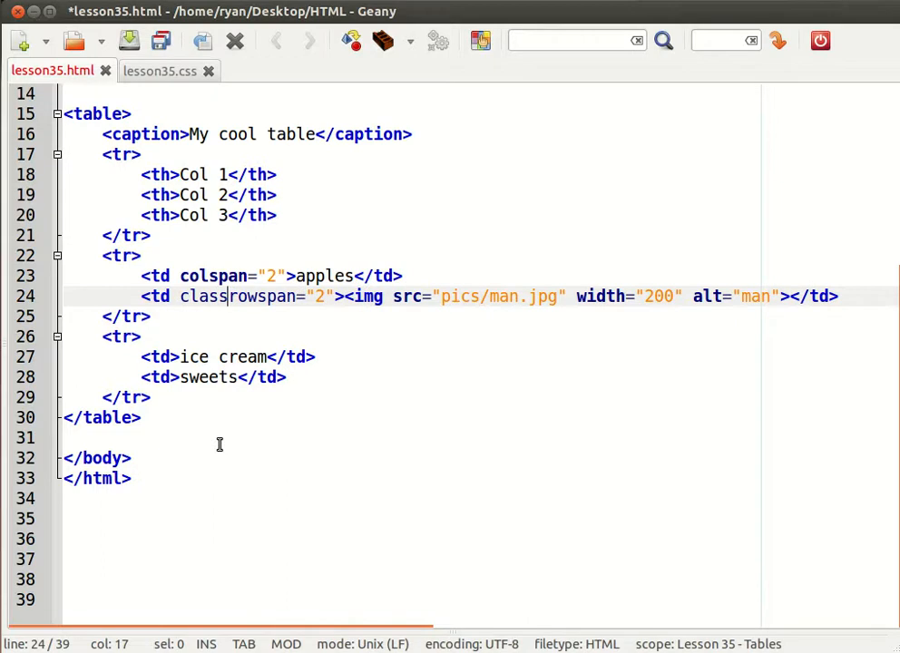
type("=\"")
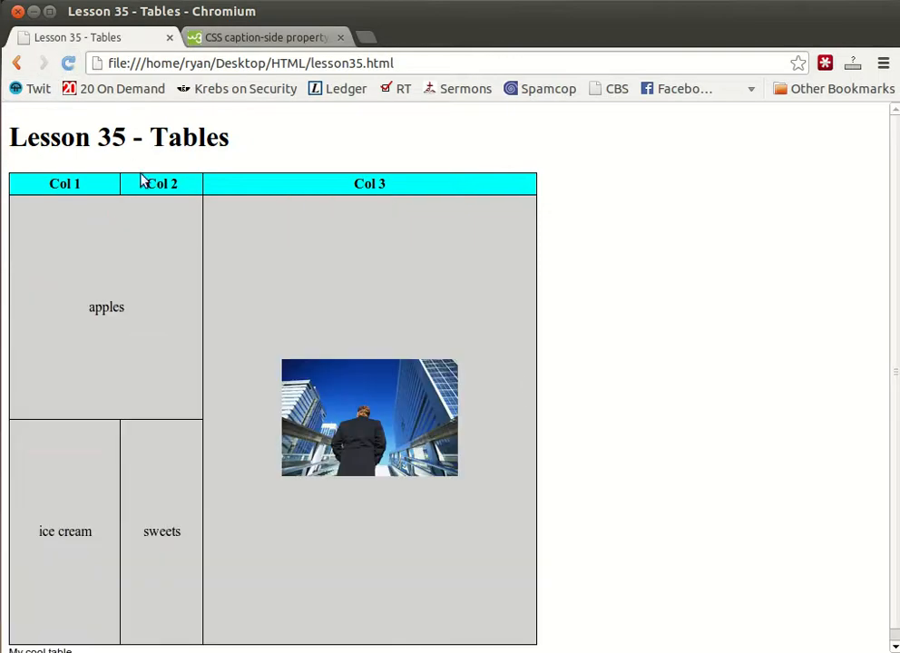
scroll("down", 3)
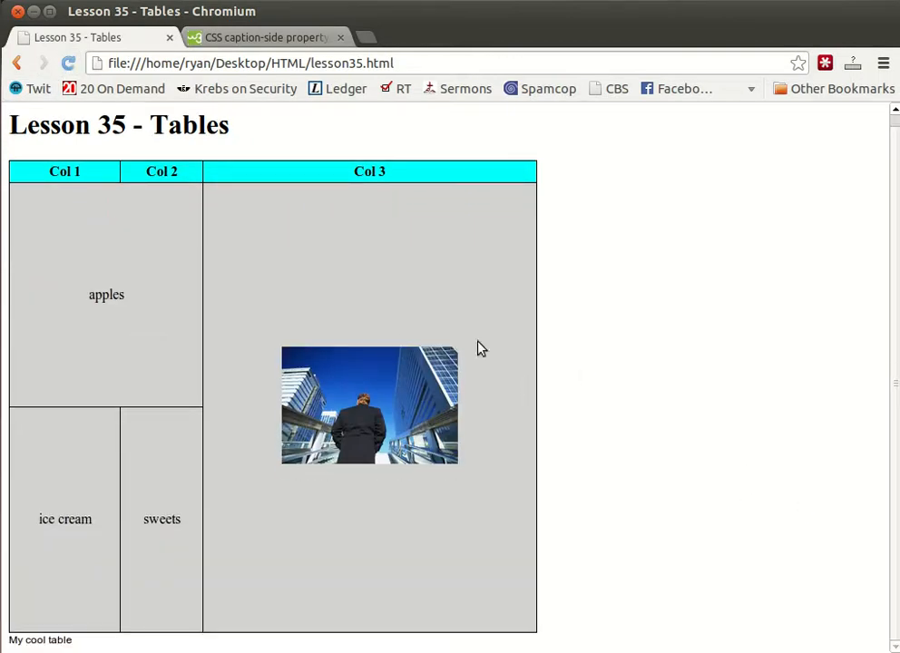
mouse_move(407, 539)
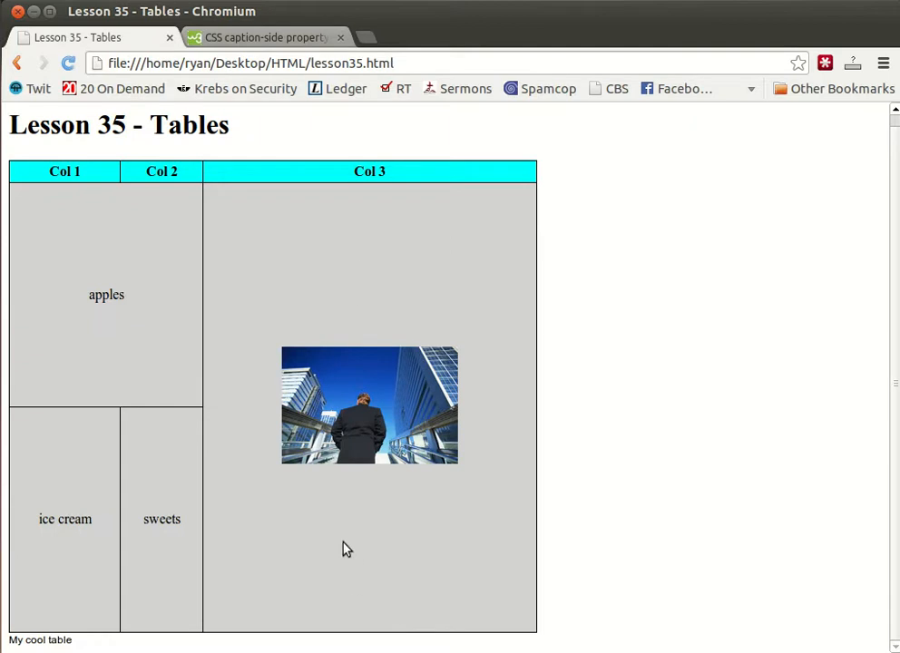
mouse_move(434, 636)
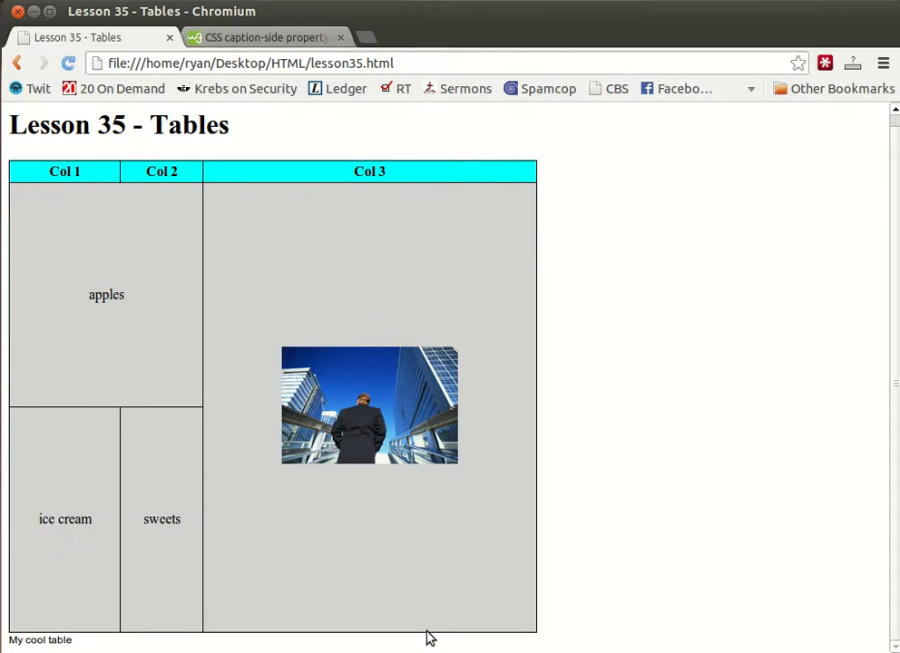
mouse_move(285, 407)
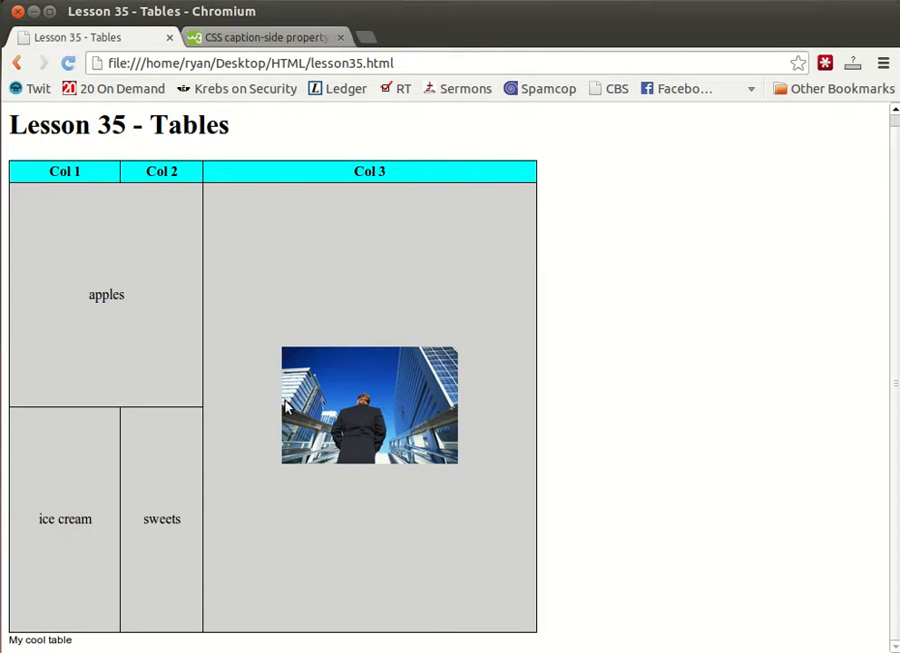
mouse_move(298, 396)
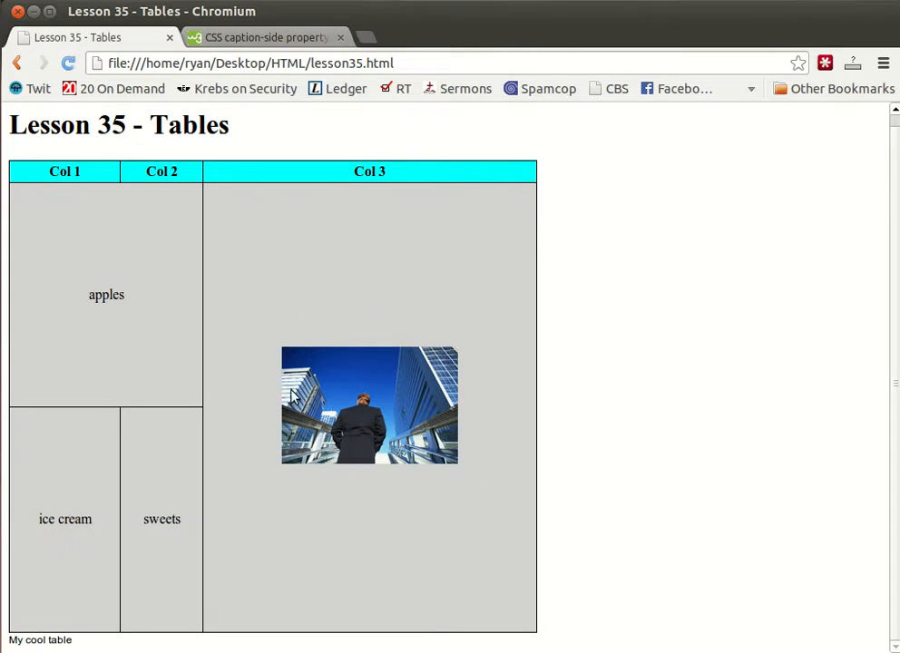
mouse_move(407, 609)
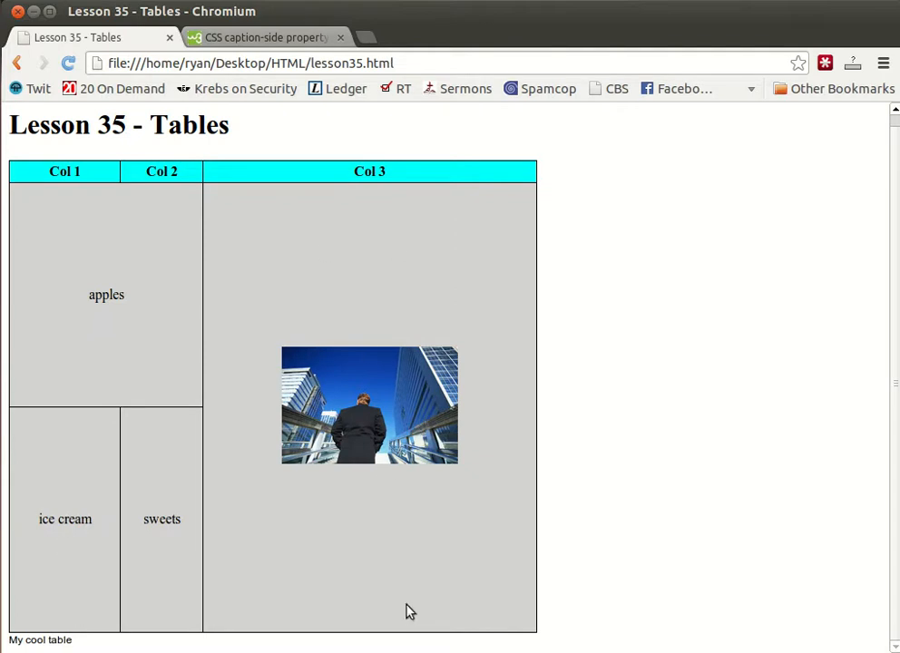
mouse_move(356, 615)
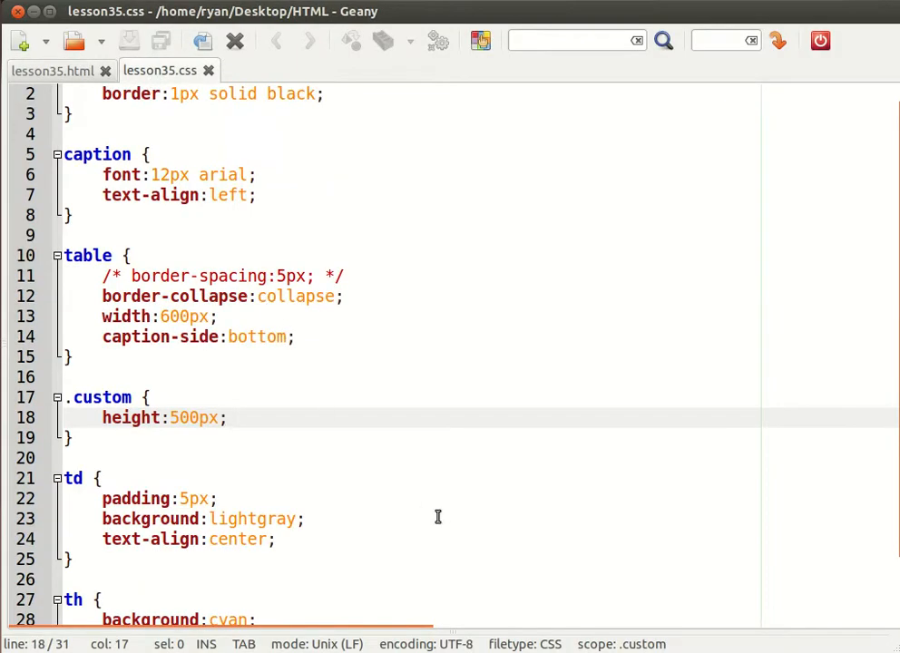
- Add vertical-align:top; to .custom, save, and view the photo at the cell top
type("vert")
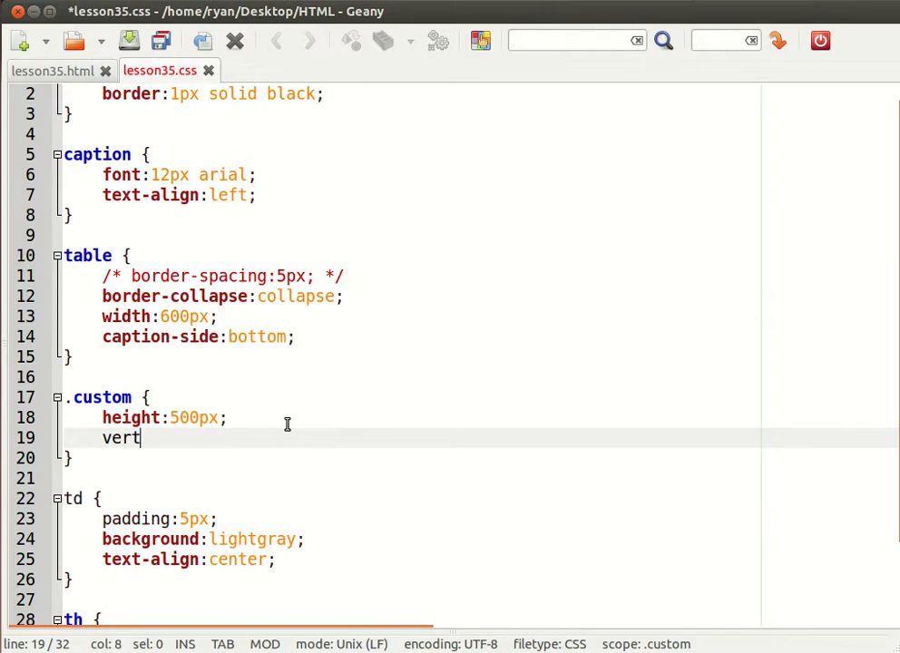
type("ical-align")
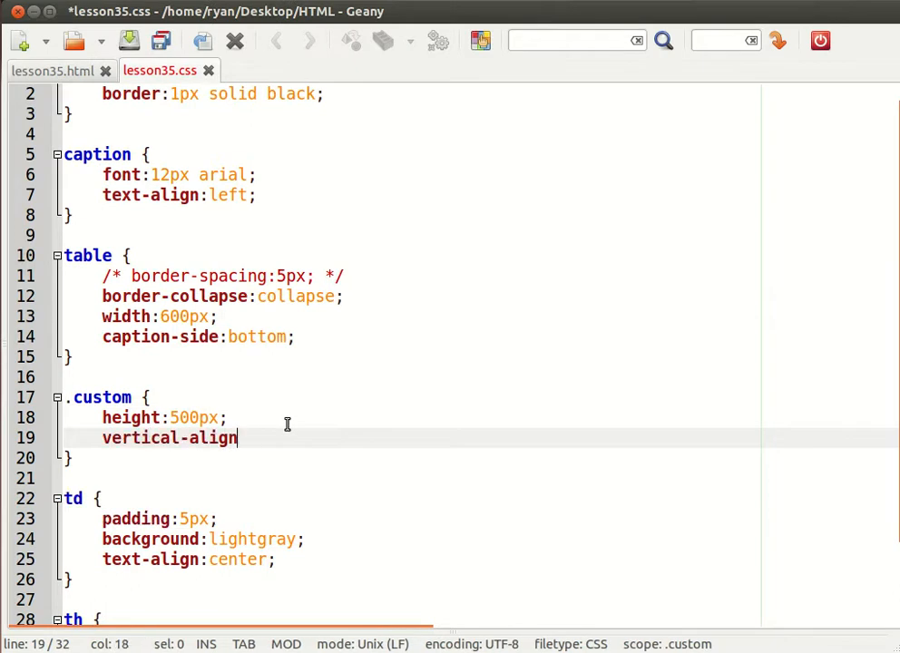
type(":top;")
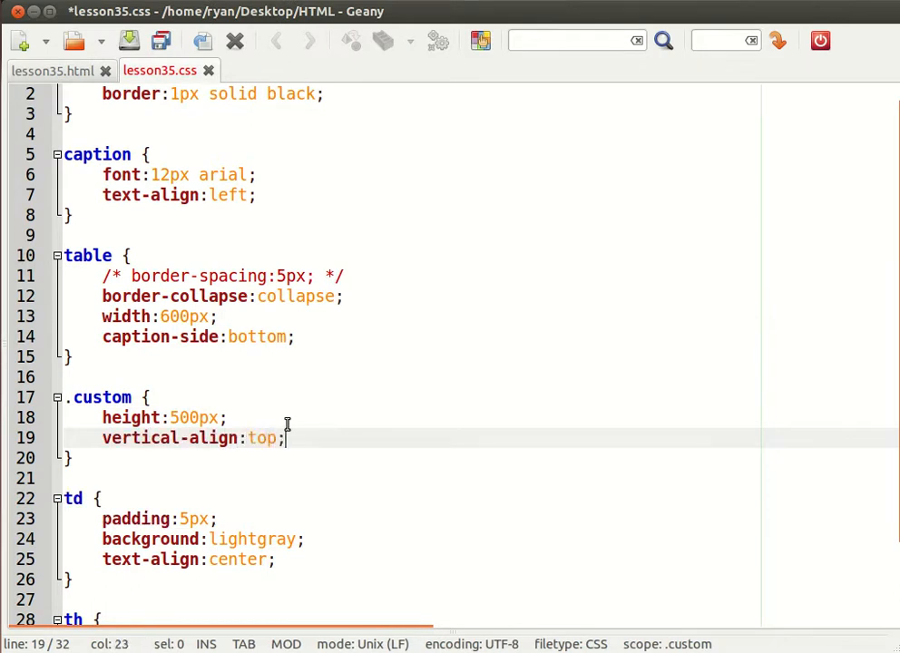
key("ctrl+s")
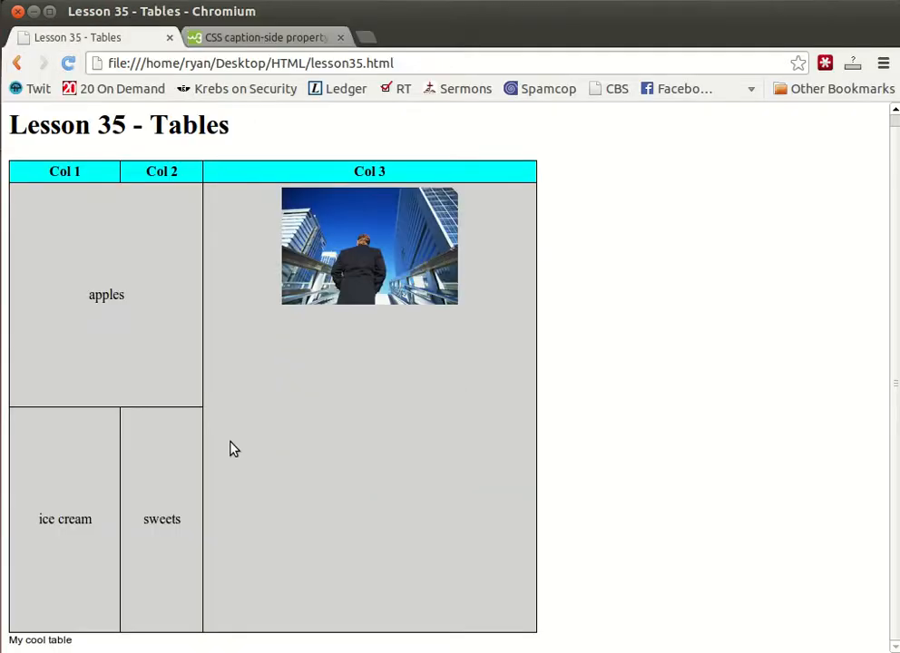
mouse_move(185, 457)
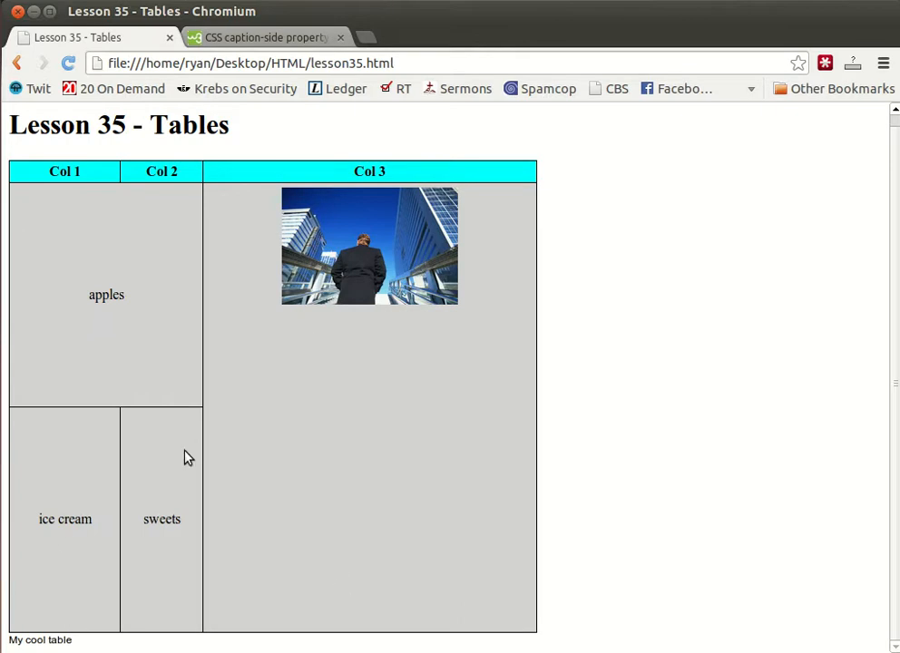
mouse_move(303, 261)
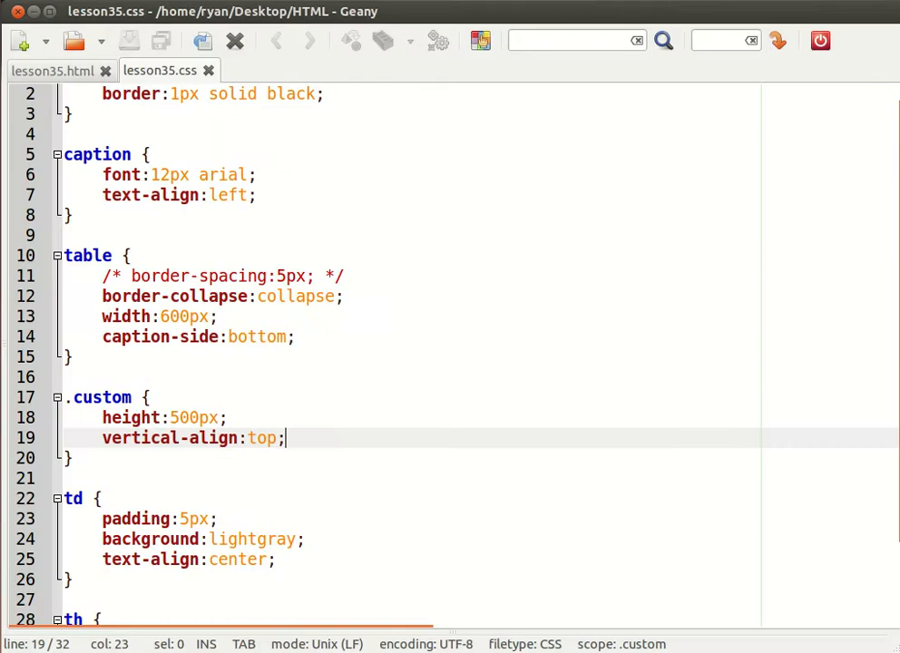
scroll("down", 3)
type("text-align:center;")
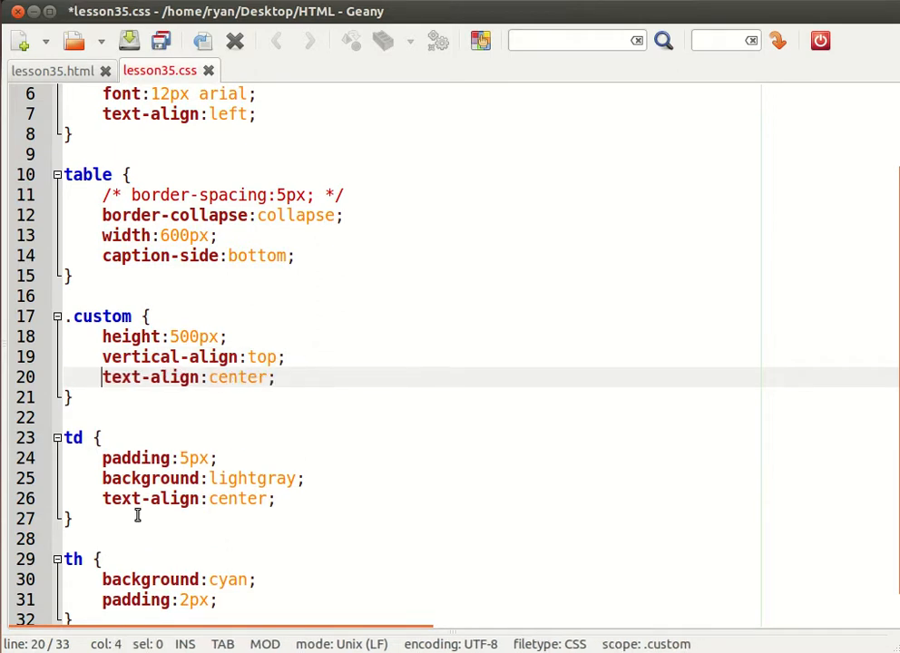
- Change .custom's text-align value from center to left and view the top-left photo
double_click(236, 378)
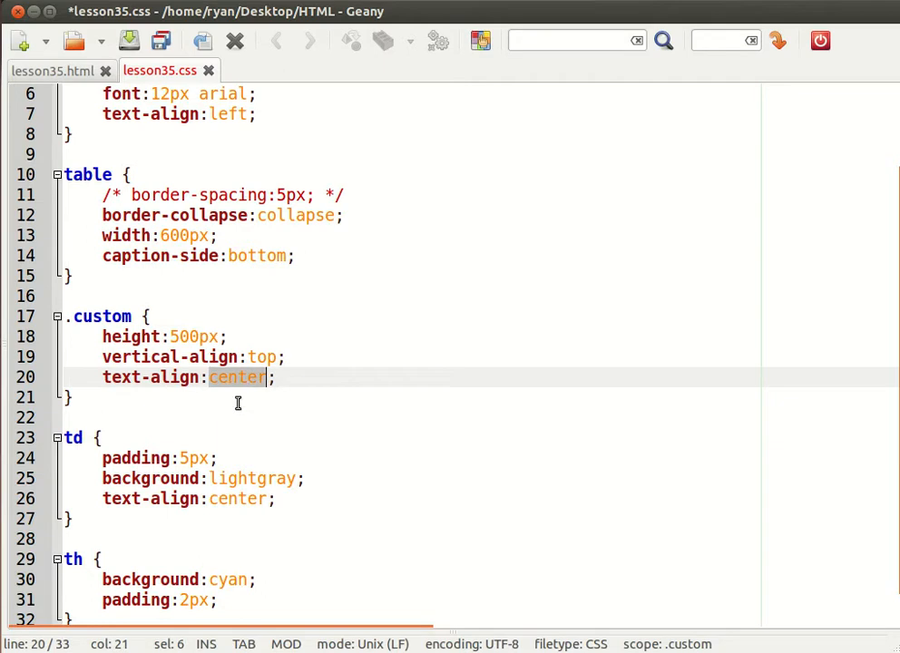
type("left")
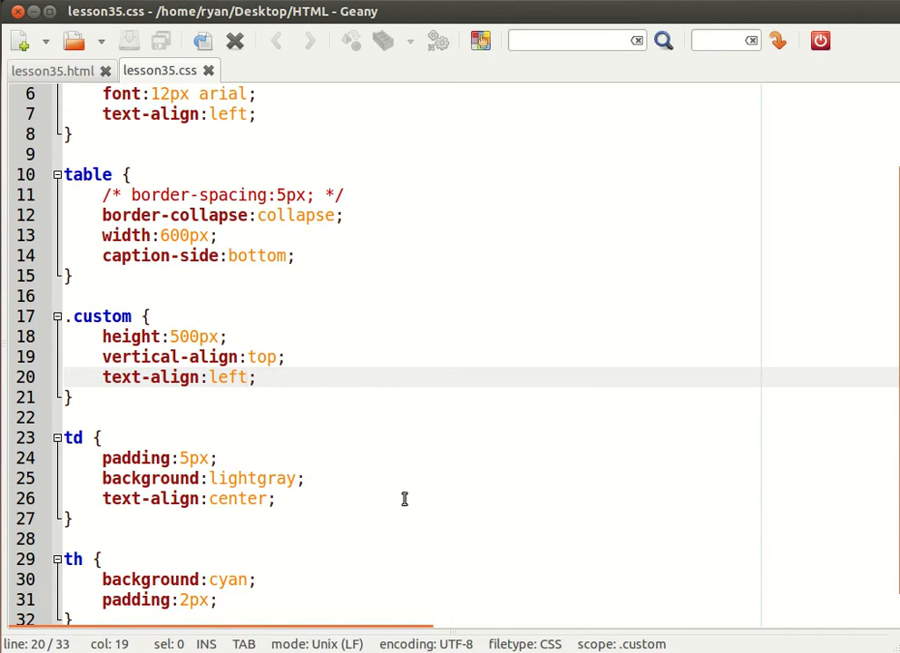
scroll("up", 3)
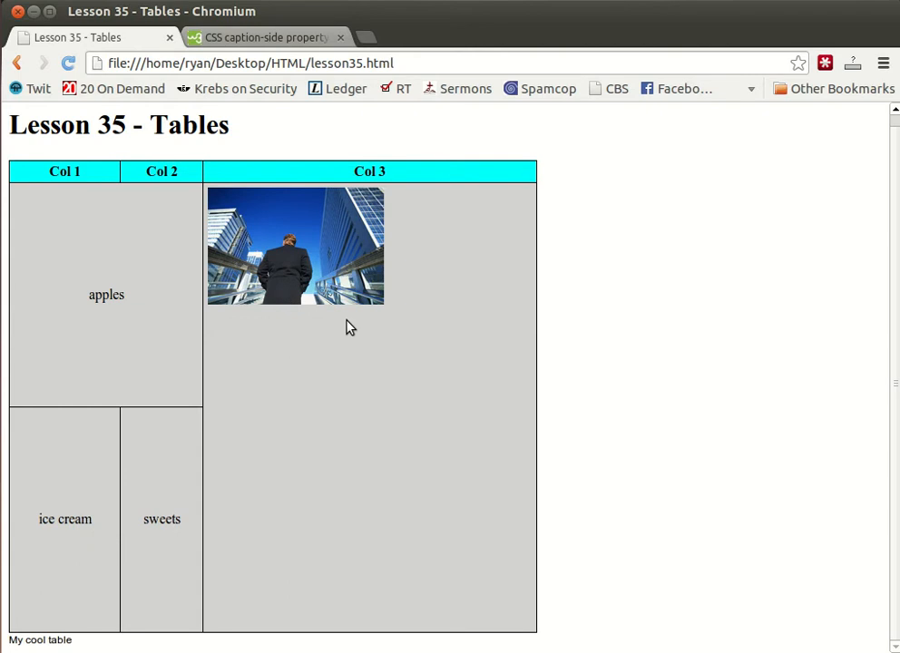
mouse_move(445, 407)
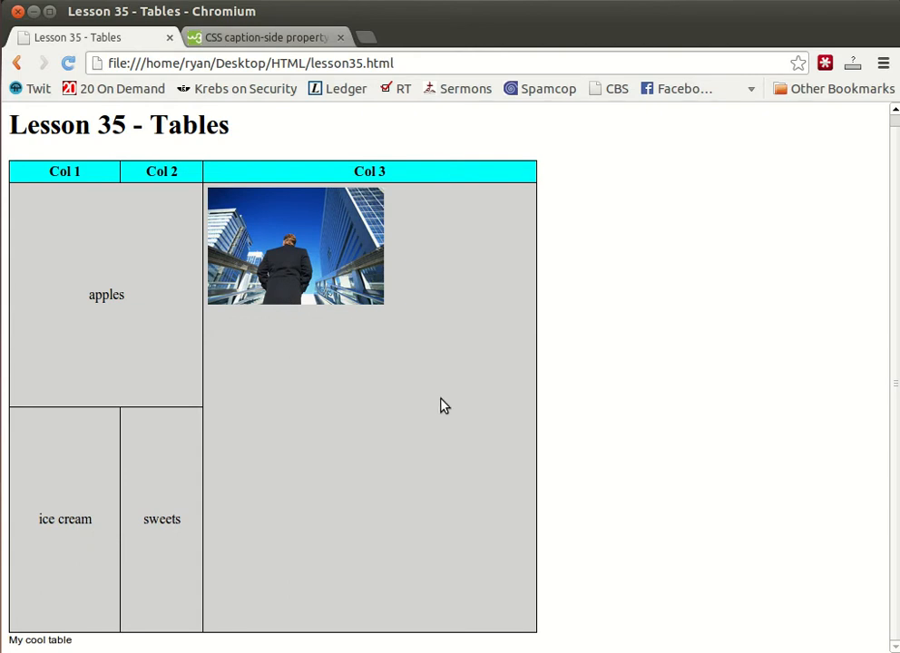